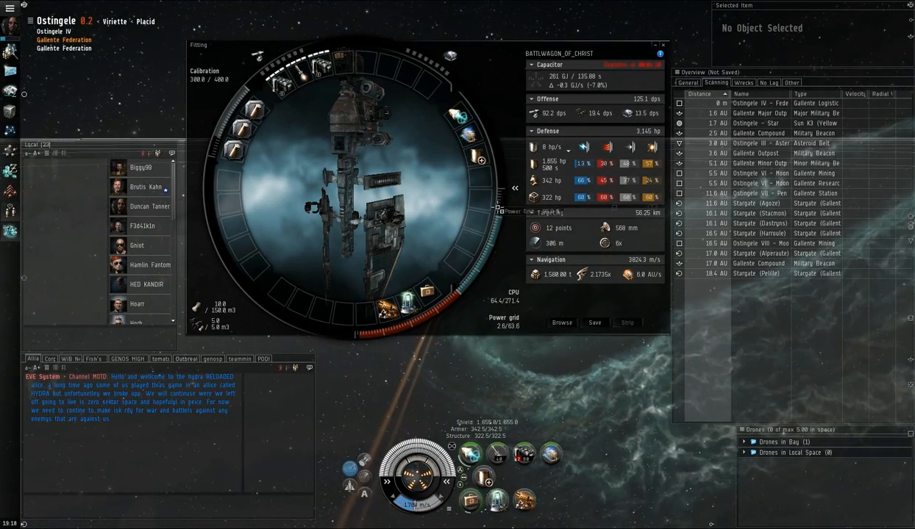
pyautogui.moveTo(476, 159)
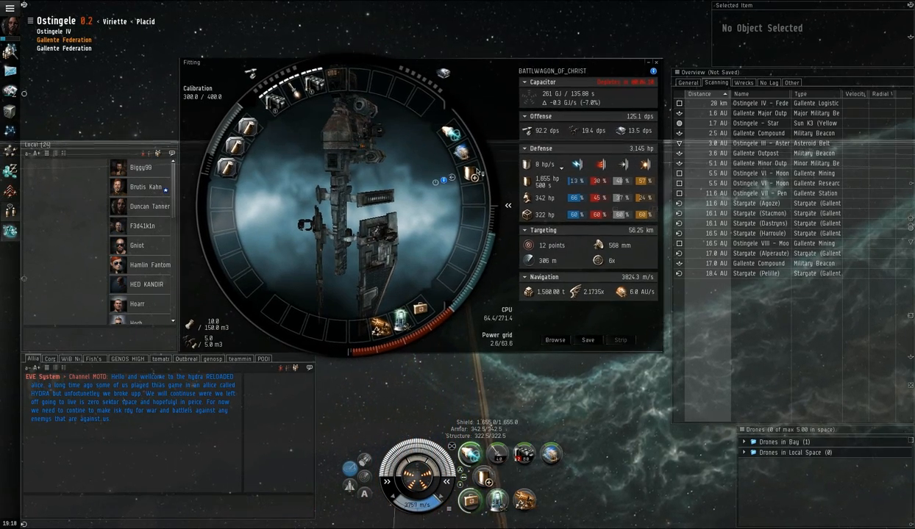
pyautogui.moveTo(389, 35)
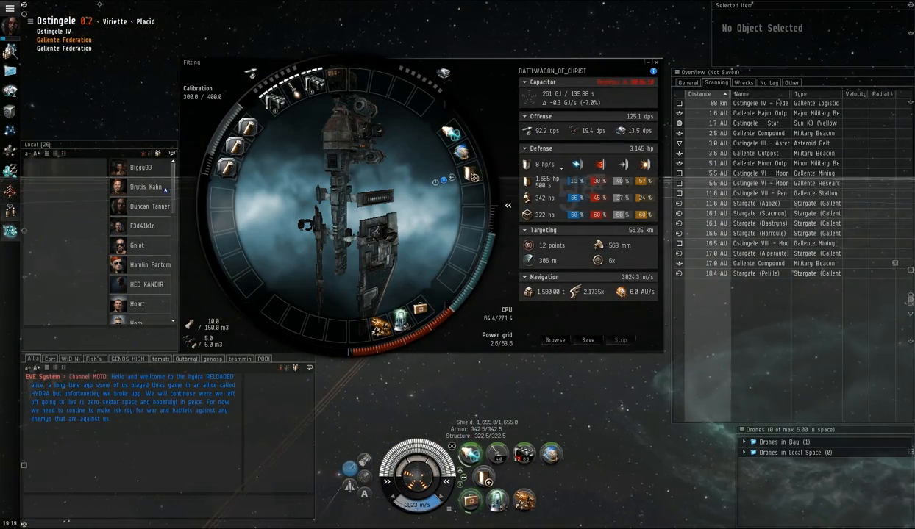
pyautogui.moveTo(470, 174)
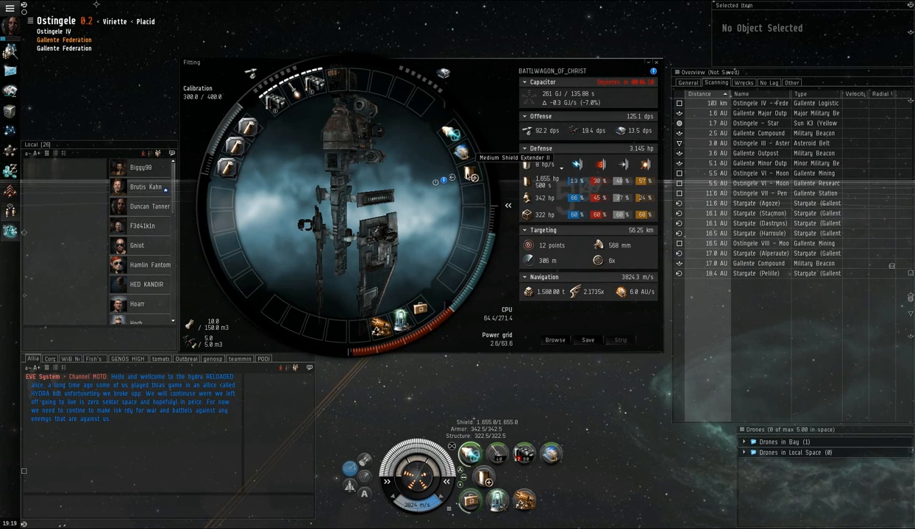
pyautogui.moveTo(298, 287)
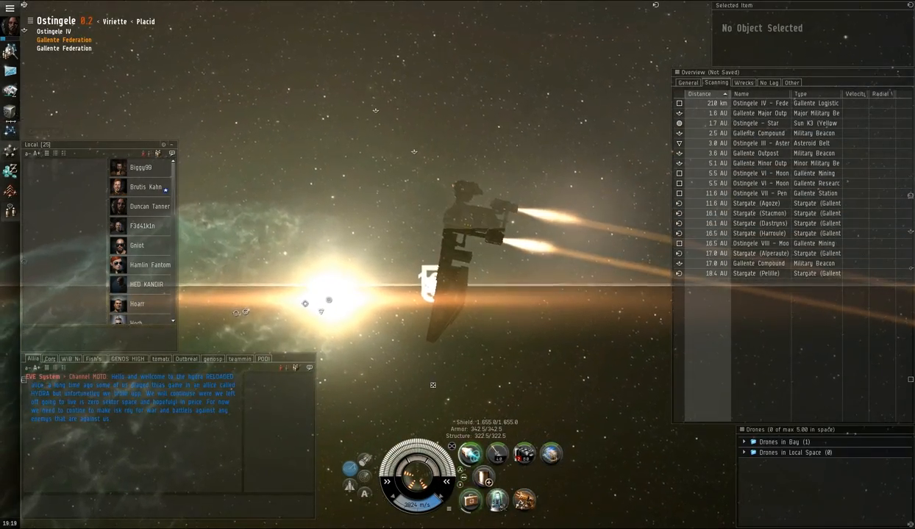
# Bring up the galaxy map and expand the Statistics entry in its control panel
pyautogui.click(11, 131)
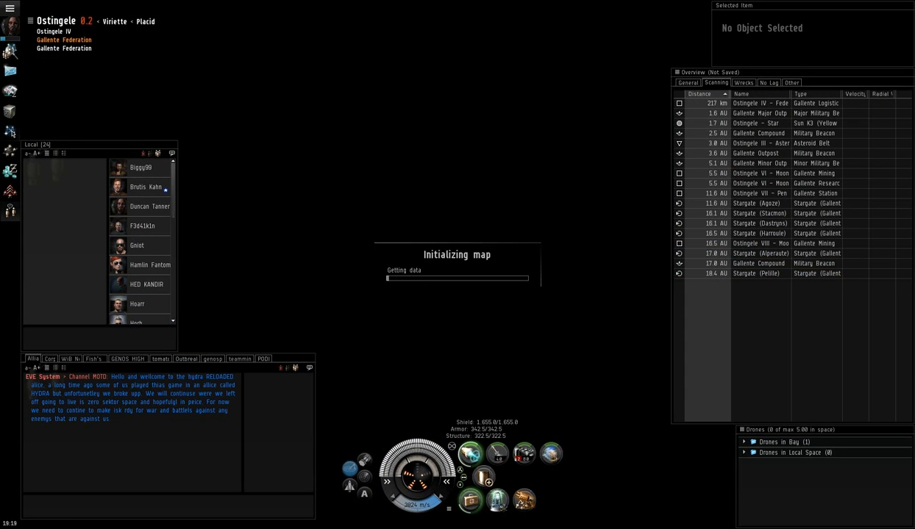
pyautogui.click(9, 110)
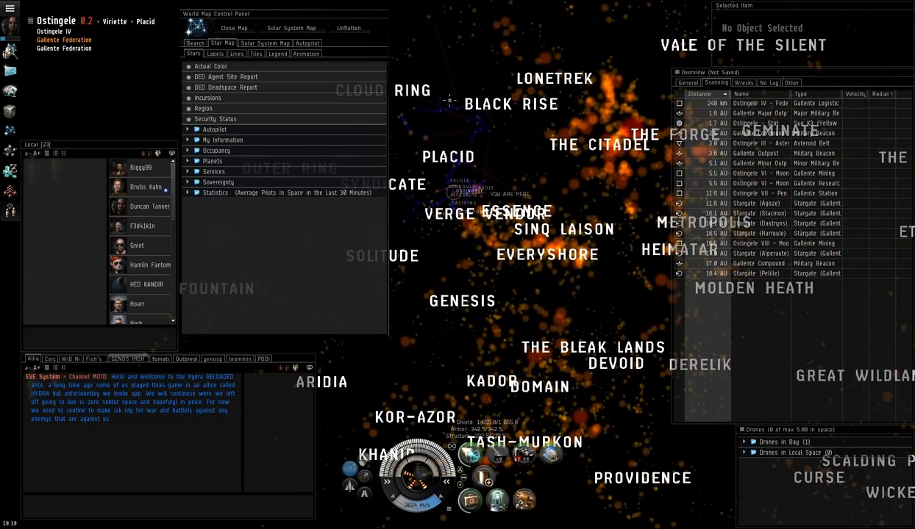
pyautogui.scroll(3)
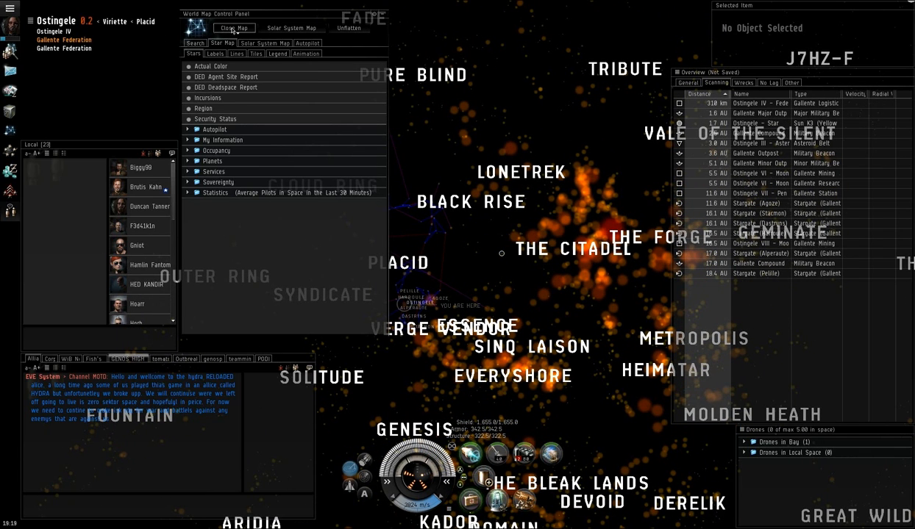
pyautogui.click(234, 28)
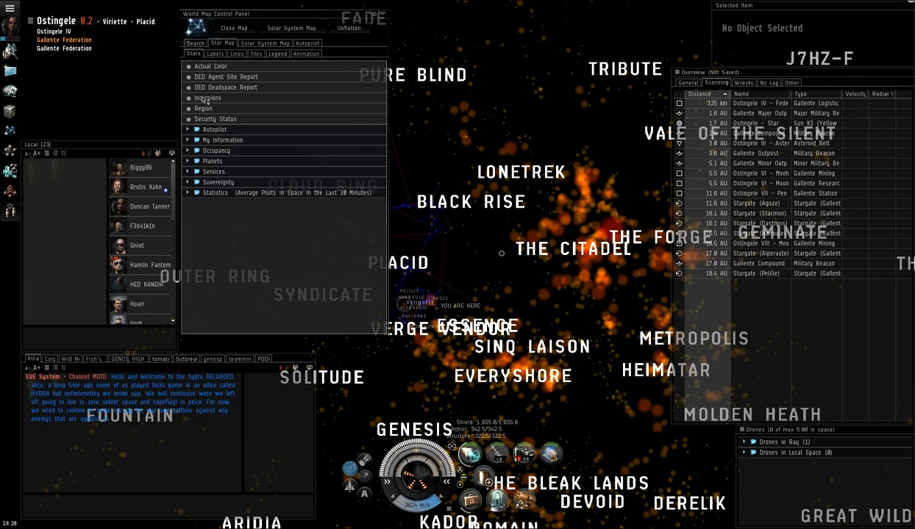
pyautogui.click(215, 193)
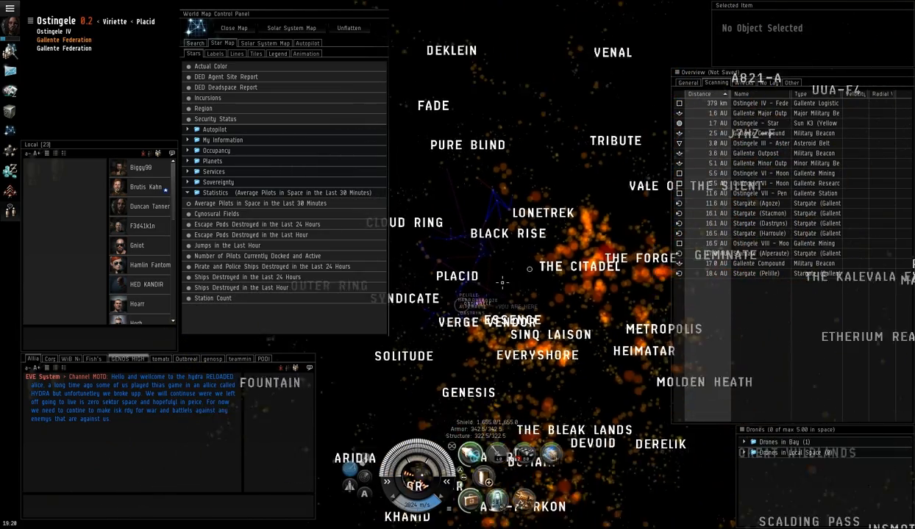
# Shade systems by Jumps in the Last Hour, then by Escape Pods Destroyed in the Last 24 Hours
pyautogui.scroll(3)
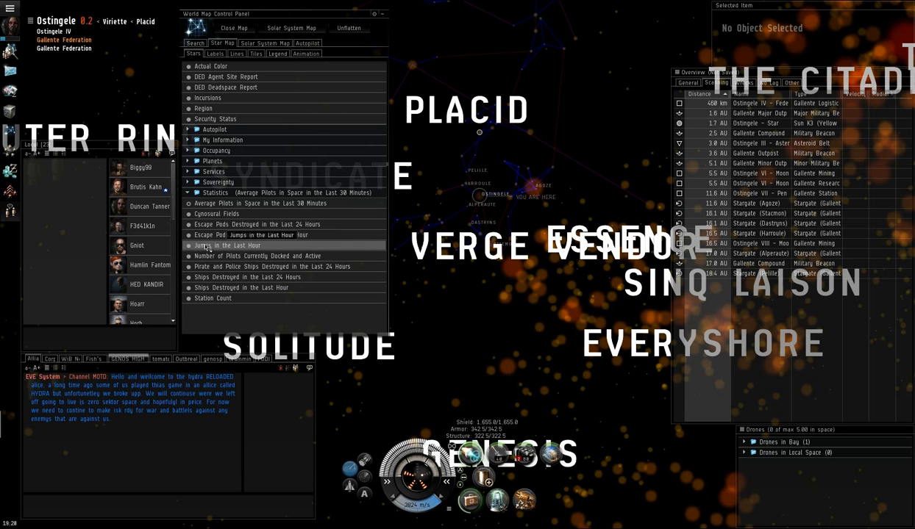
pyautogui.click(226, 244)
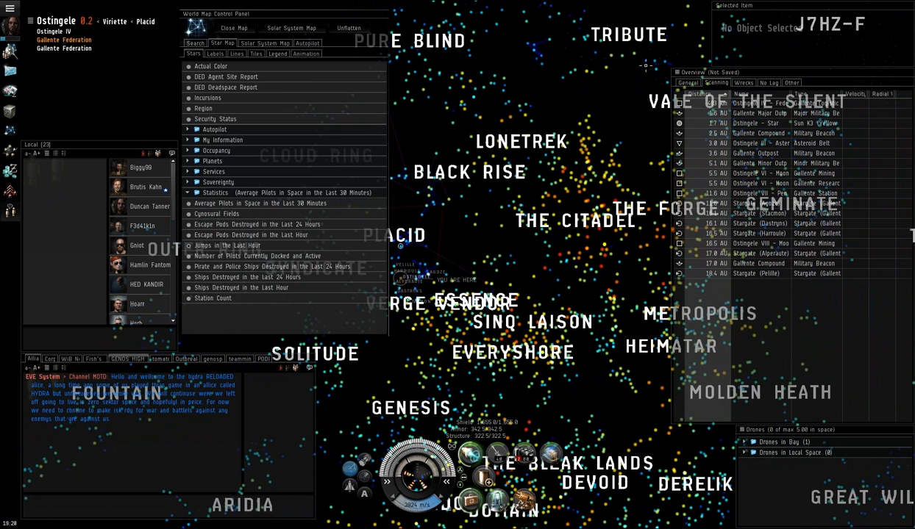
pyautogui.moveTo(228, 209)
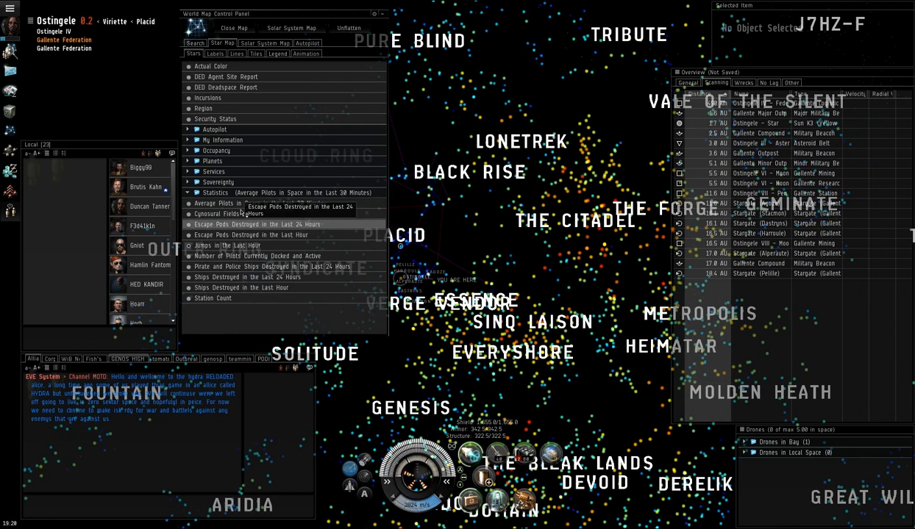
pyautogui.click(247, 203)
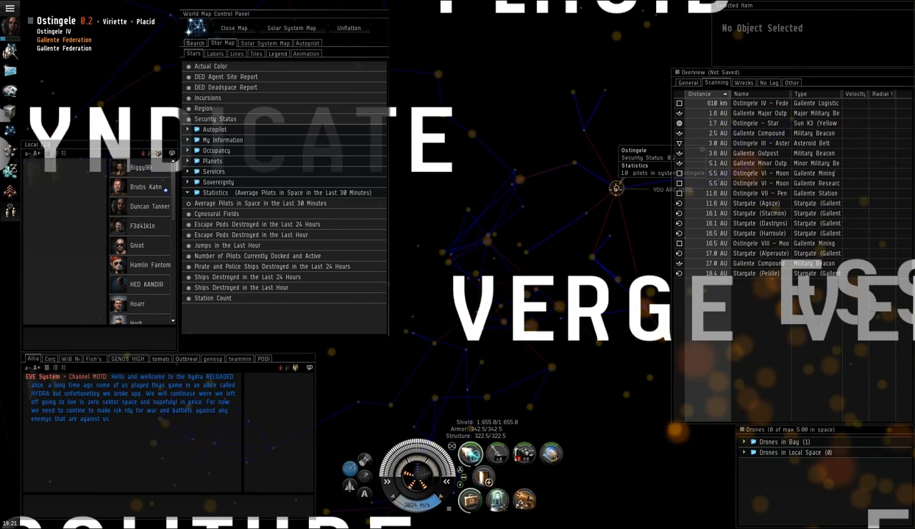
pyautogui.moveTo(519, 177)
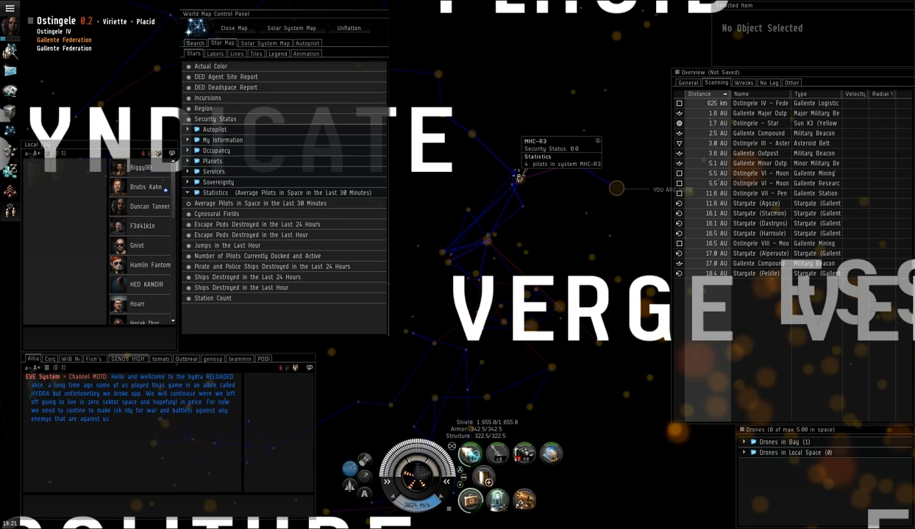
# Add MHC-R3 and the next system toward Syndicate as autopilot waypoints
pyautogui.rightClick(519, 177)
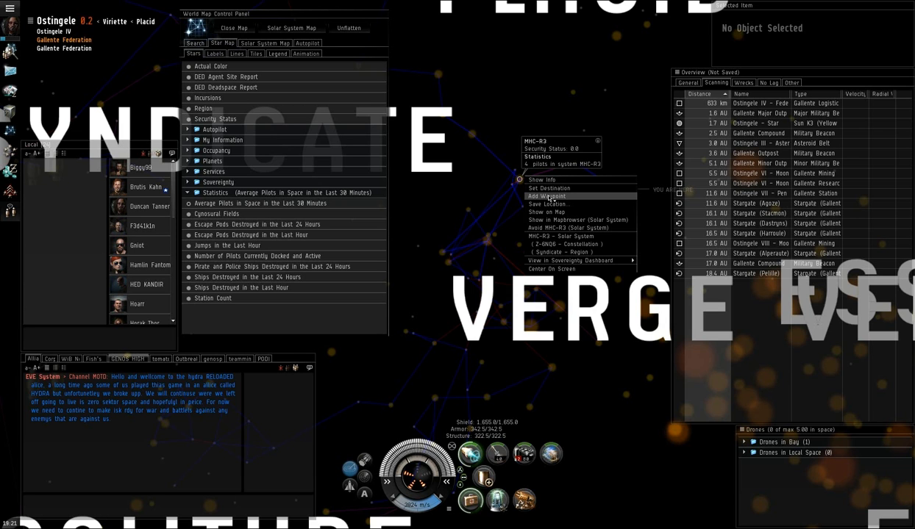
pyautogui.click(547, 197)
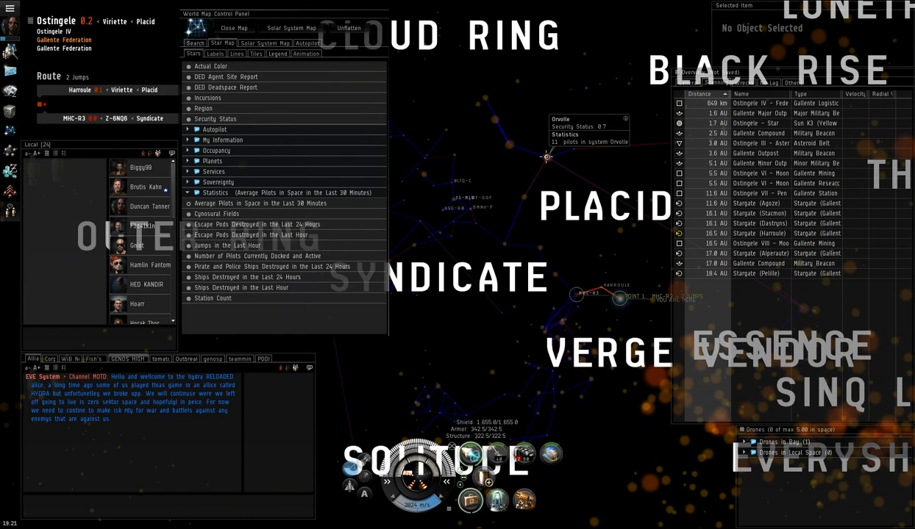
pyautogui.moveTo(522, 200)
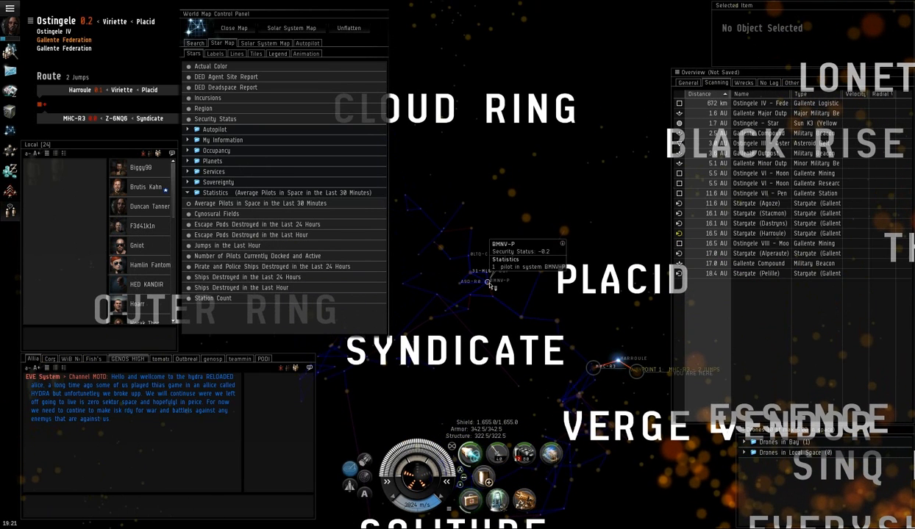
pyautogui.rightClick(488, 283)
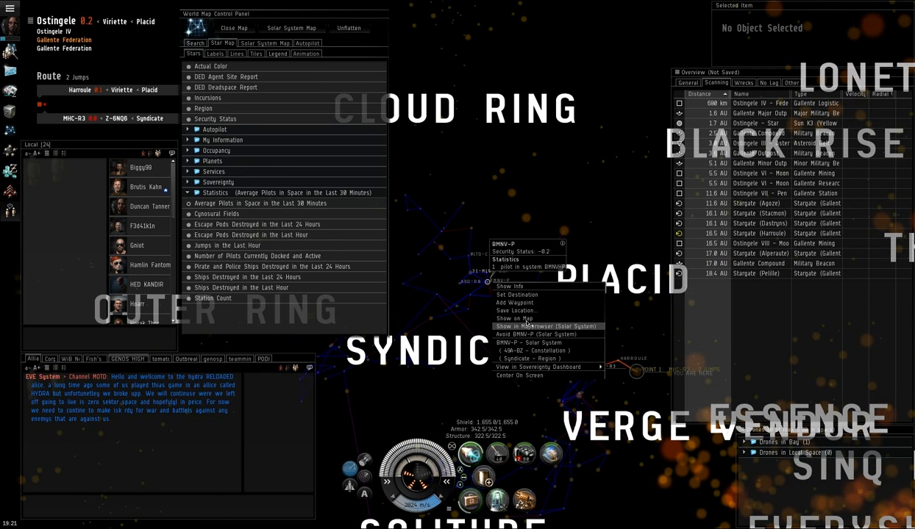
pyautogui.click(515, 303)
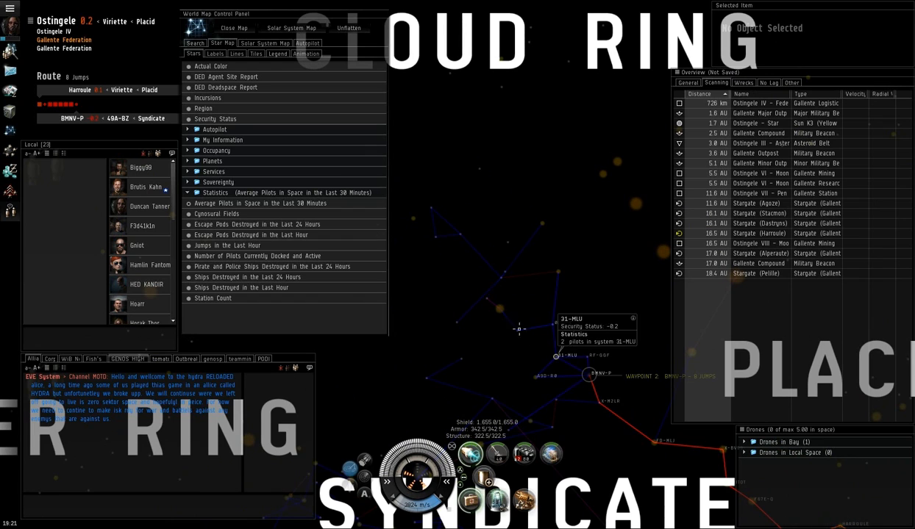
pyautogui.moveTo(500, 309)
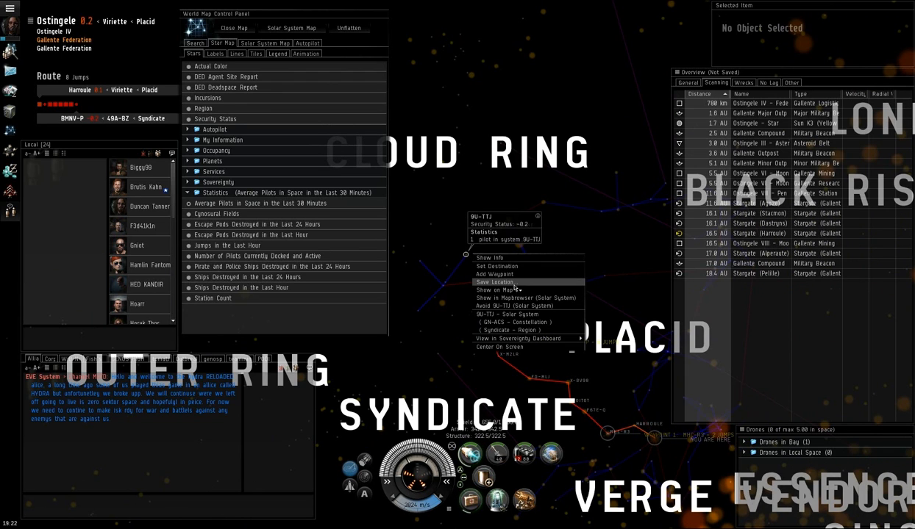
# Extend the route with another waypoint and inspect options on further systems
pyautogui.click(494, 275)
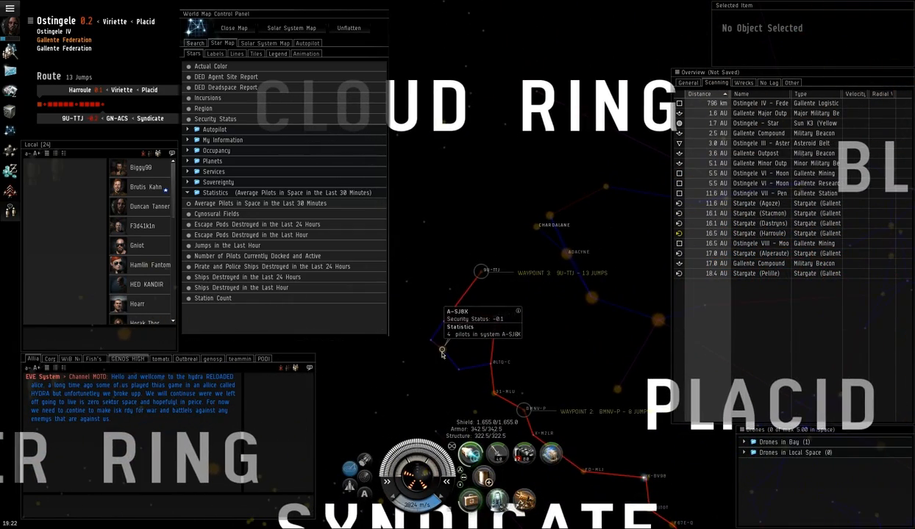
pyautogui.rightClick(441, 350)
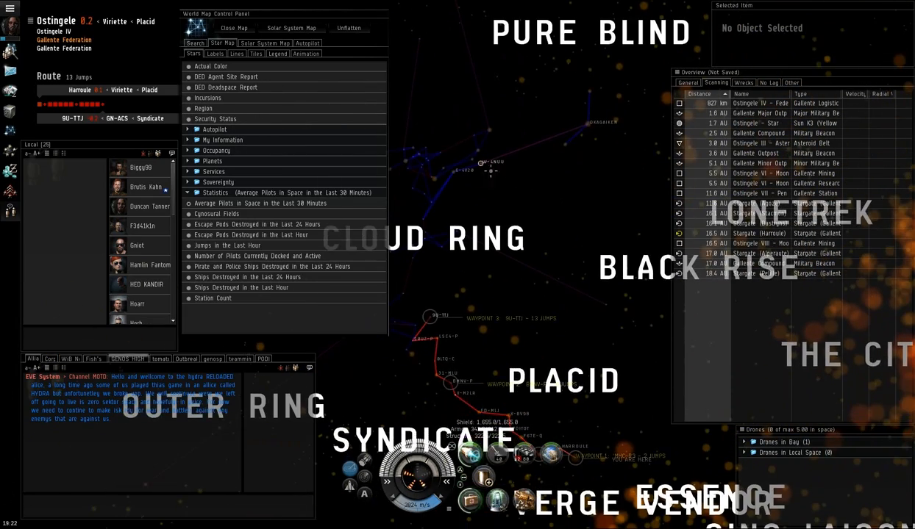
pyautogui.rightClick(481, 162)
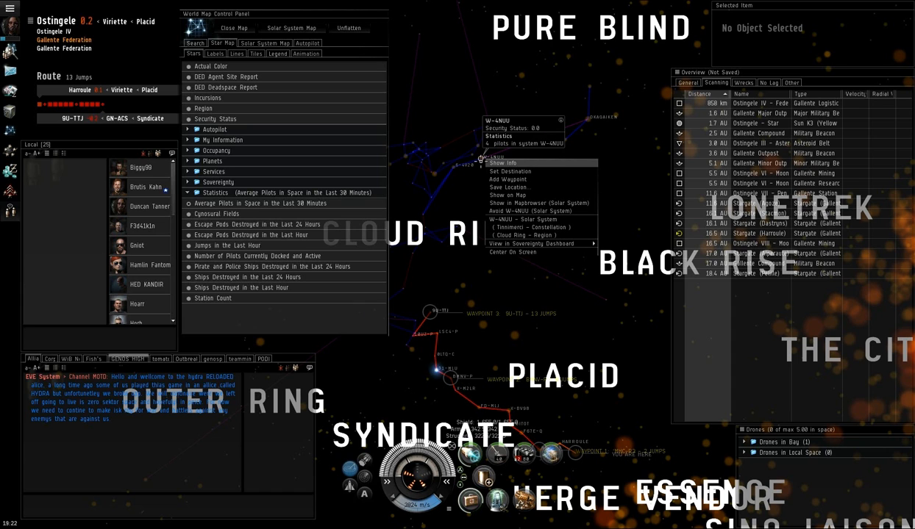
pyautogui.moveTo(540, 203)
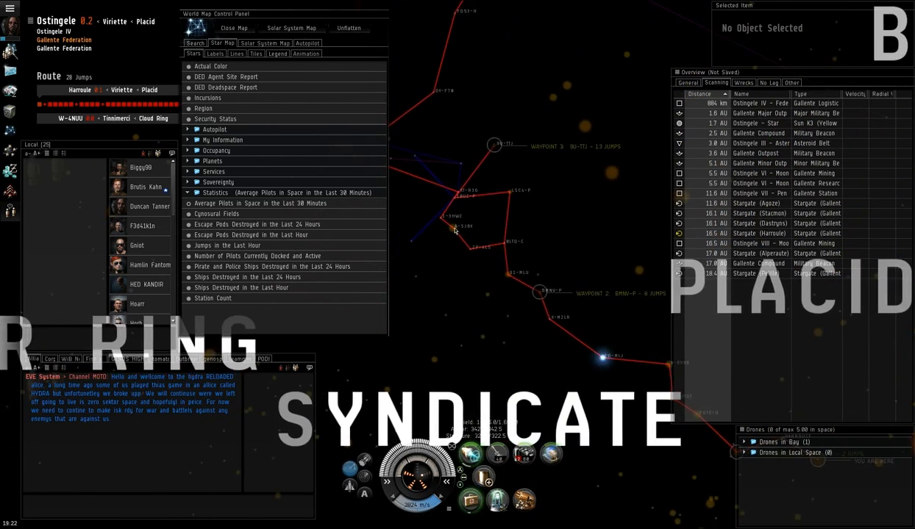
pyautogui.rightClick(454, 228)
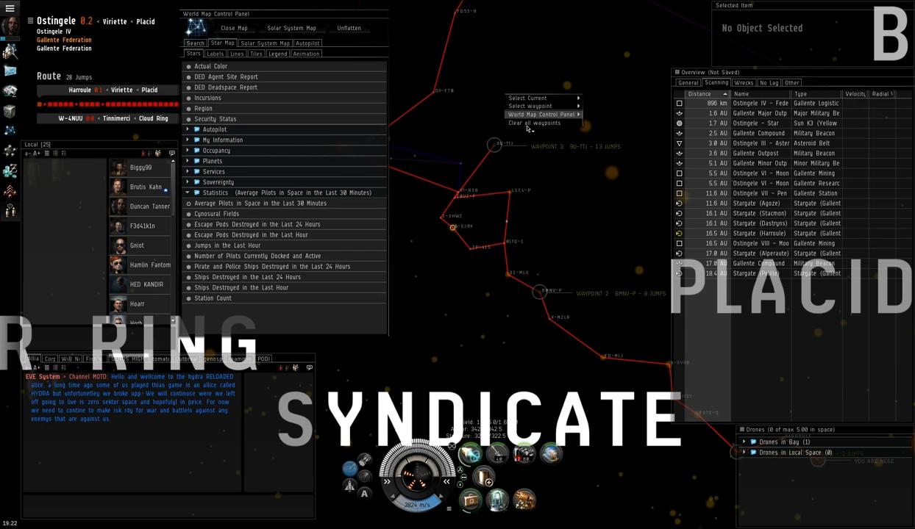
# Set successive systems as the destination, re-plotting the route, then bring up PF-346's options
pyautogui.rightClick(451, 228)
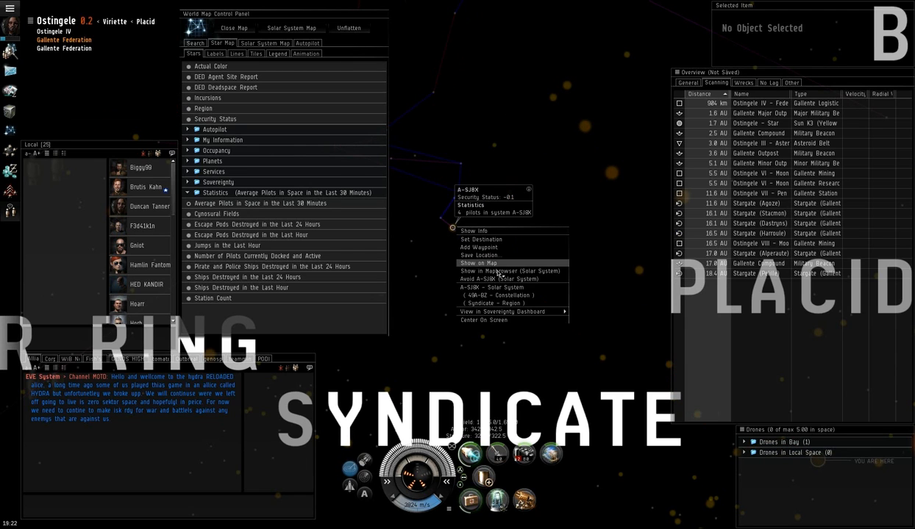
pyautogui.click(480, 238)
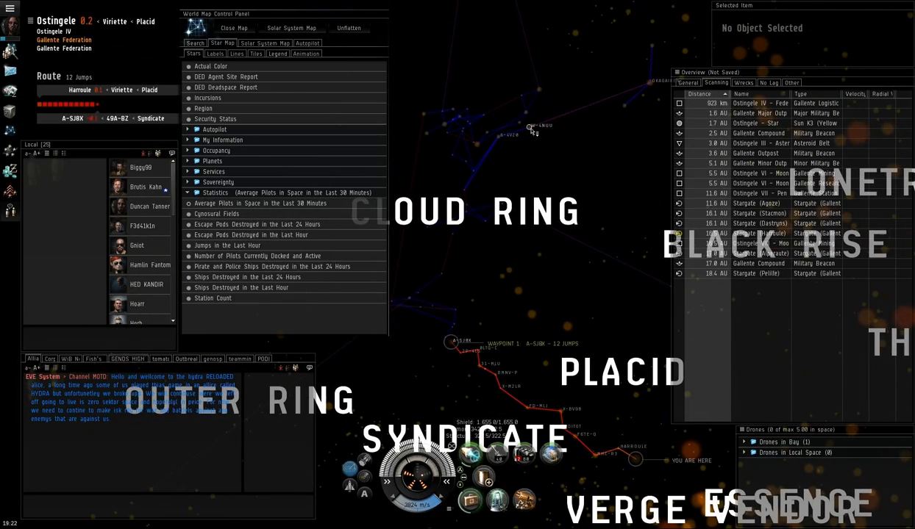
pyautogui.rightClick(529, 128)
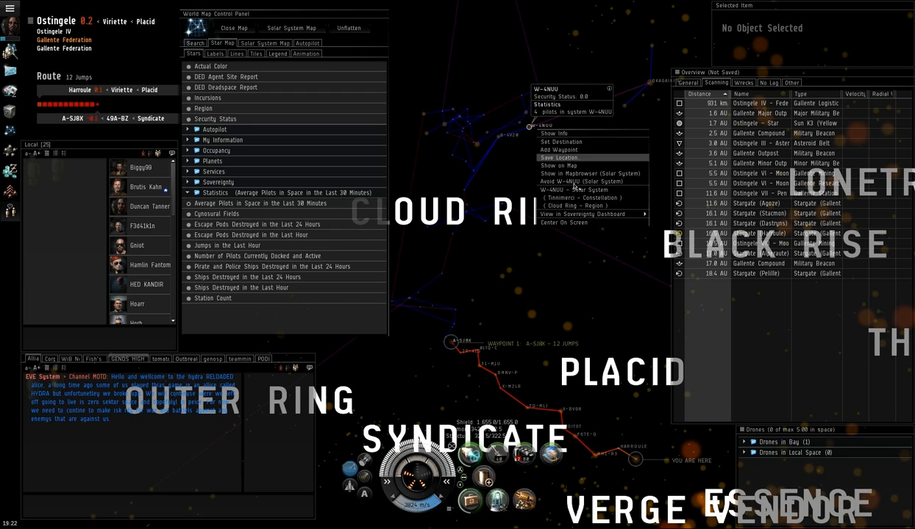
pyautogui.click(557, 150)
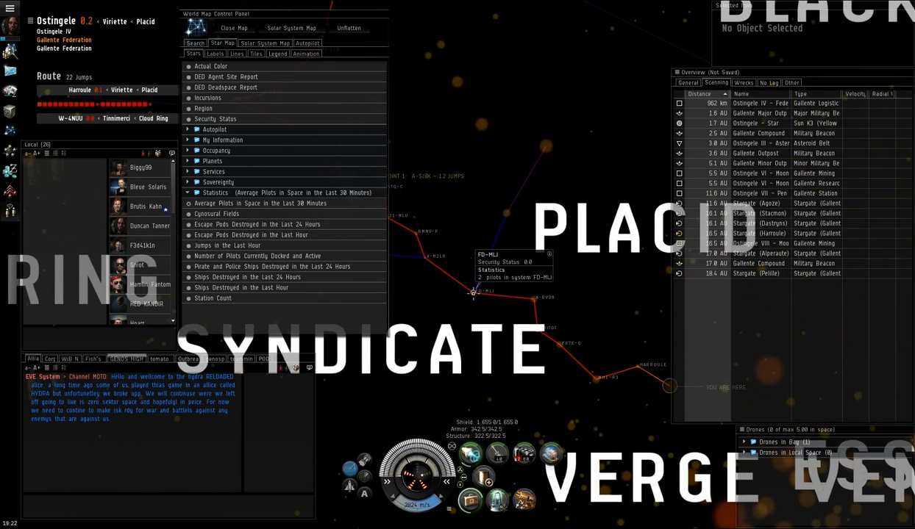
pyautogui.rightClick(506, 215)
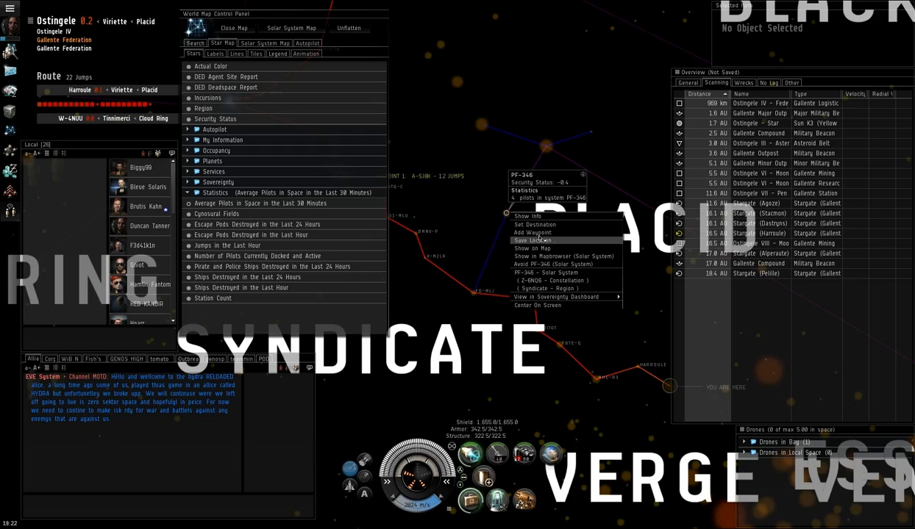
# Set PF-346 as the destination and close the star map
pyautogui.click(536, 224)
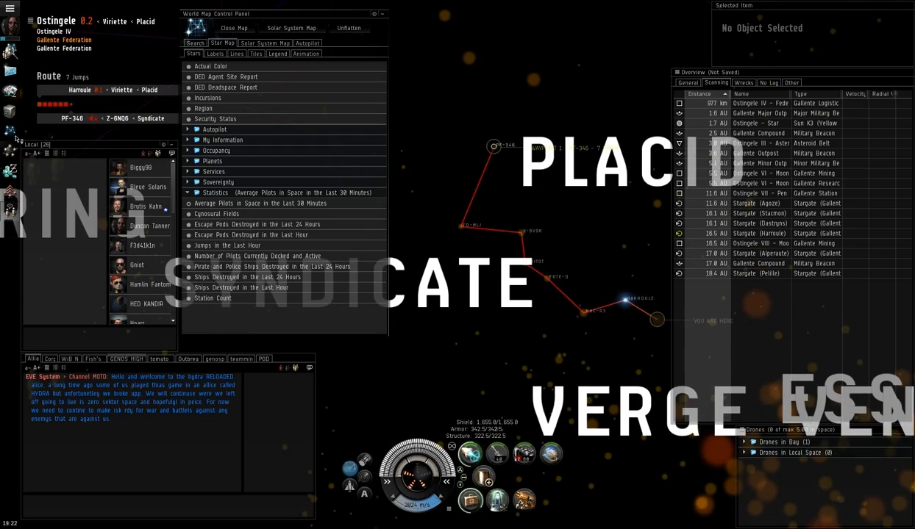
pyautogui.click(234, 28)
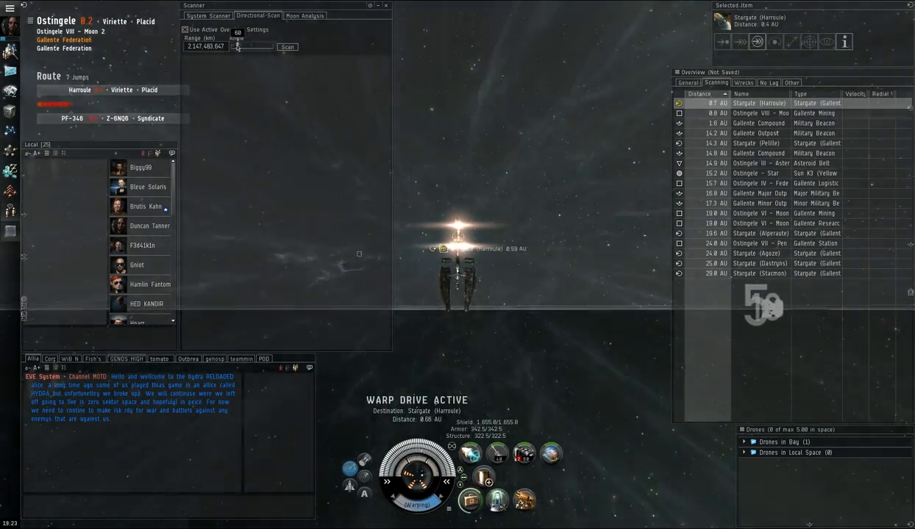
# Run a directional scan of Ostingele, then approach and jump through the Harroule stargate
pyautogui.click(287, 45)
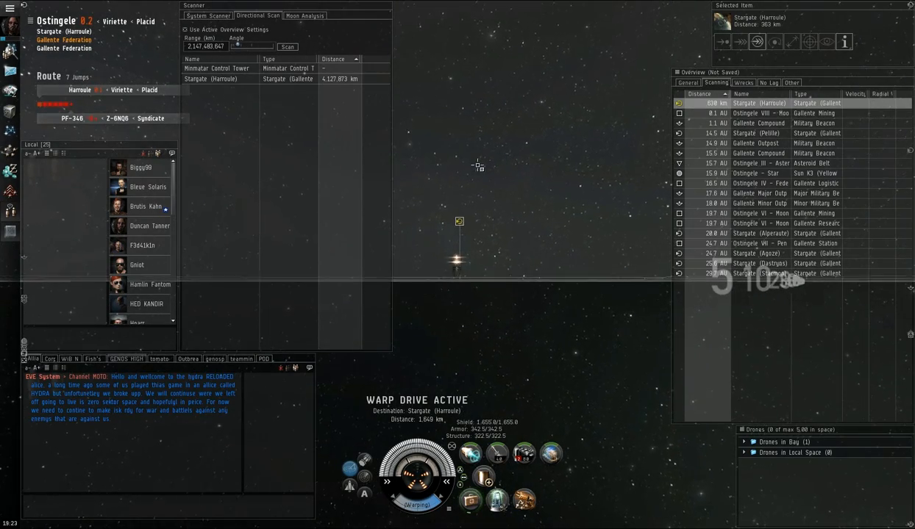
pyautogui.scroll(-3)
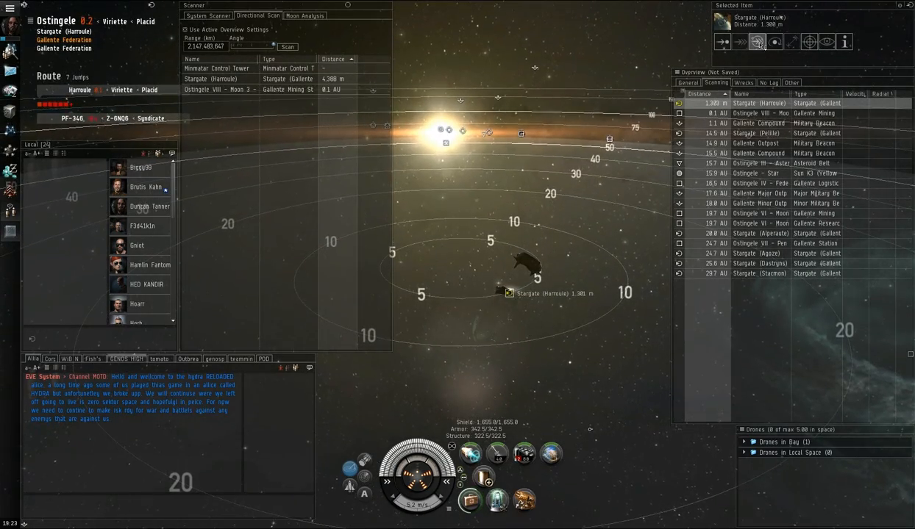
pyautogui.click(757, 41)
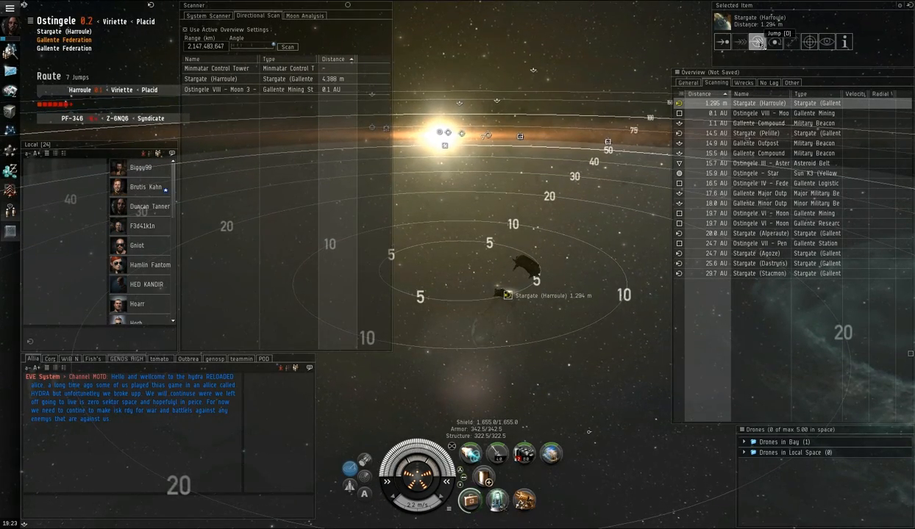
pyautogui.click(756, 41)
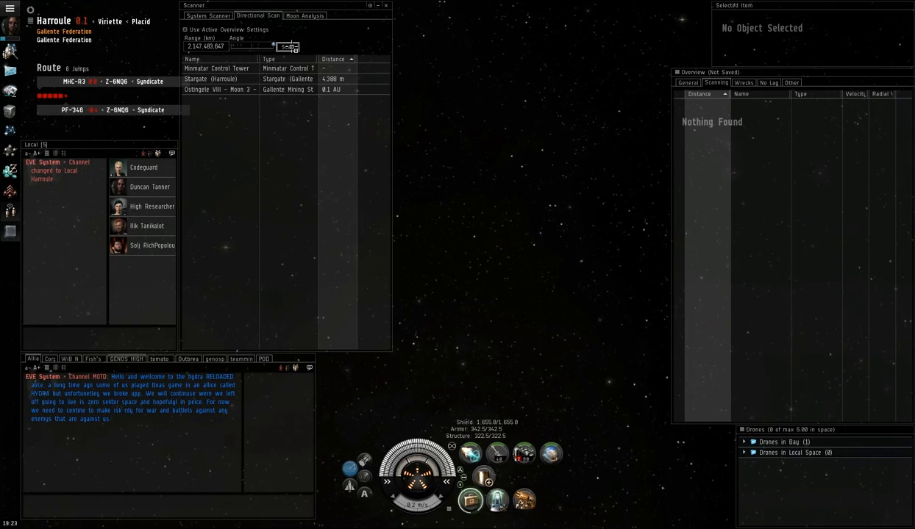
# Run a directional scan in Harroule and bring up the list of nearby celestials
pyautogui.click(286, 45)
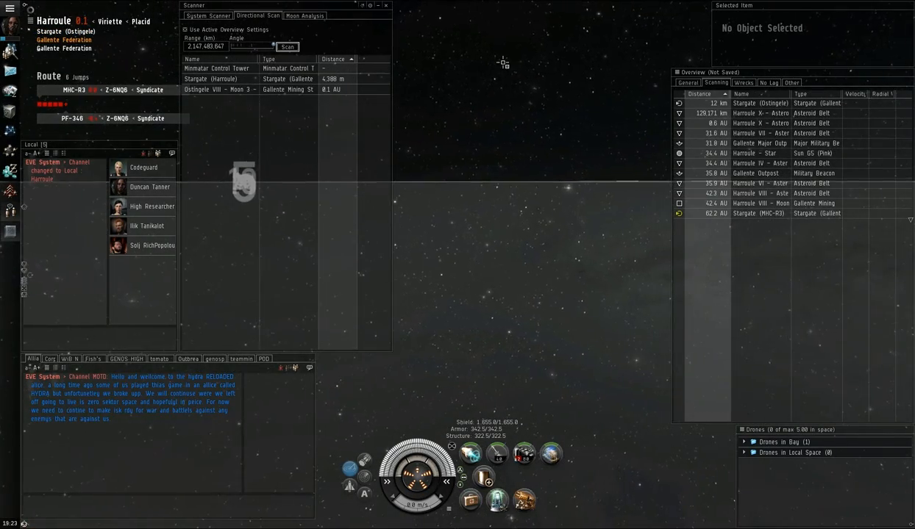
pyautogui.click(287, 45)
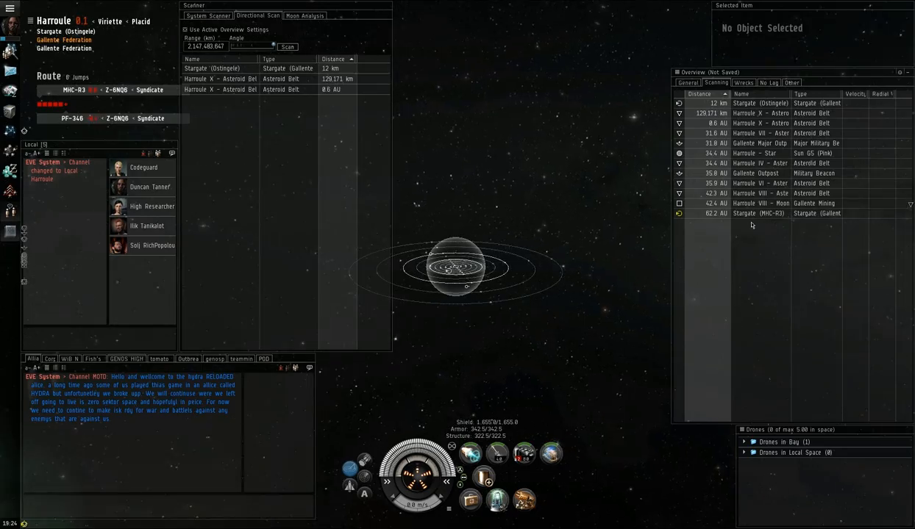
pyautogui.click(757, 203)
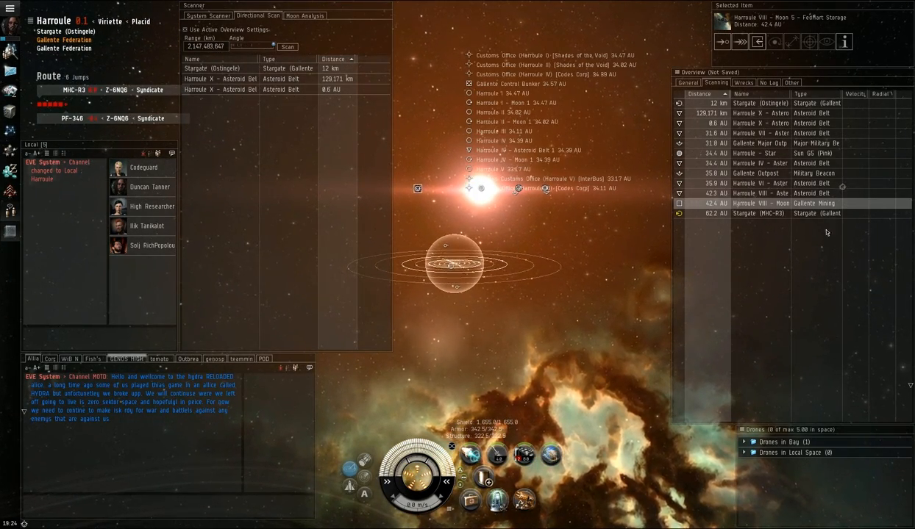
# Warp toward the MHC-R3 stargate to cross into Syndicate
pyautogui.click(772, 213)
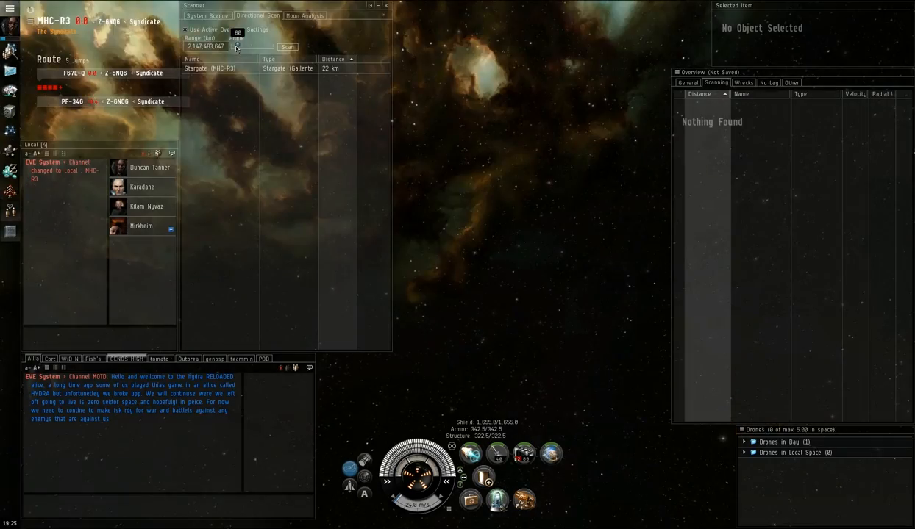
# Run a directional scan of MHC-R3 showing the FR7E-Q stargate
pyautogui.click(287, 45)
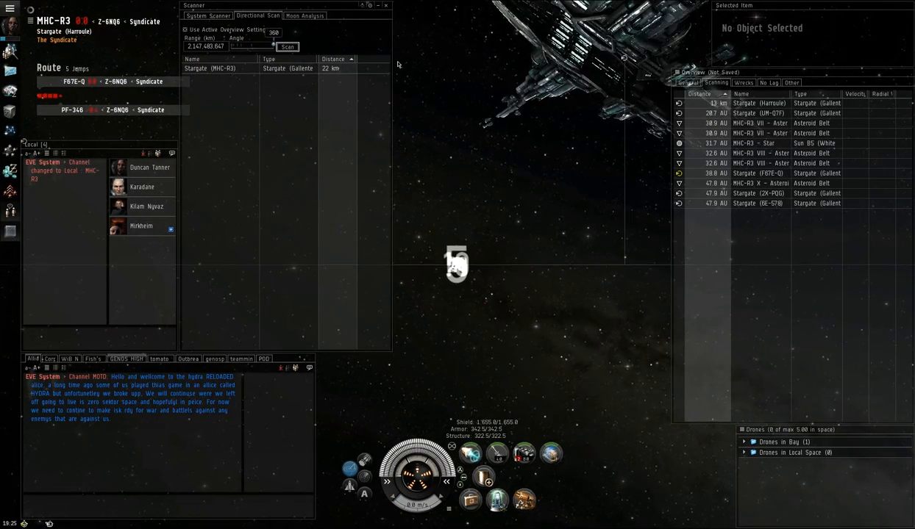
pyautogui.click(287, 45)
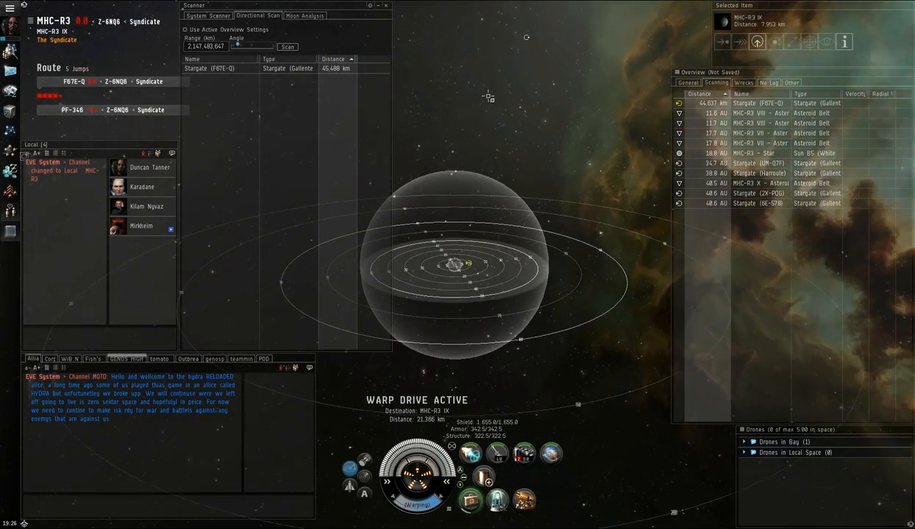
# Rescan MHC-R3 while in warp, revealing mobile medium warp disruptors
pyautogui.click(765, 102)
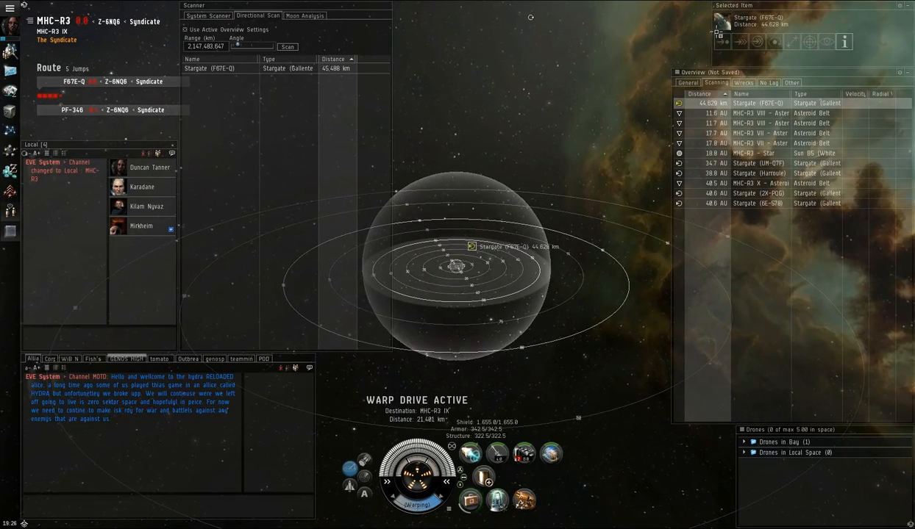
pyautogui.click(720, 41)
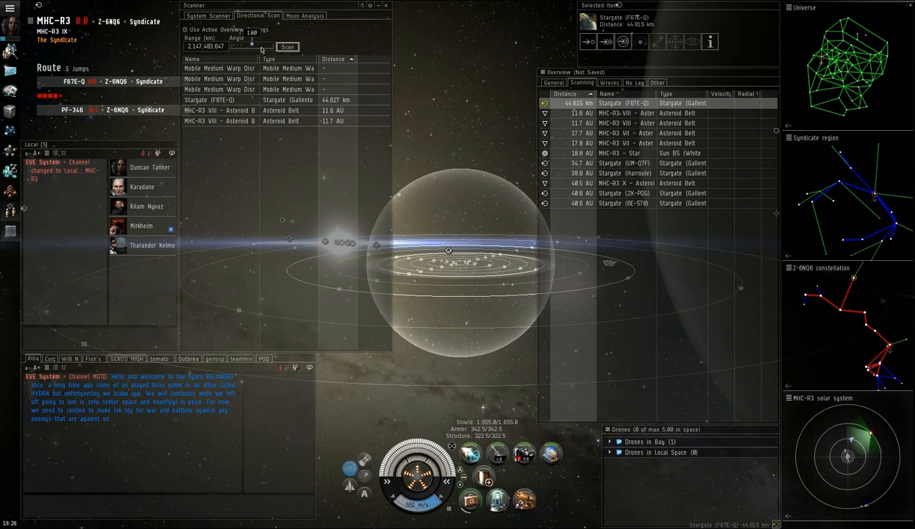
# Run a fresh directional scan with MHC-R3 VII asteroid belt 2 singled out, returning no results
pyautogui.click(286, 45)
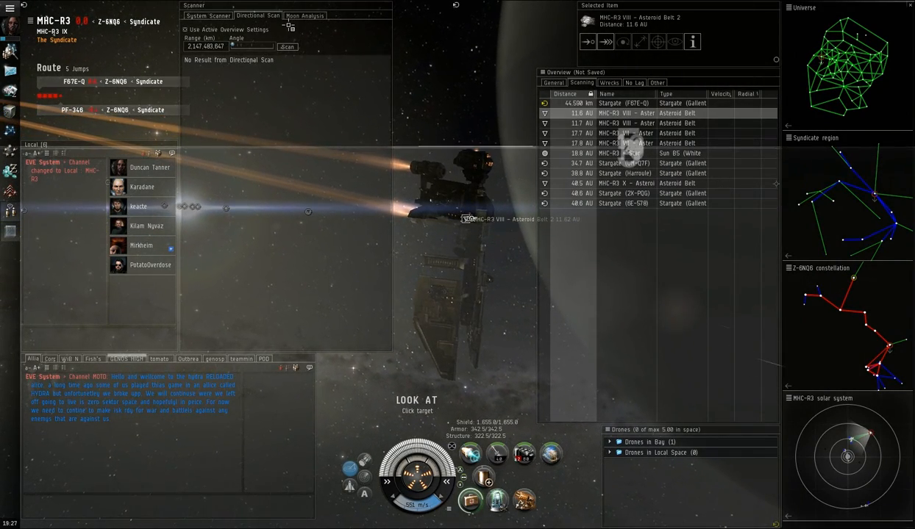
# Rescan MHC-R3 for the warp disruptors before warping off toward the F67E-Q stargate
pyautogui.click(287, 46)
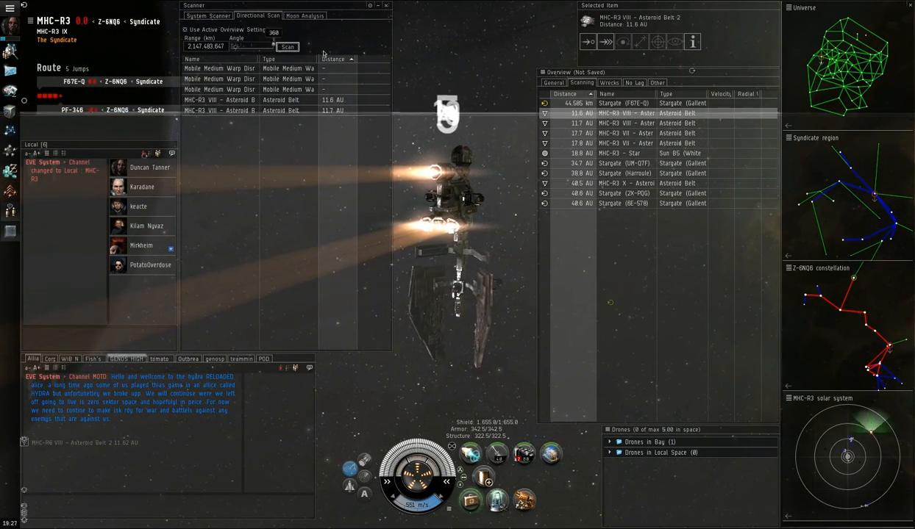
pyautogui.click(287, 45)
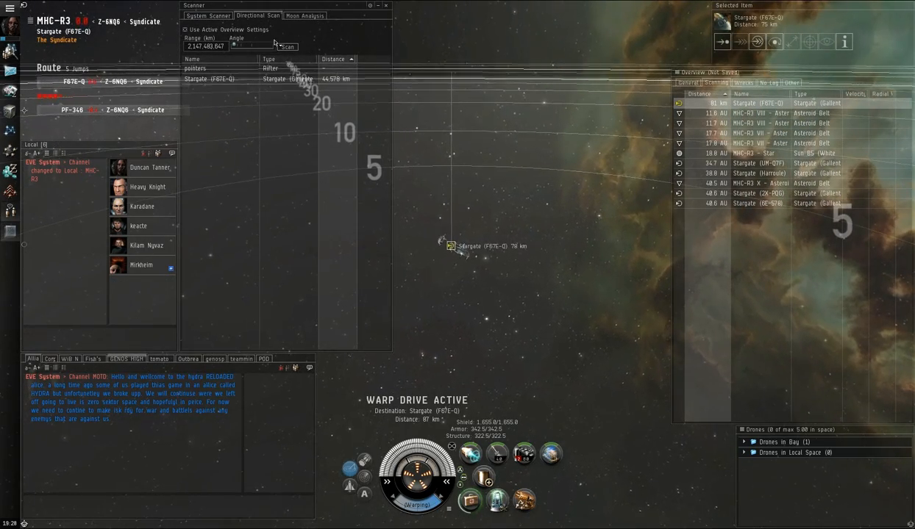
# Rerun the directional scan several times to refresh nearby objects in MHC-R3
pyautogui.click(287, 46)
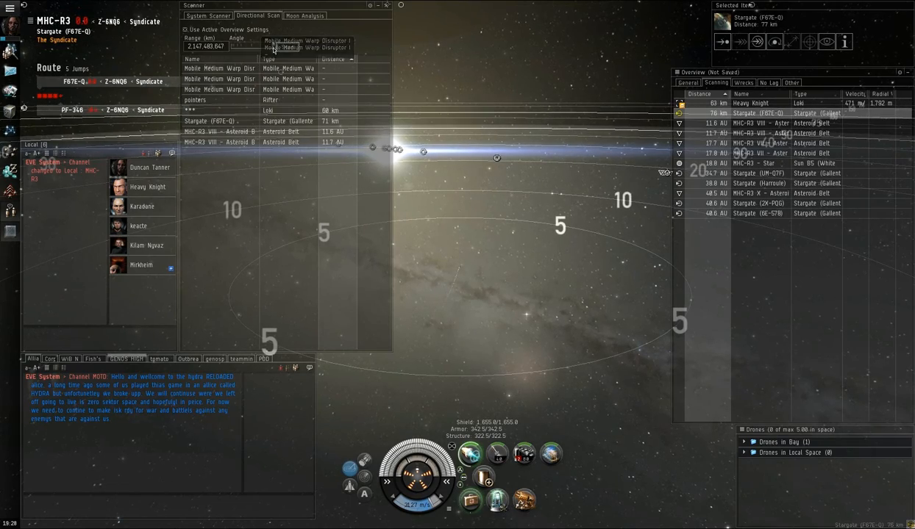
pyautogui.click(287, 46)
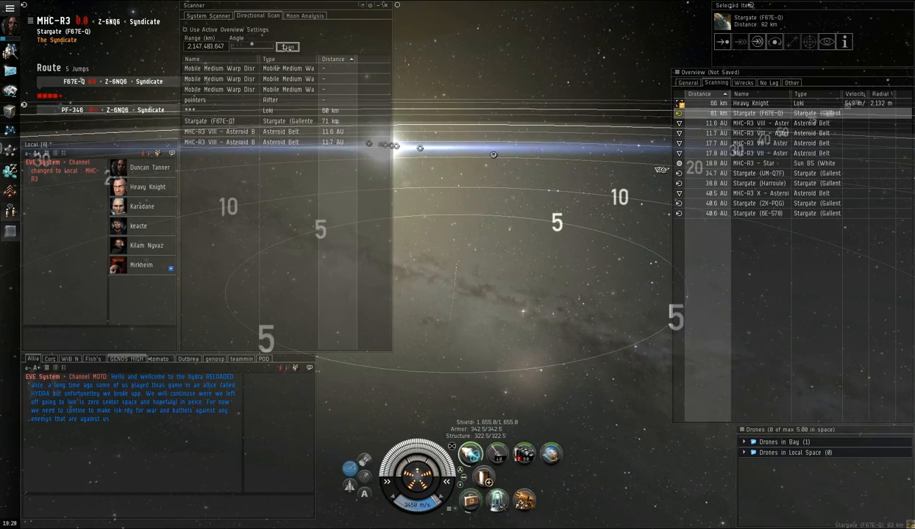
pyautogui.click(287, 45)
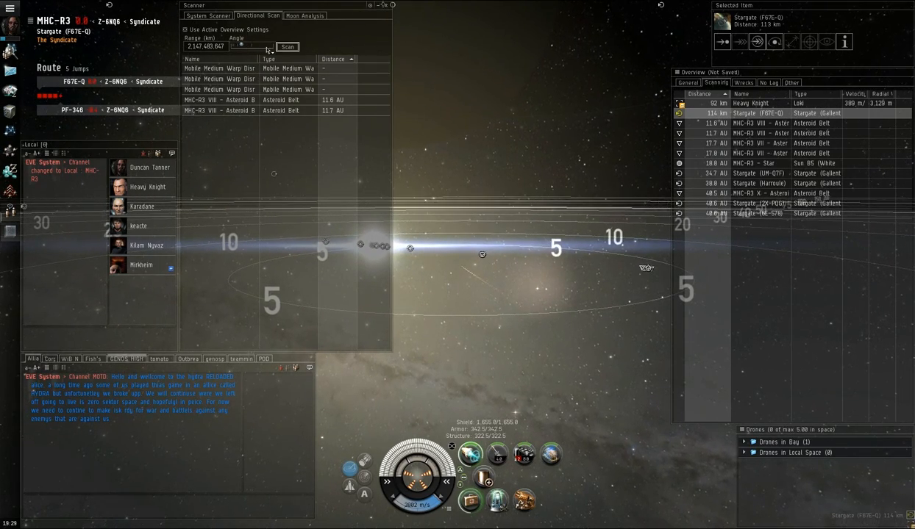
pyautogui.click(287, 46)
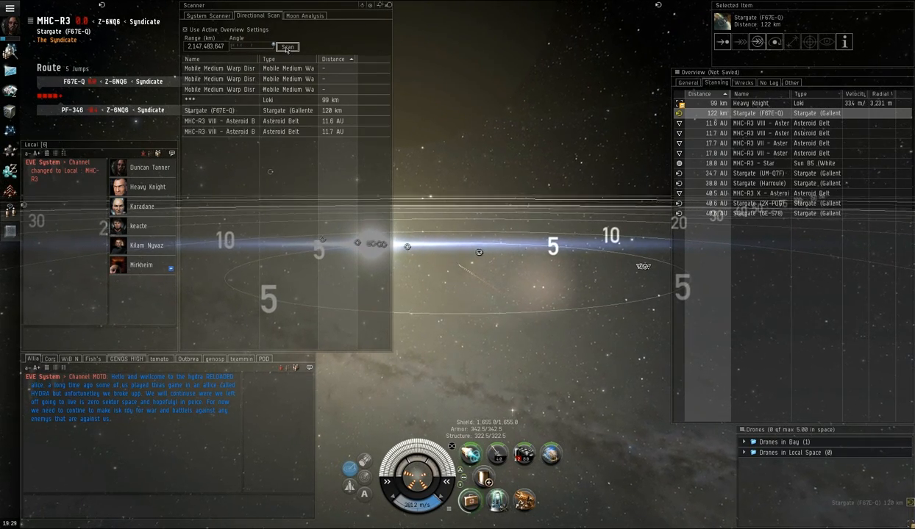
pyautogui.click(287, 46)
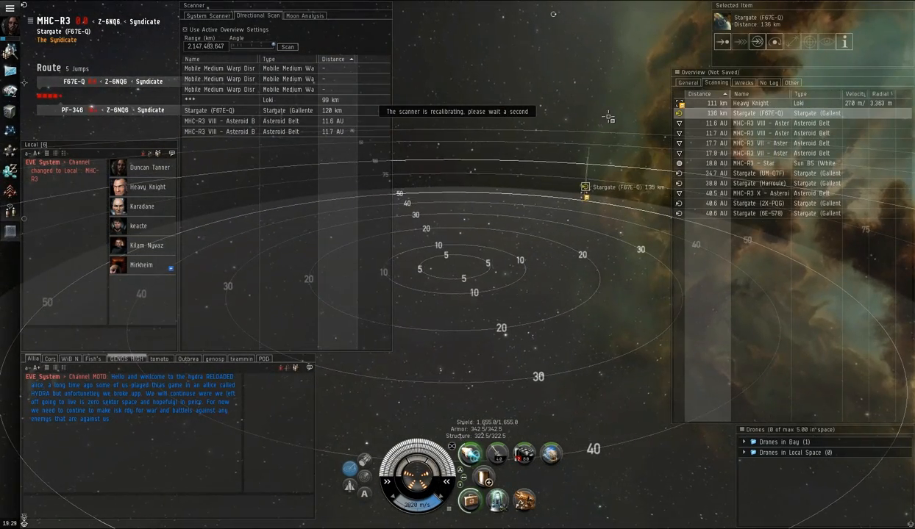
# Warp to the F67E-Q stargate, landing beside it with an Oracle on scan
pyautogui.click(750, 103)
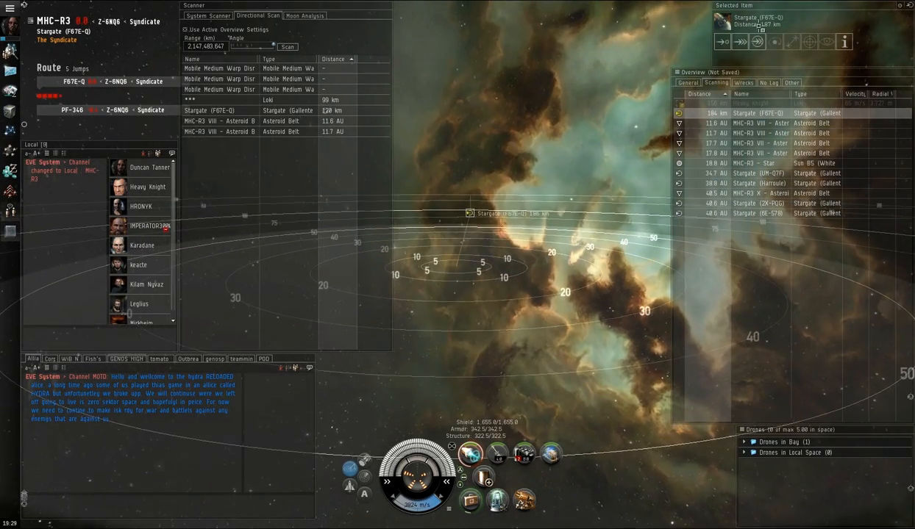
pyautogui.click(740, 41)
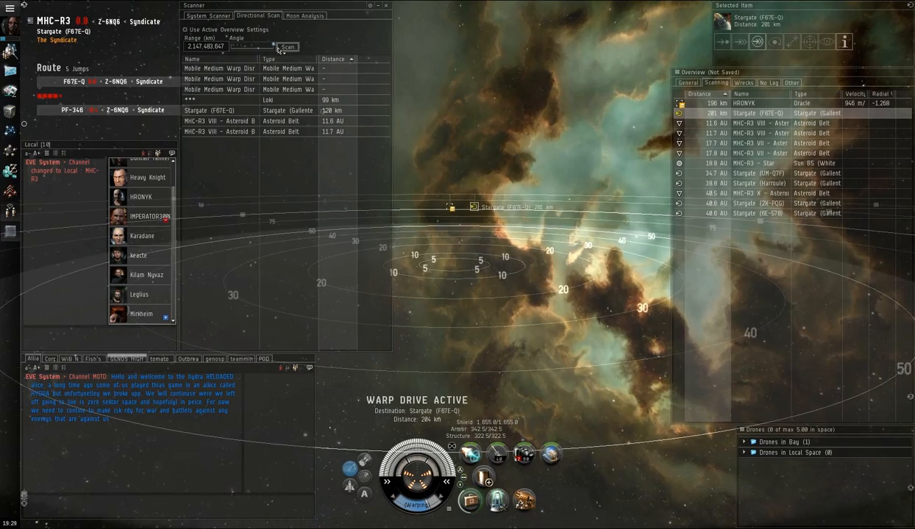
pyautogui.click(287, 45)
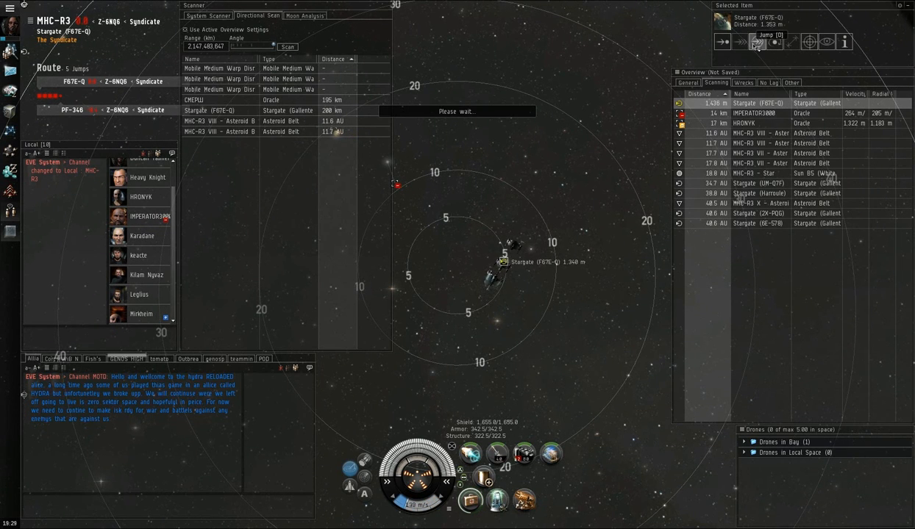
# Jump the gate into F67E-Q and run the directional scan, listing the MHC-R3 gate and a belt
pyautogui.click(756, 41)
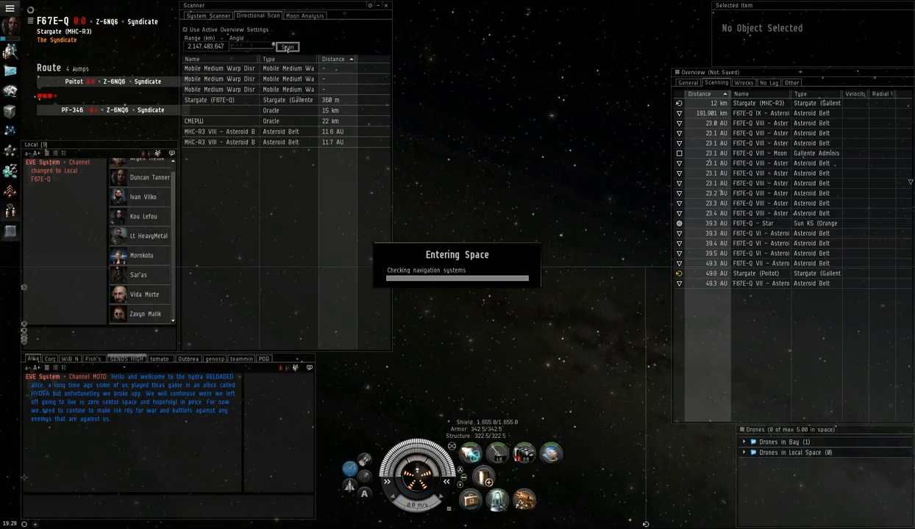
pyautogui.click(287, 45)
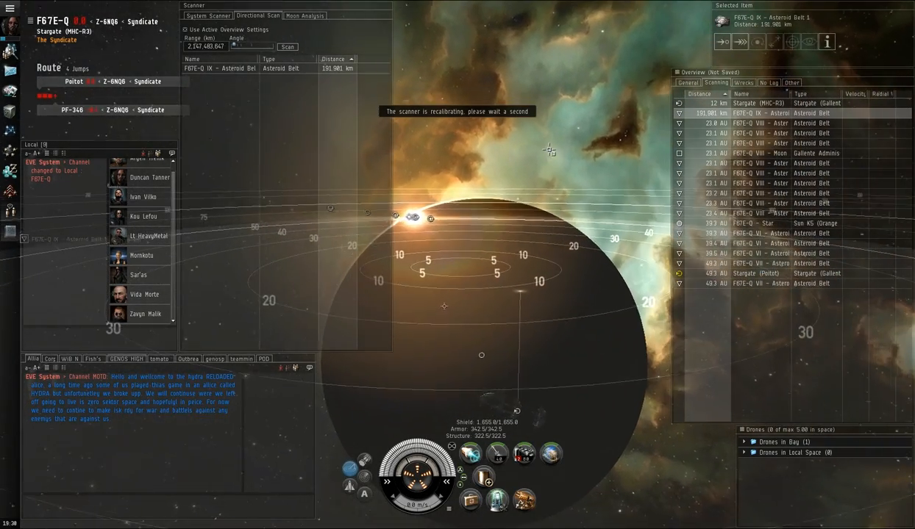
pyautogui.click(287, 45)
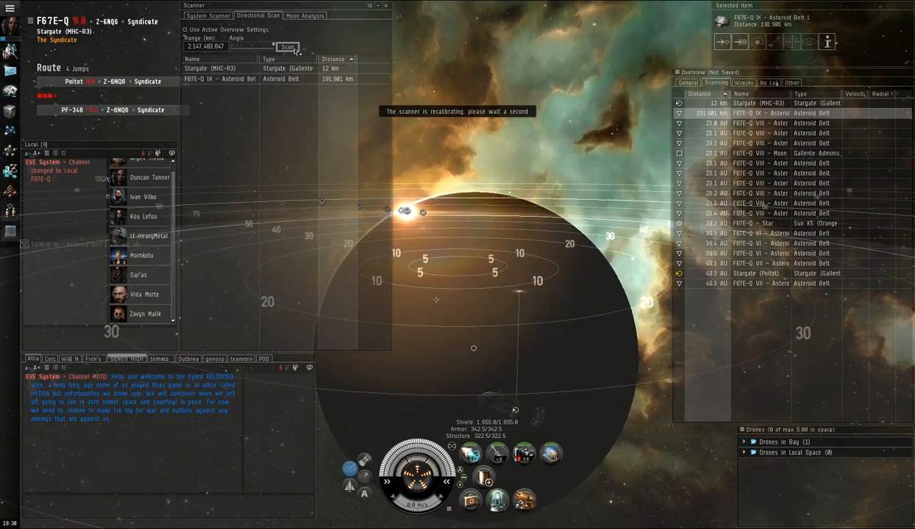
pyautogui.click(767, 272)
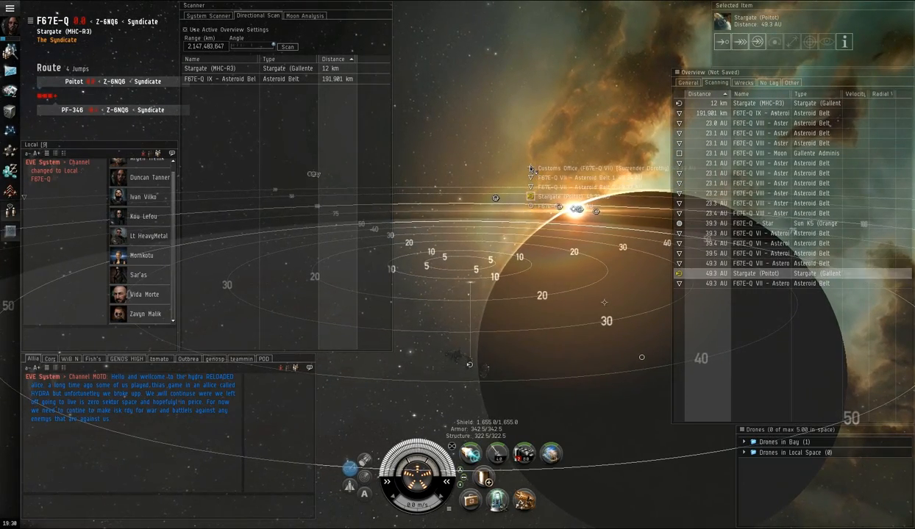
# Warp to within range of the planet VIII customs office, then on toward one of its asteroid belts
pyautogui.rightClick(530, 169)
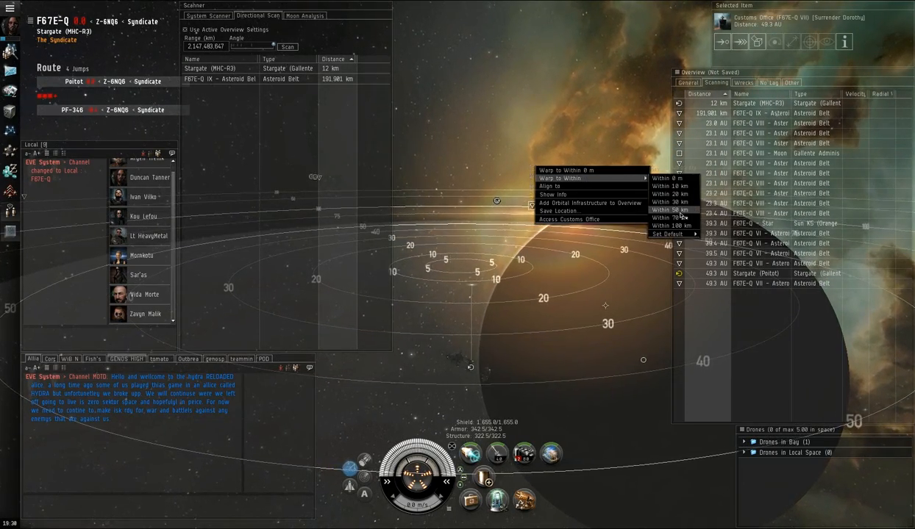
pyautogui.click(669, 209)
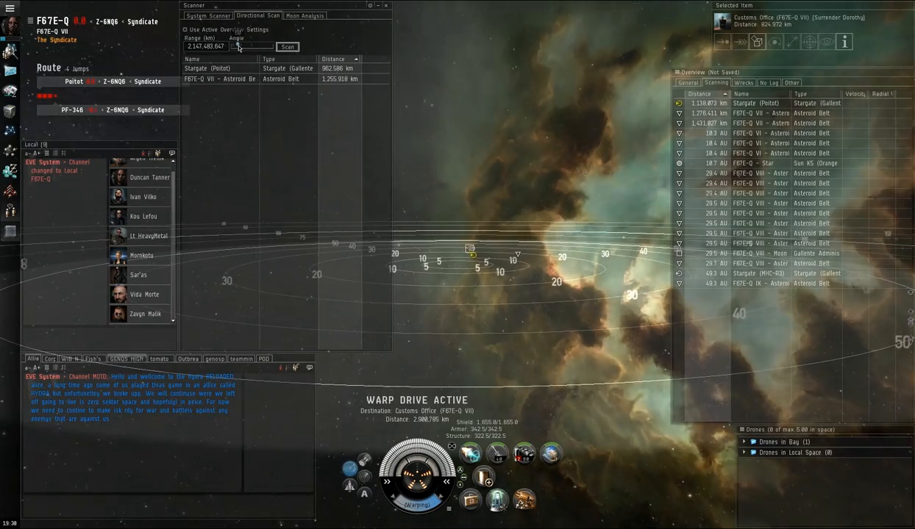
pyautogui.click(287, 45)
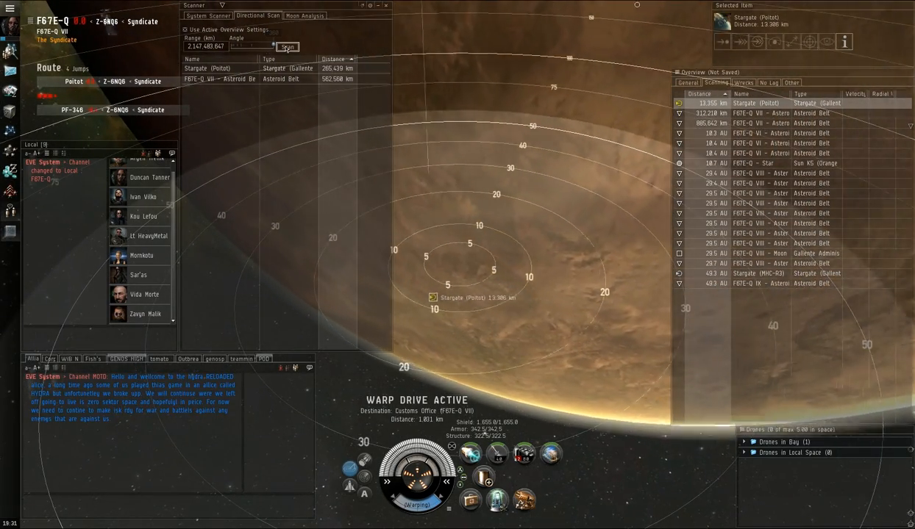
pyautogui.click(287, 46)
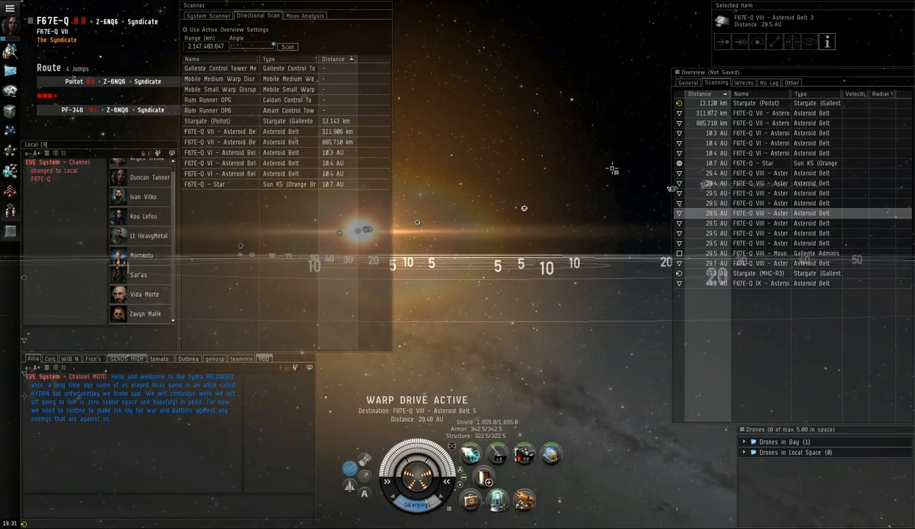
pyautogui.click(288, 46)
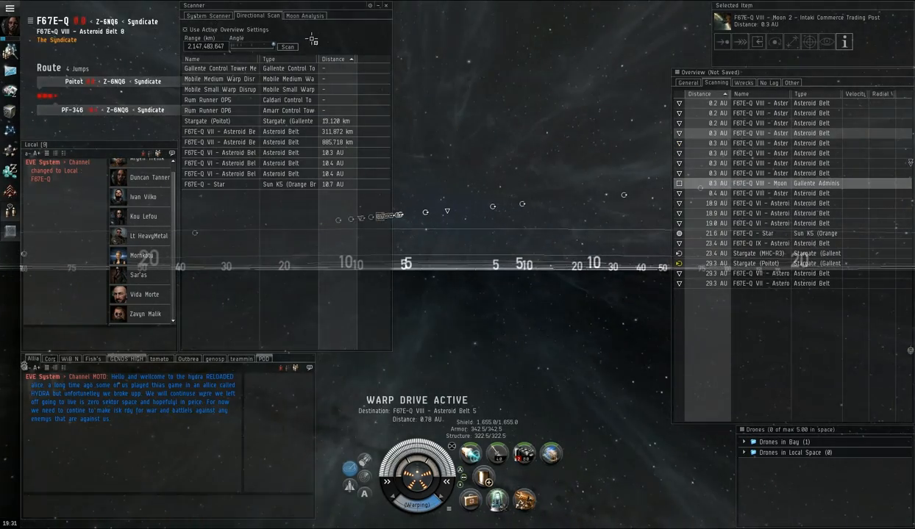
# Scan at planet VIII belt 5, spotting a Chimera and Drake, and try Look At on a nearby ship
pyautogui.click(287, 45)
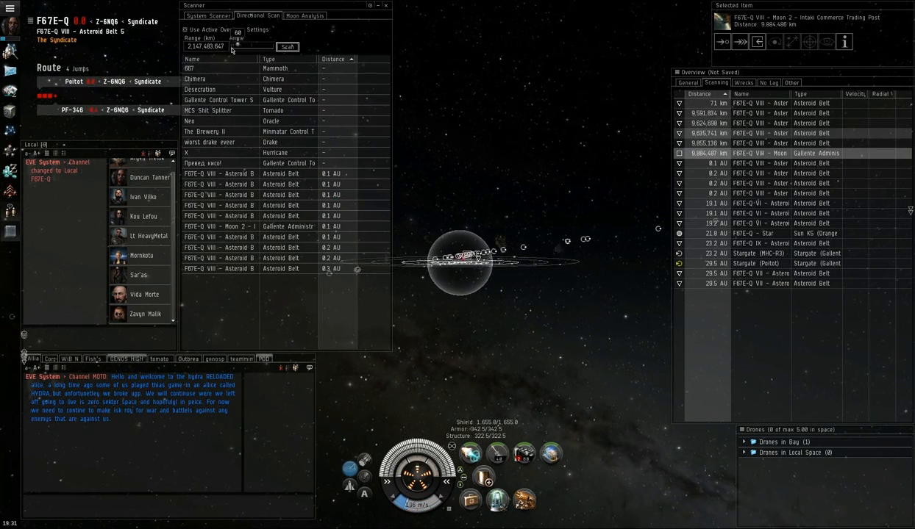
pyautogui.click(287, 46)
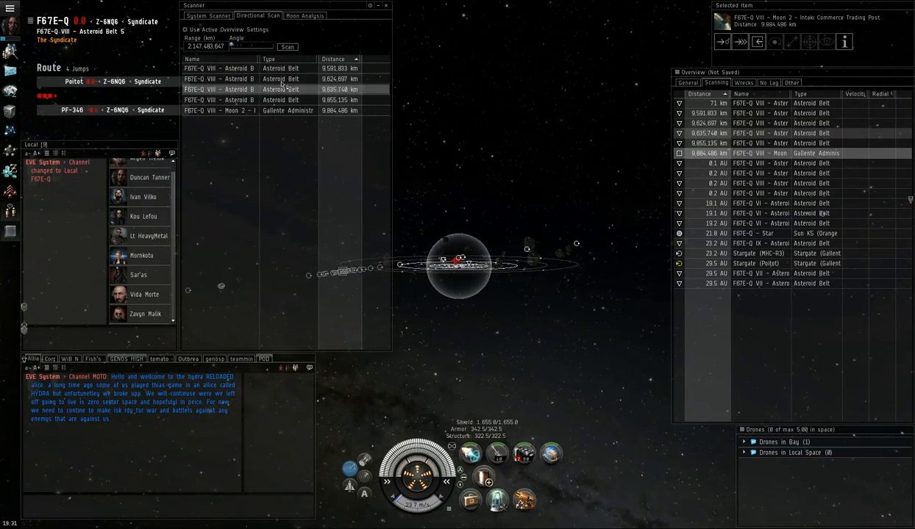
pyautogui.click(287, 46)
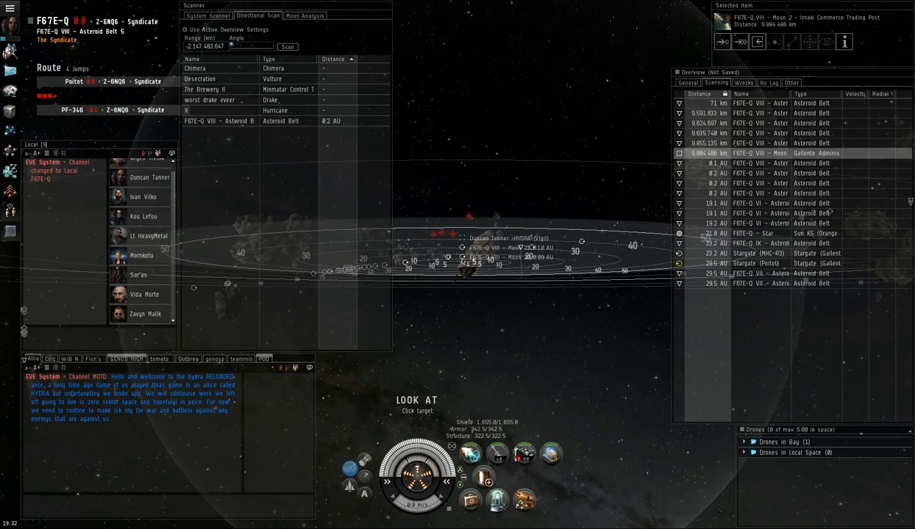
pyautogui.rightClick(492, 257)
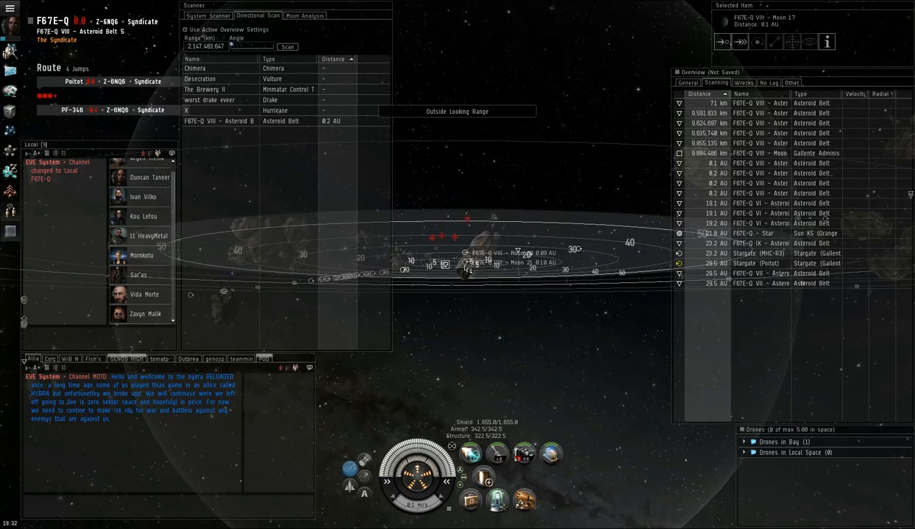
pyautogui.rightClick(469, 262)
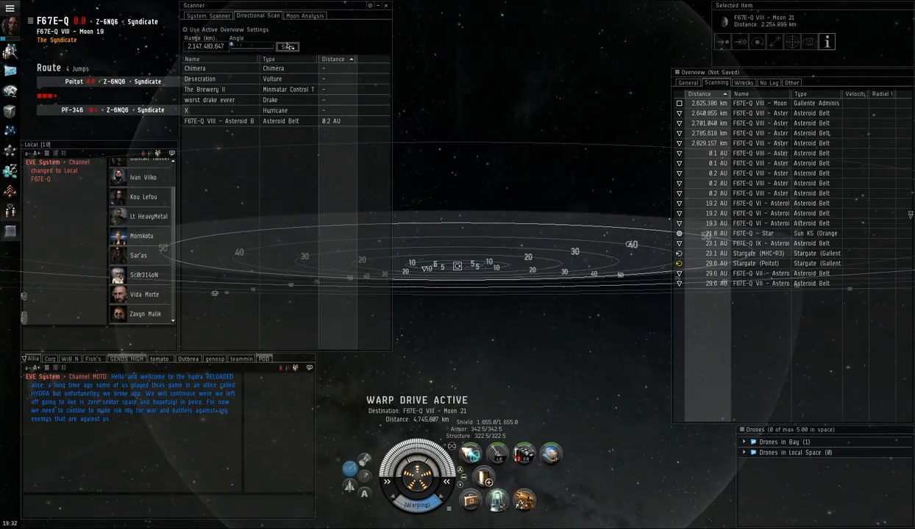
# Warp to a planet VIII moon, then on to another moon near Moon 20
pyautogui.click(288, 46)
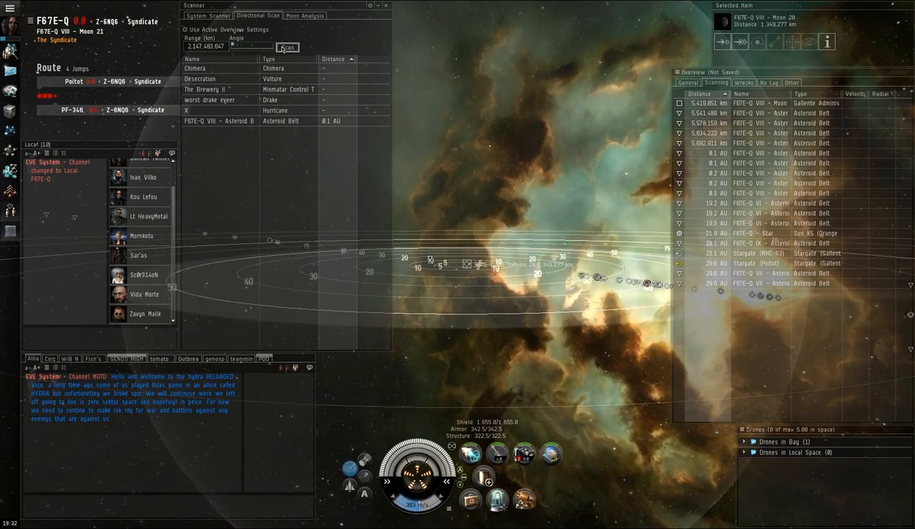
pyautogui.click(287, 46)
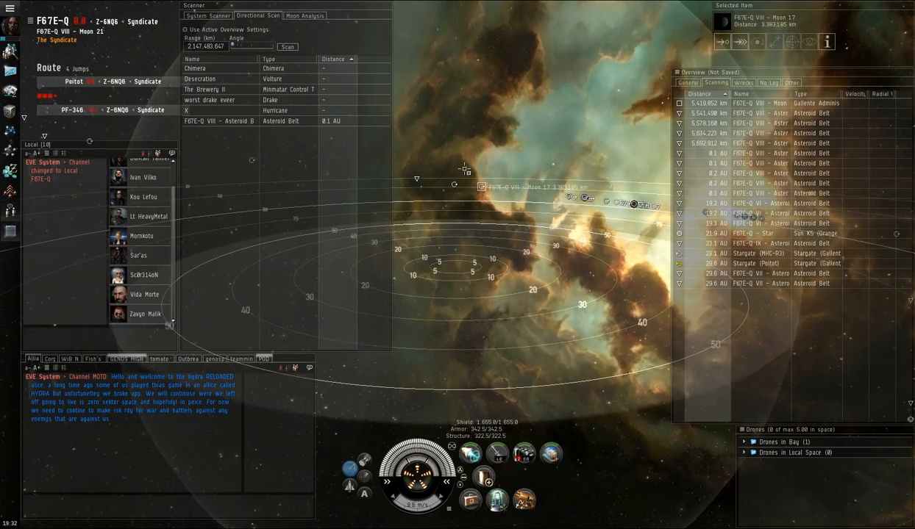
pyautogui.rightClick(463, 190)
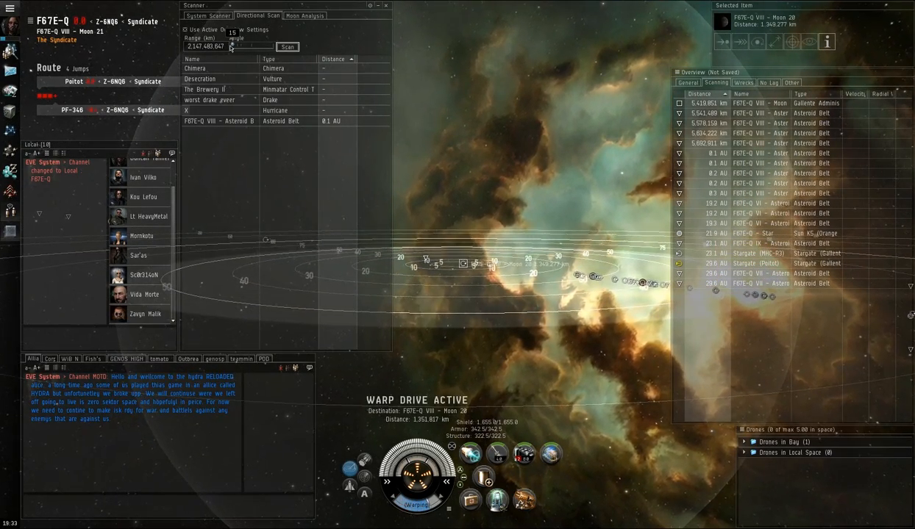
pyautogui.click(286, 46)
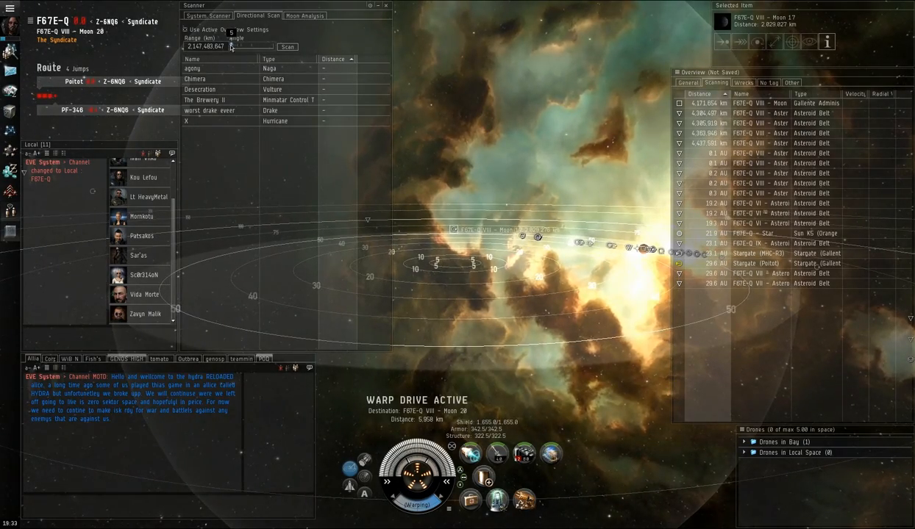
# Scan around the moon, listing a control tower, Mammoth and Naga
pyautogui.click(287, 45)
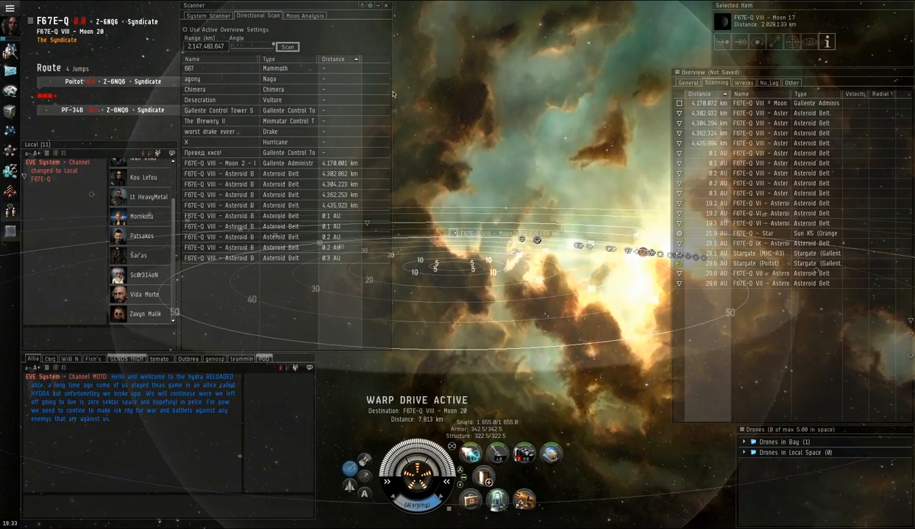
pyautogui.click(287, 46)
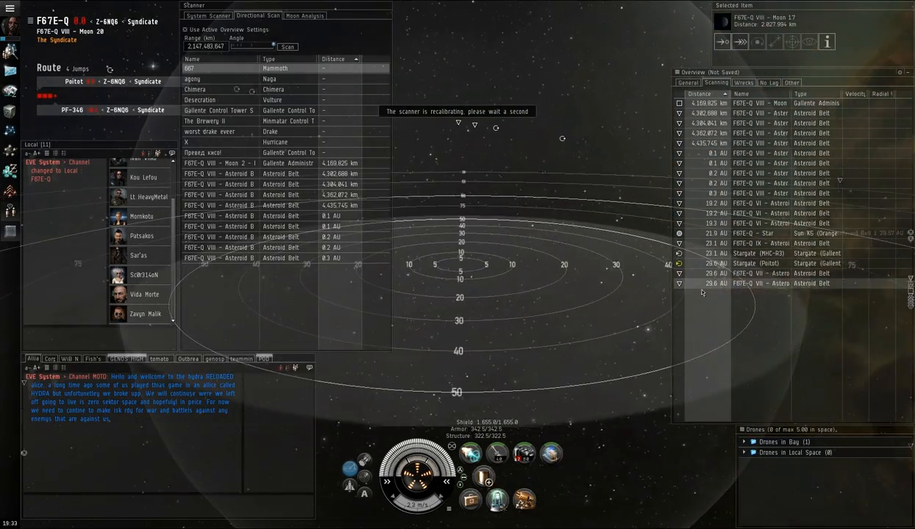
# Warp over to asteroid belt 2 of planet VIII
pyautogui.rightClick(765, 272)
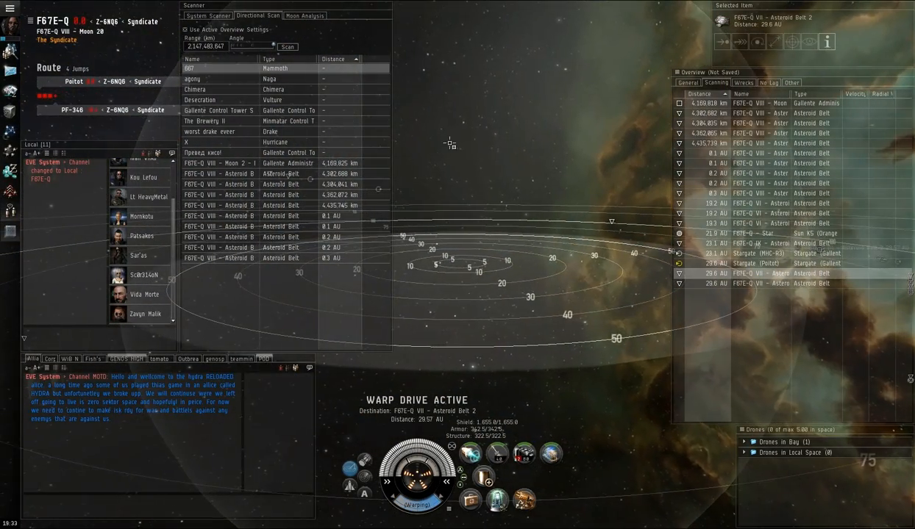
pyautogui.click(791, 263)
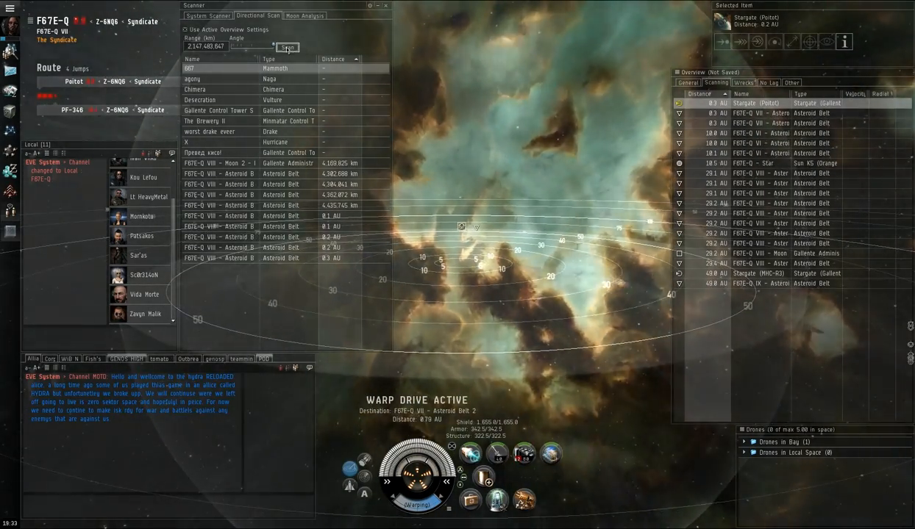
pyautogui.click(287, 45)
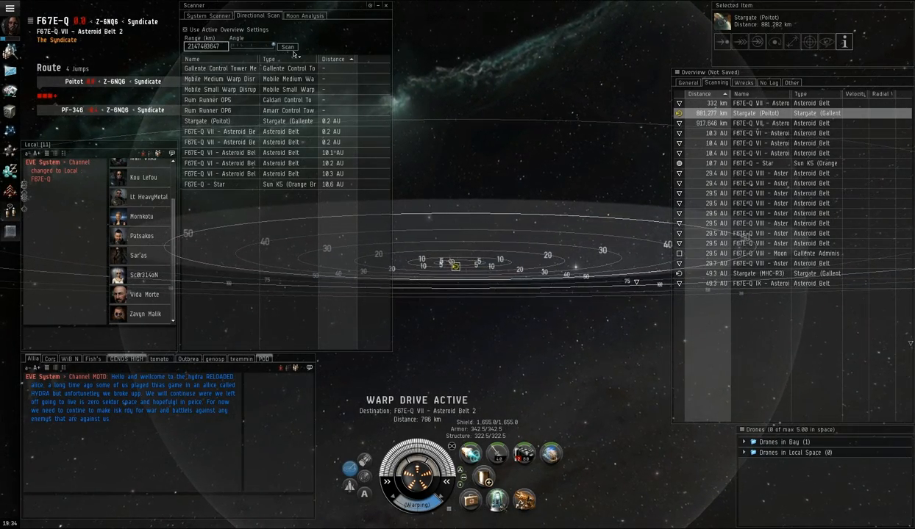
# Select the Poitot stargate, align to it and warp to the gate
pyautogui.click(287, 46)
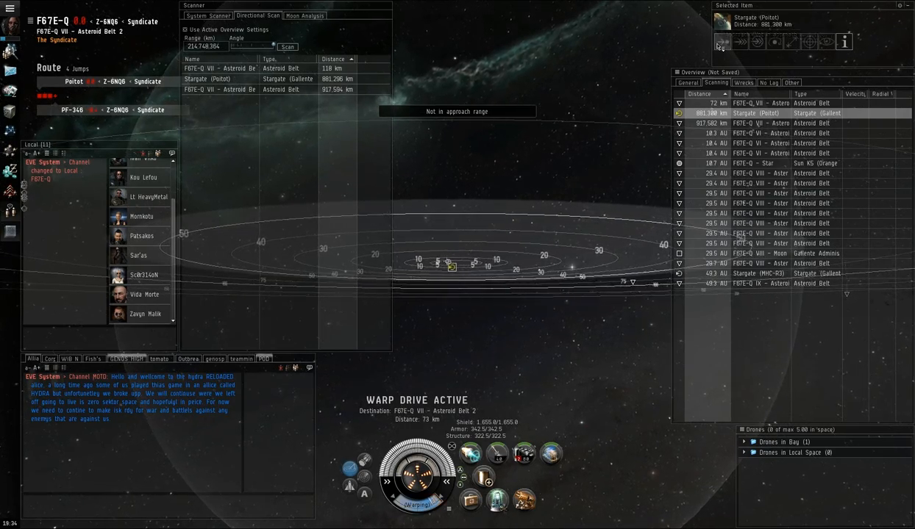
pyautogui.click(721, 41)
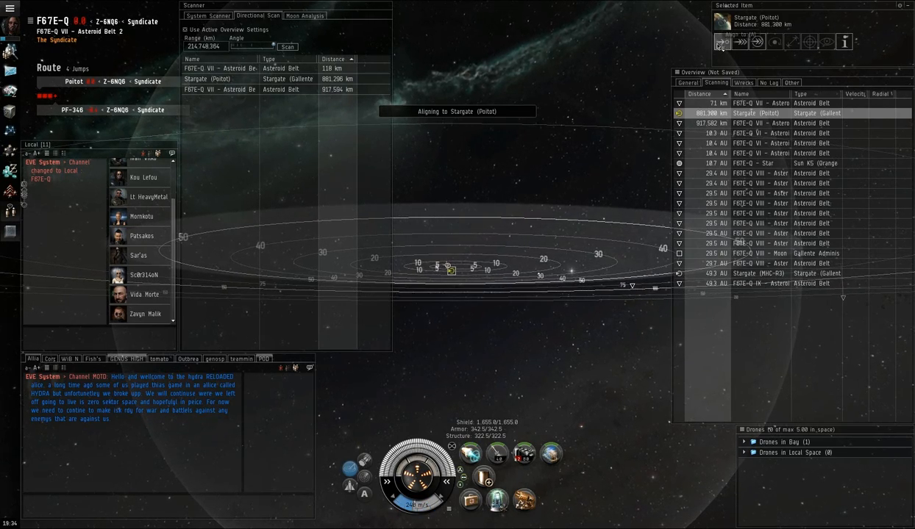
pyautogui.click(741, 41)
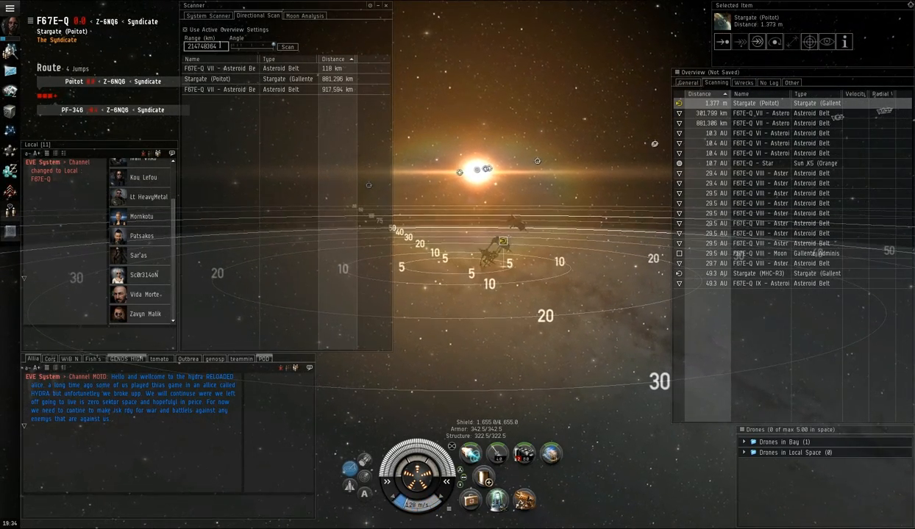
# Jump through the gate into Poitot and run a directional scan of the system
pyautogui.click(287, 46)
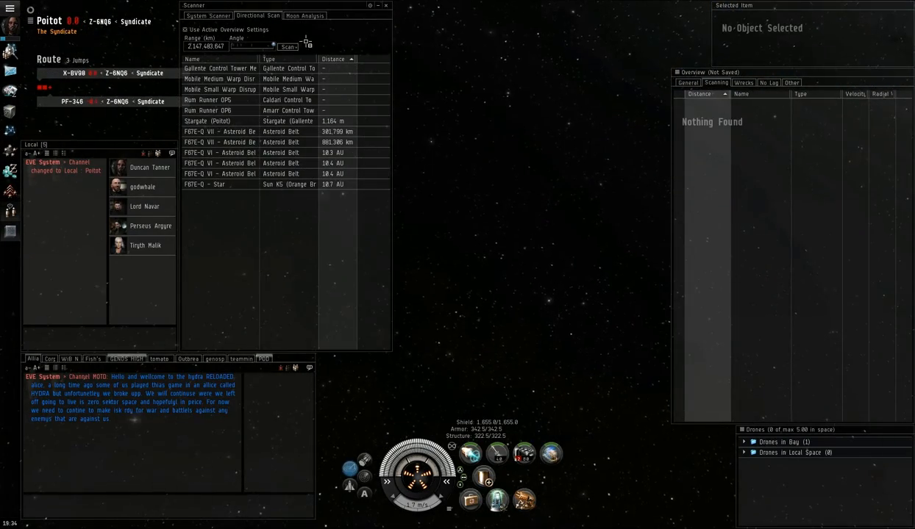
pyautogui.click(286, 45)
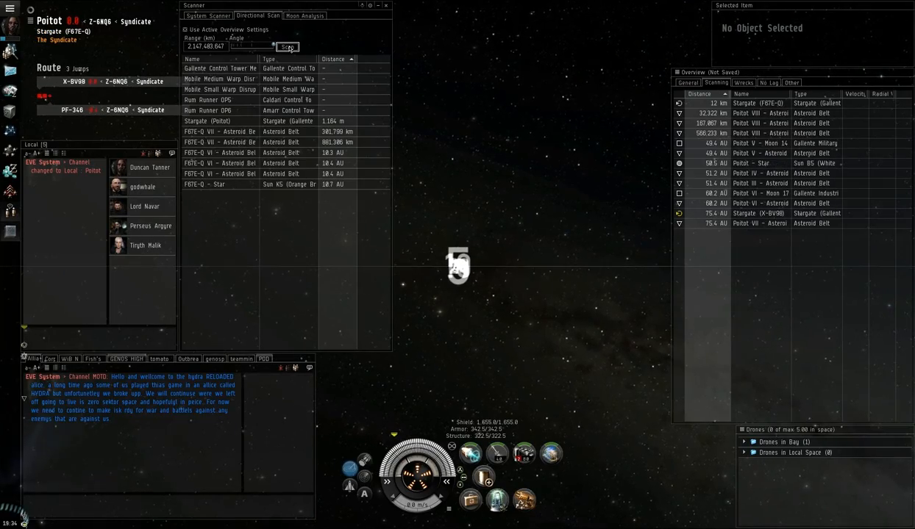
pyautogui.click(286, 45)
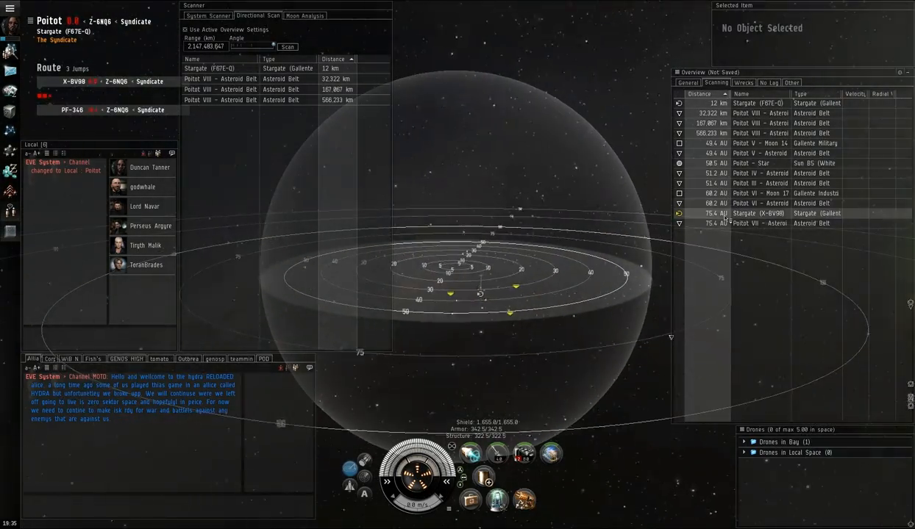
# Select the X-BV98 stargate, then warp toward a Poitot planet instead
pyautogui.click(757, 214)
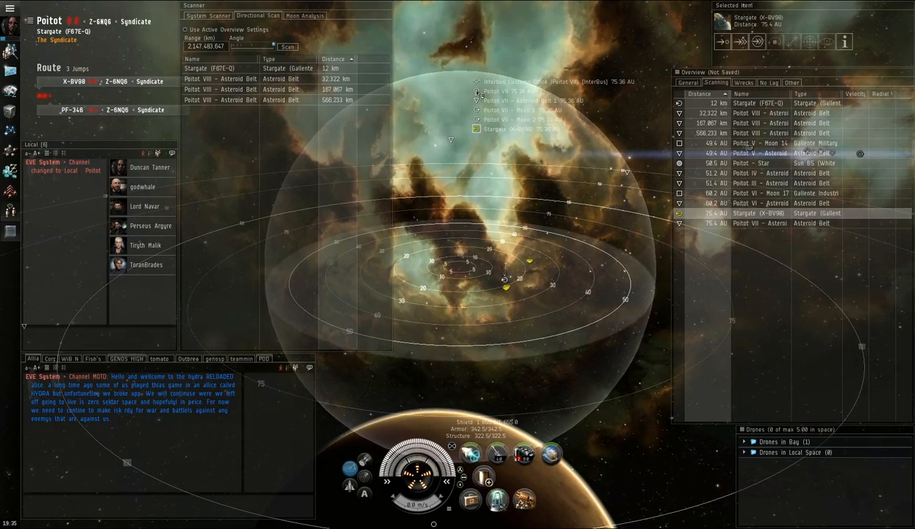
pyautogui.click(759, 223)
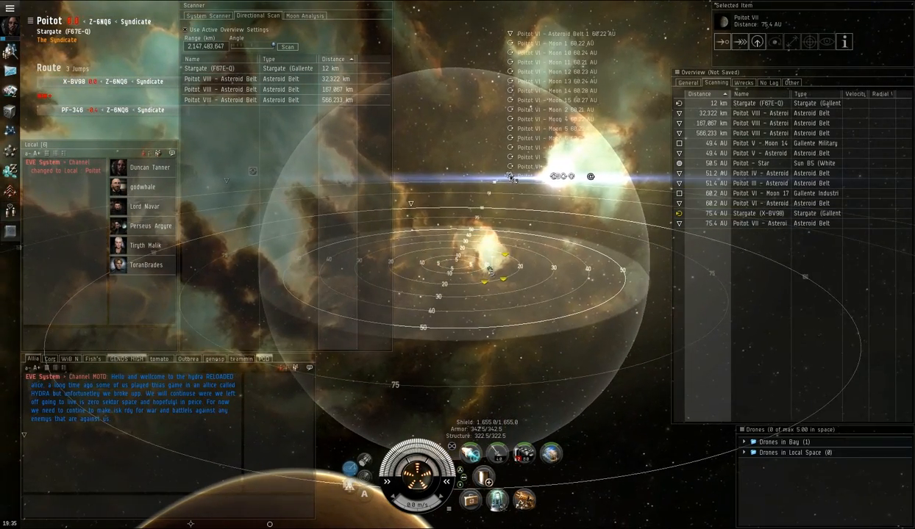
pyautogui.rightClick(530, 71)
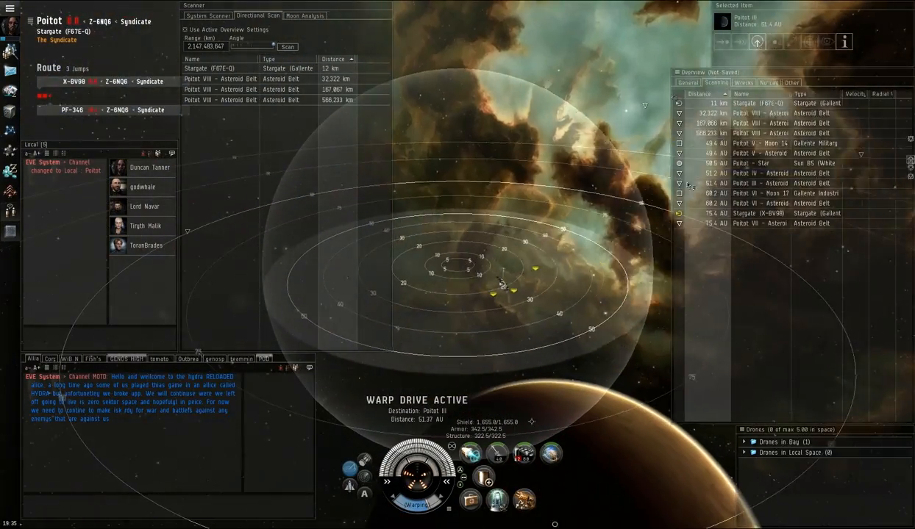
pyautogui.click(757, 213)
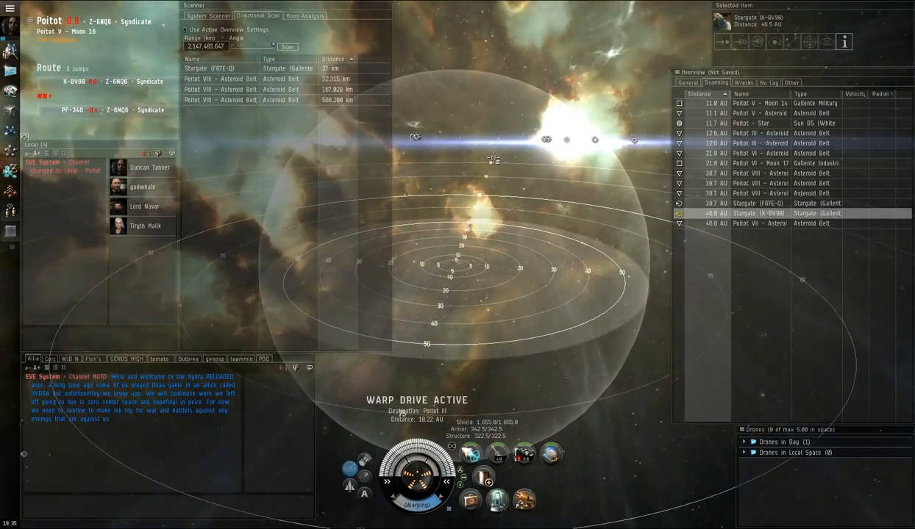
# Scan from the Poitot planet, listing a control tower, planets and belts, and try the stargate
pyautogui.click(289, 46)
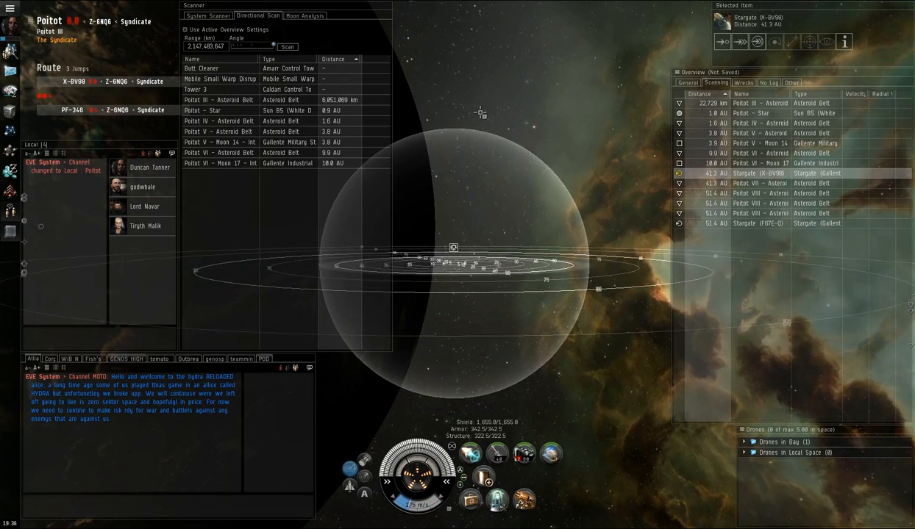
pyautogui.click(723, 41)
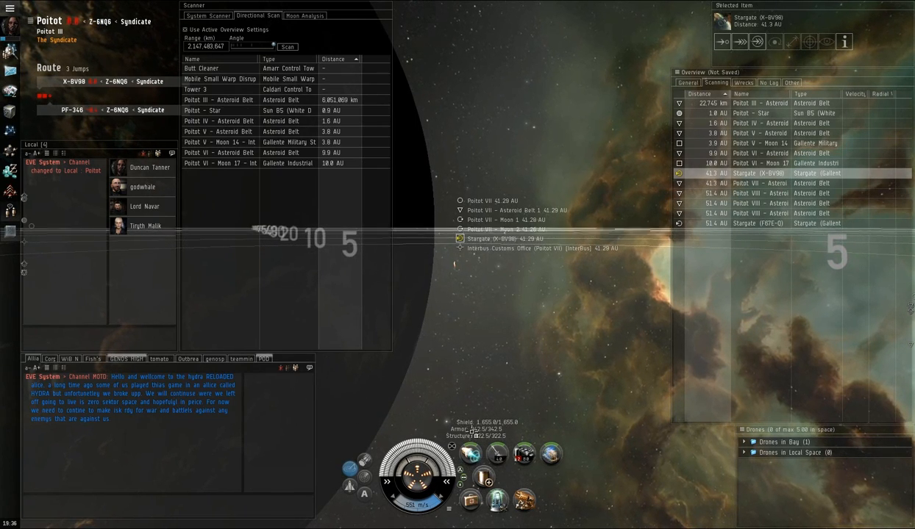
# Browse nearby celestials and check the microwarpdrive module's options, then dismiss them
pyautogui.rightClick(524, 453)
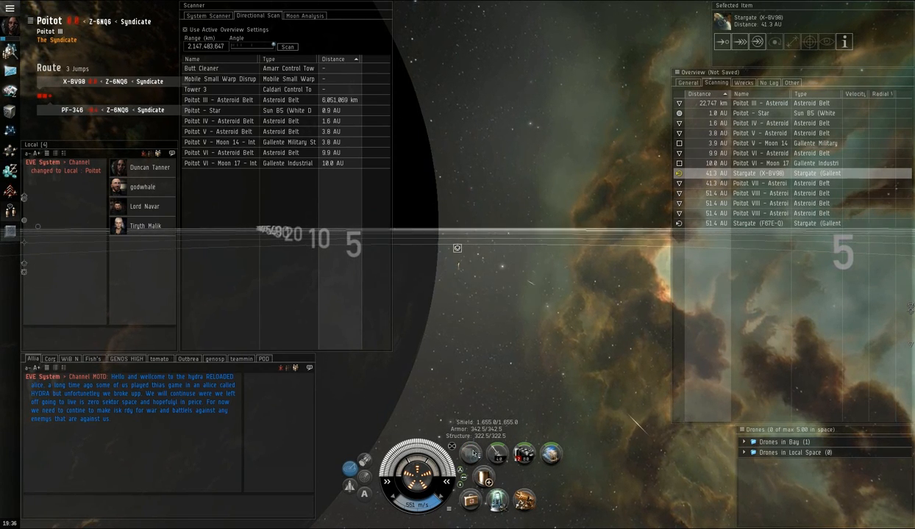
pyautogui.moveTo(497, 455)
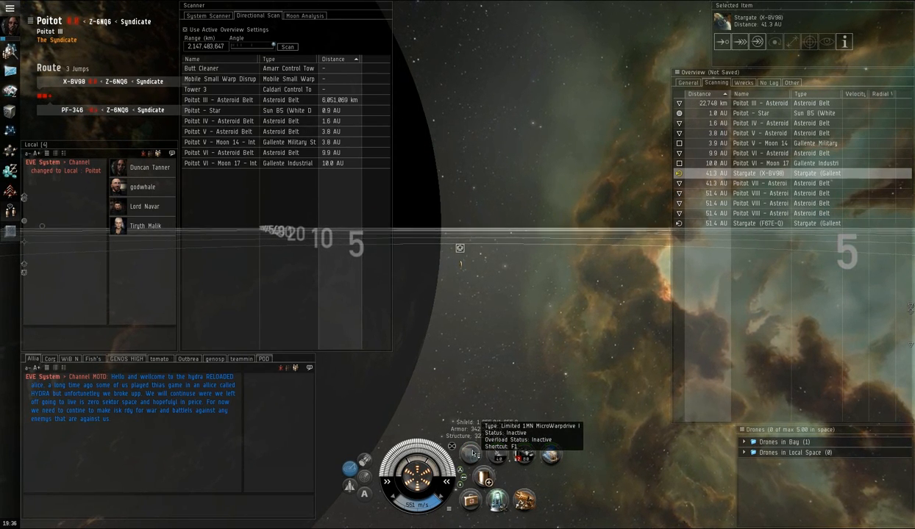
pyautogui.rightClick(487, 456)
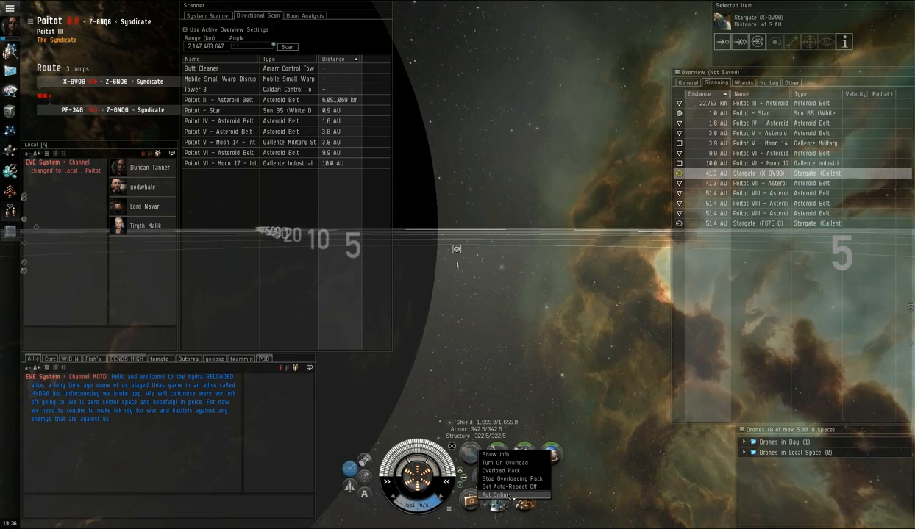
pyautogui.click(495, 494)
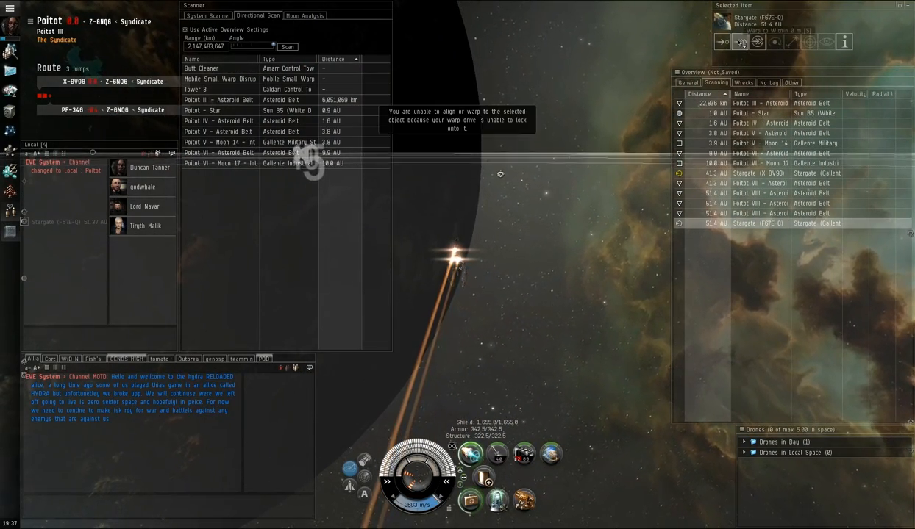
# Stop the ship, then warp it toward the Stargate (X-BV98) in Poitot
pyautogui.click(755, 41)
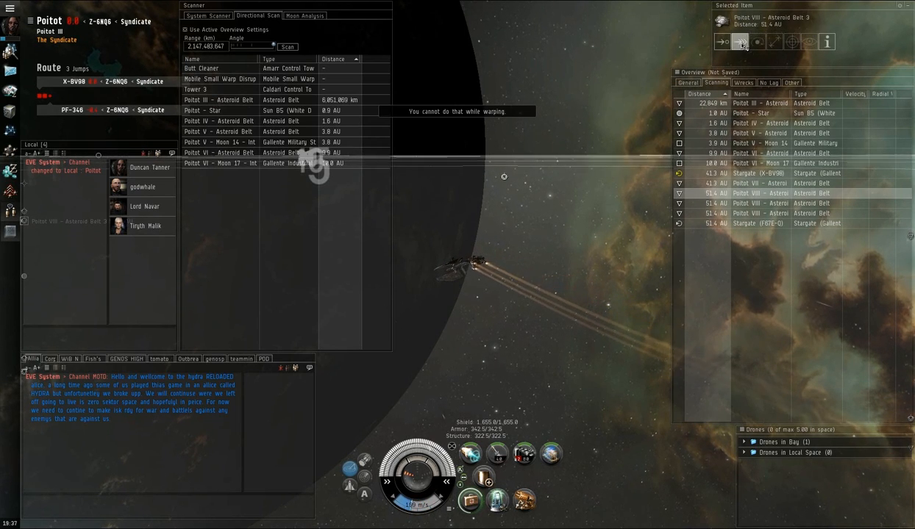
pyautogui.click(721, 42)
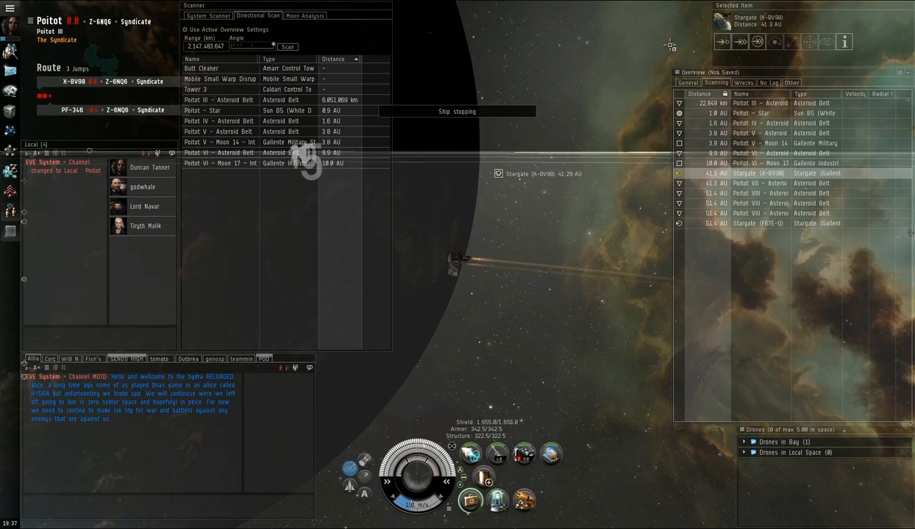
pyautogui.click(721, 41)
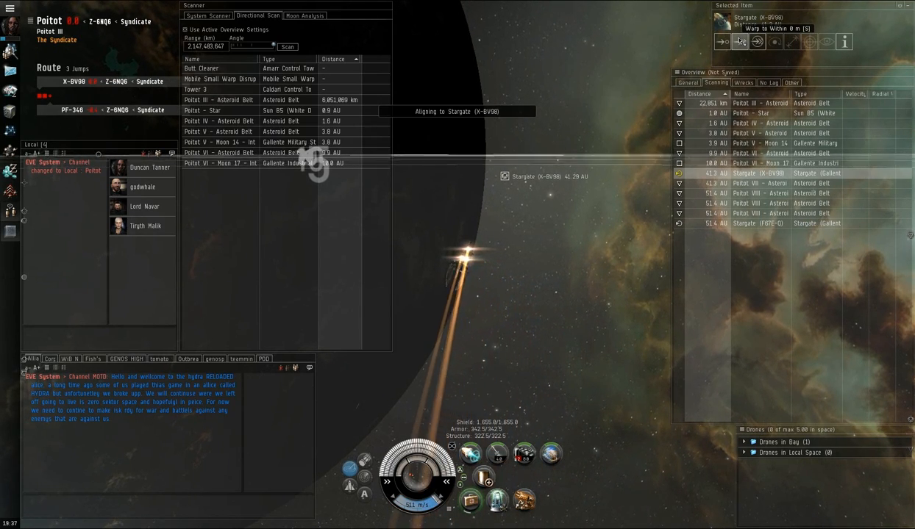
pyautogui.click(755, 41)
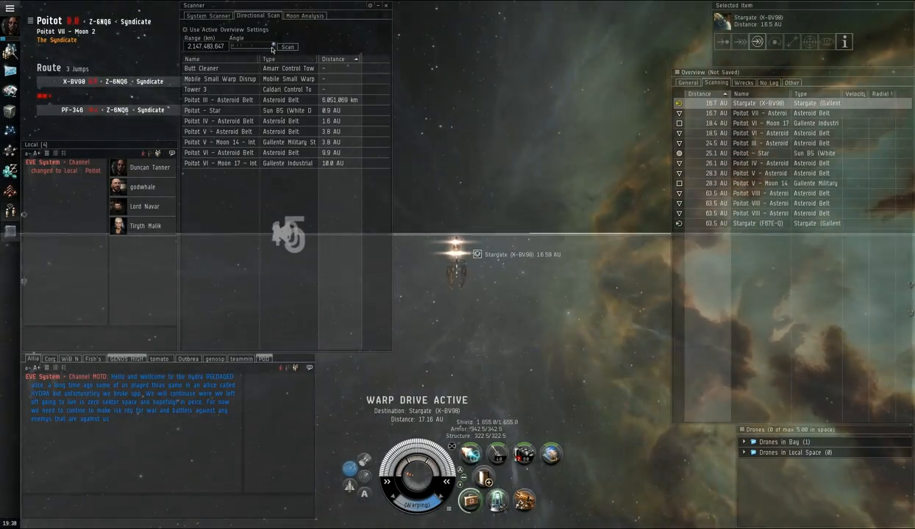
# Run a directional scan, pick through Poitot's belts and star, and warp to the Poitot VII asteroid belt
pyautogui.click(287, 45)
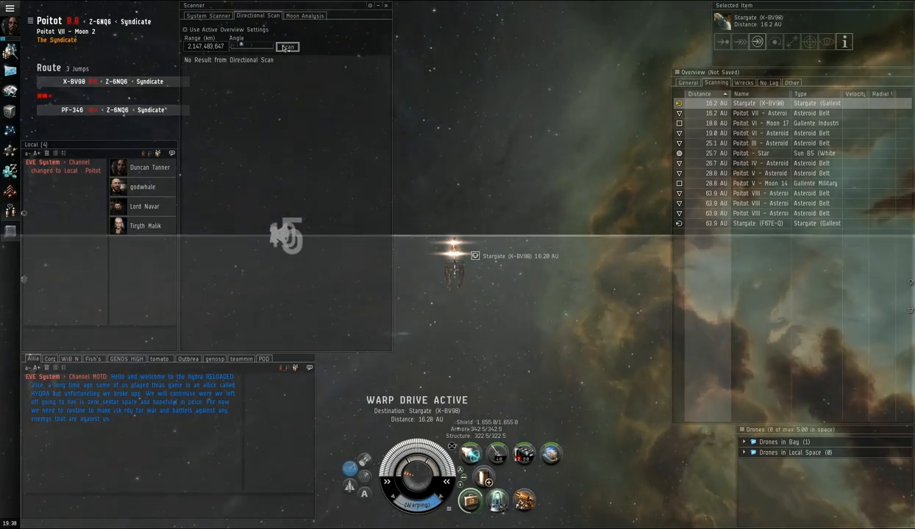
pyautogui.click(287, 47)
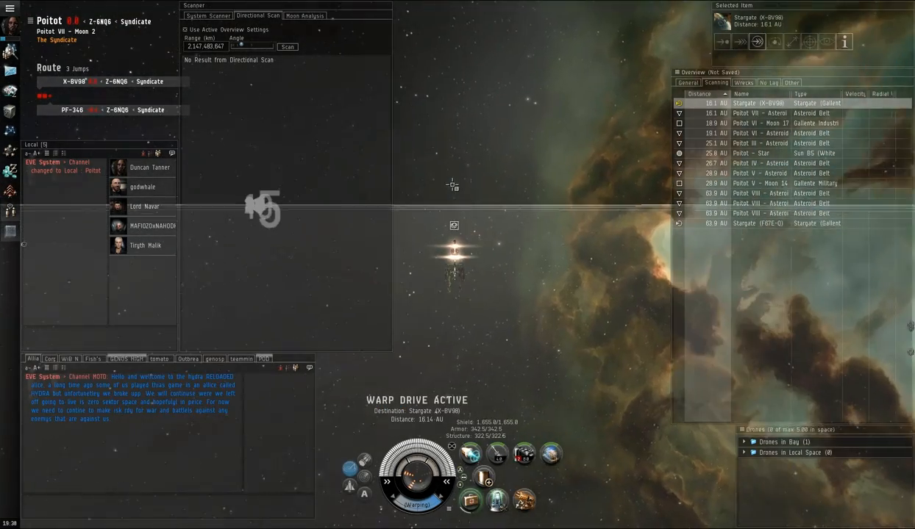
pyautogui.click(757, 142)
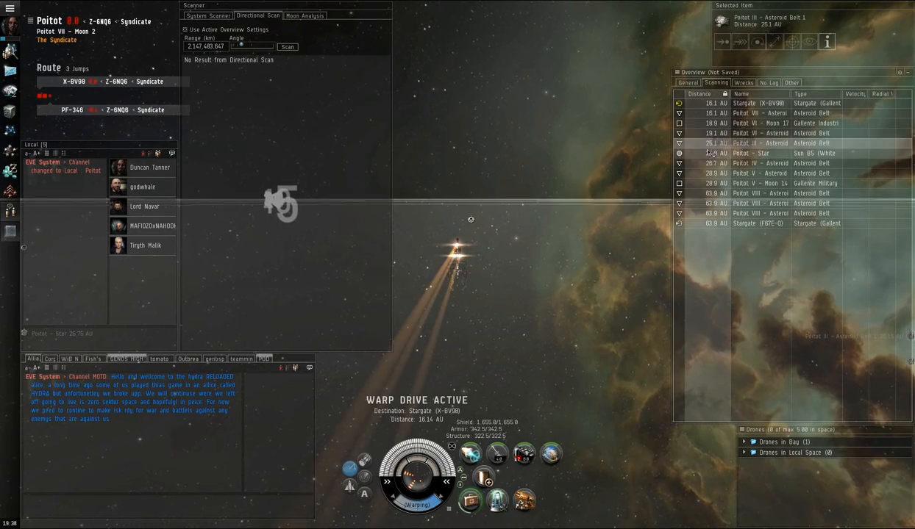
pyautogui.click(750, 153)
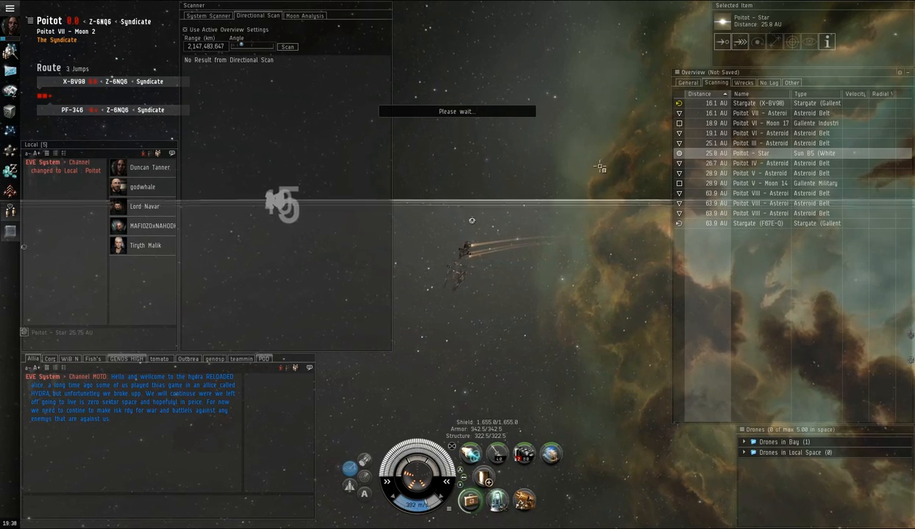
pyautogui.click(758, 162)
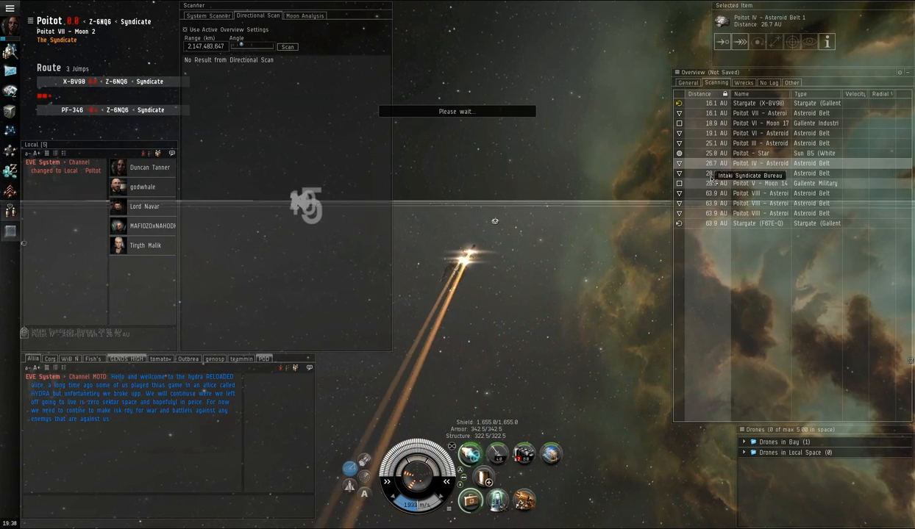
pyautogui.click(759, 173)
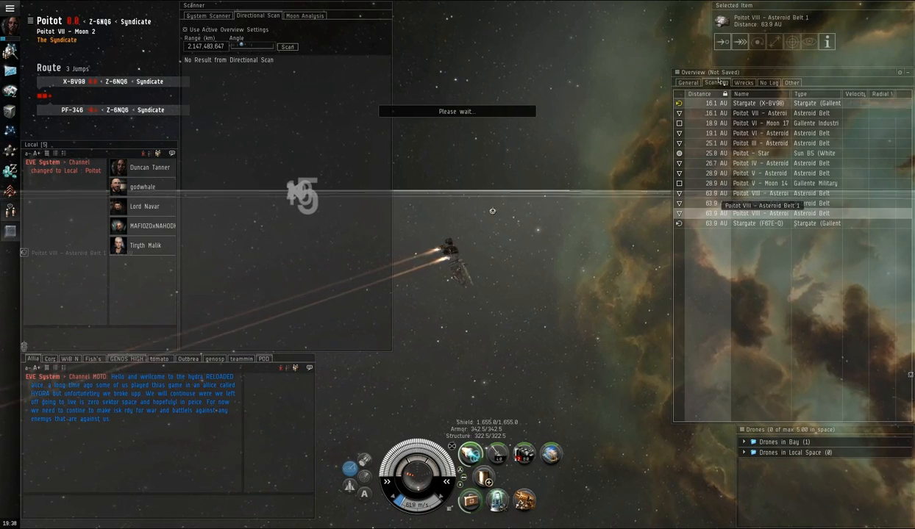
pyautogui.click(738, 41)
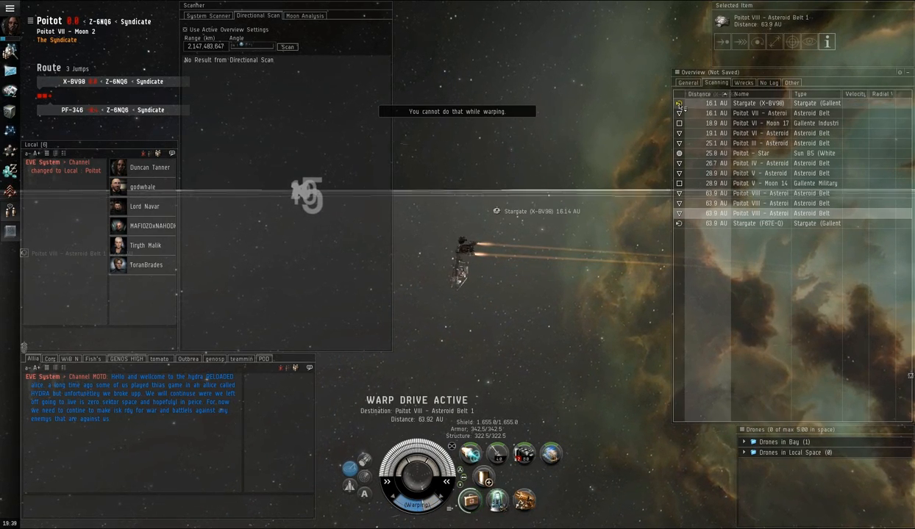
# Scan Poitot for ships mid-warp and align toward the Moon 17 police assembly plant
pyautogui.click(757, 103)
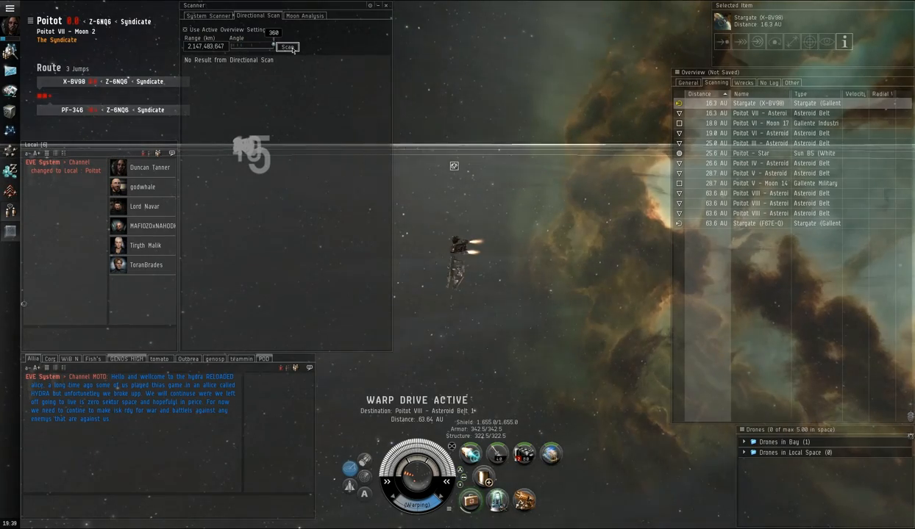
pyautogui.click(288, 47)
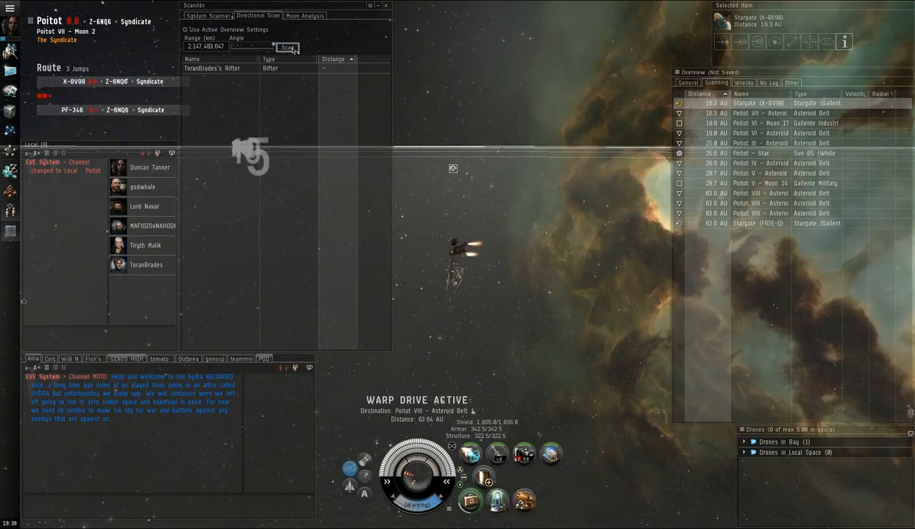
pyautogui.click(287, 45)
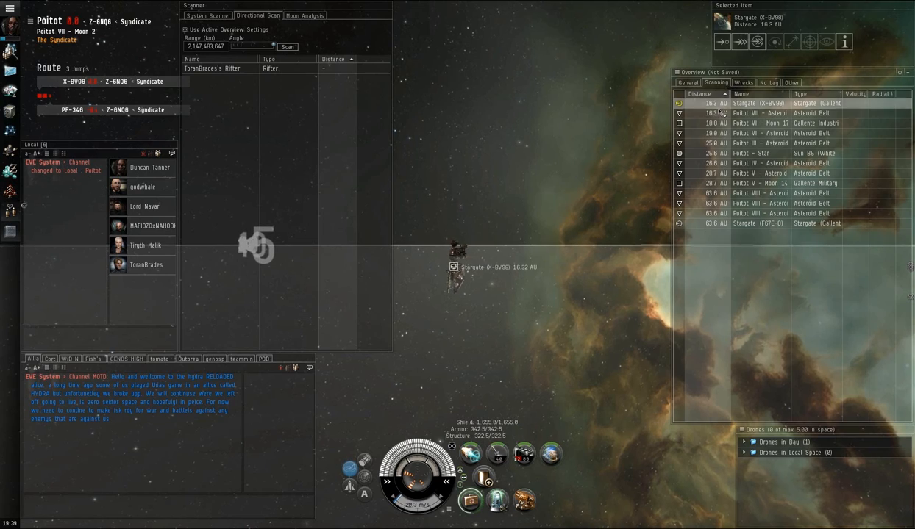
pyautogui.click(761, 124)
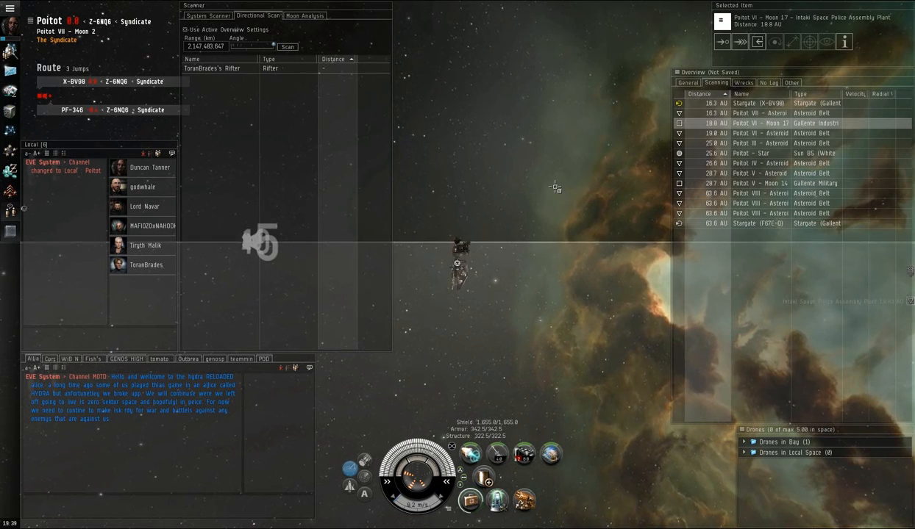
pyautogui.click(722, 41)
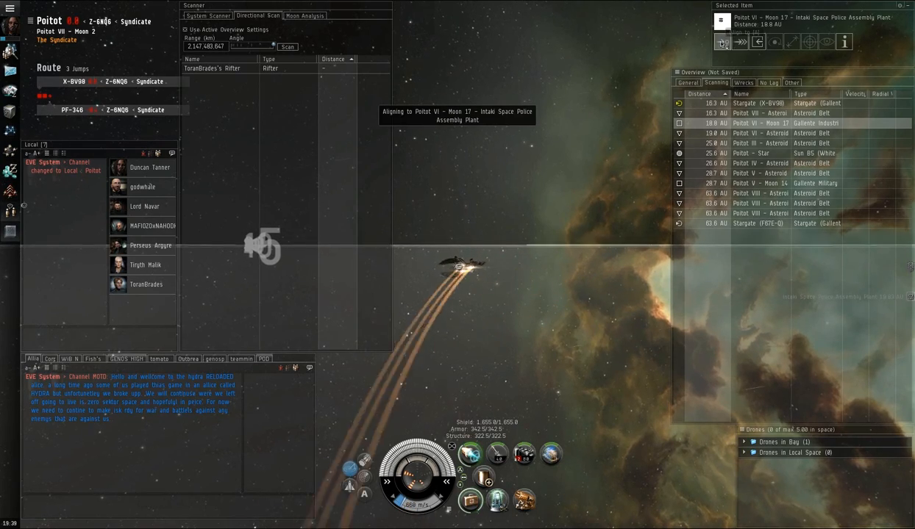
# Try redirecting the warp to a Poitot V moon and the X-BV98 stargate, which fails to lock
pyautogui.click(762, 213)
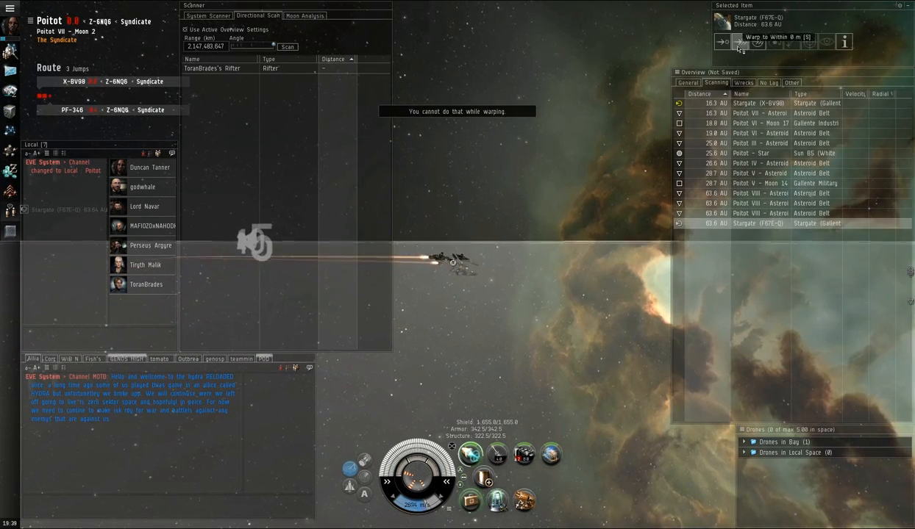
pyautogui.click(738, 41)
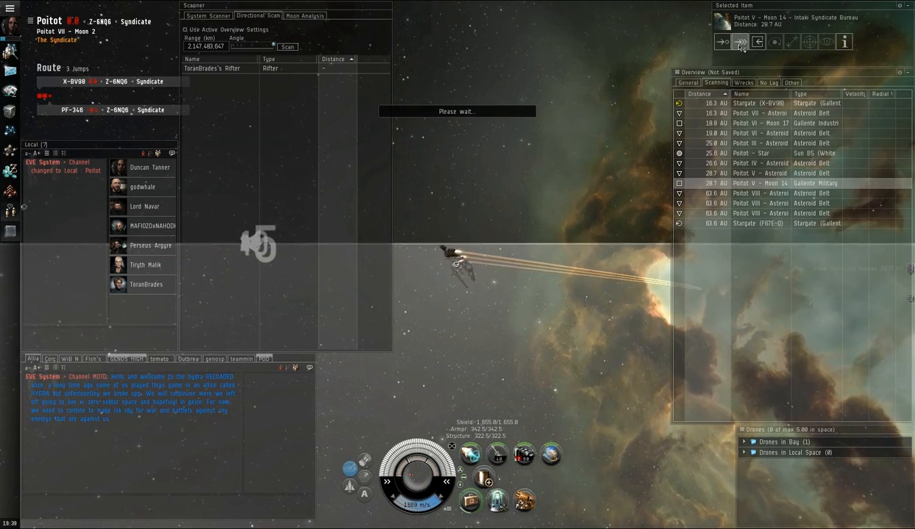
pyautogui.click(740, 41)
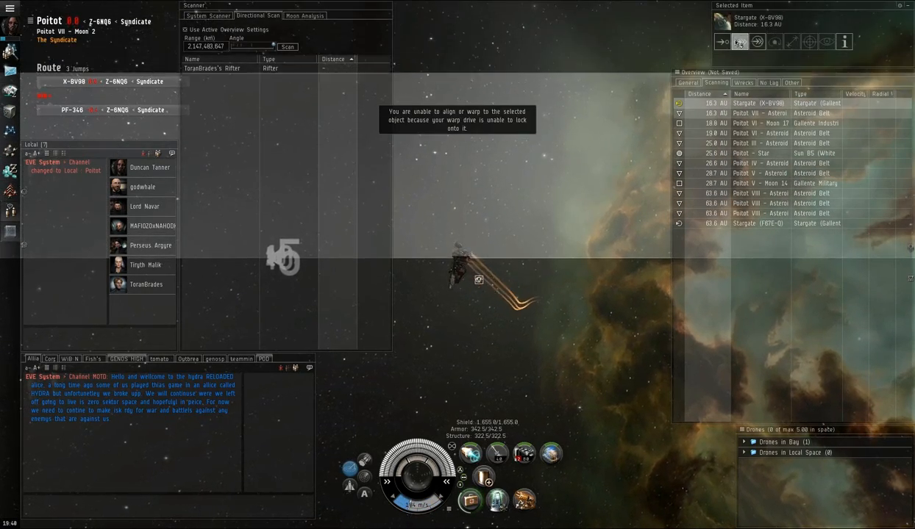
# Warp the ship to the X-BV98 stargate at 0 m, about 733 AU away
pyautogui.click(739, 41)
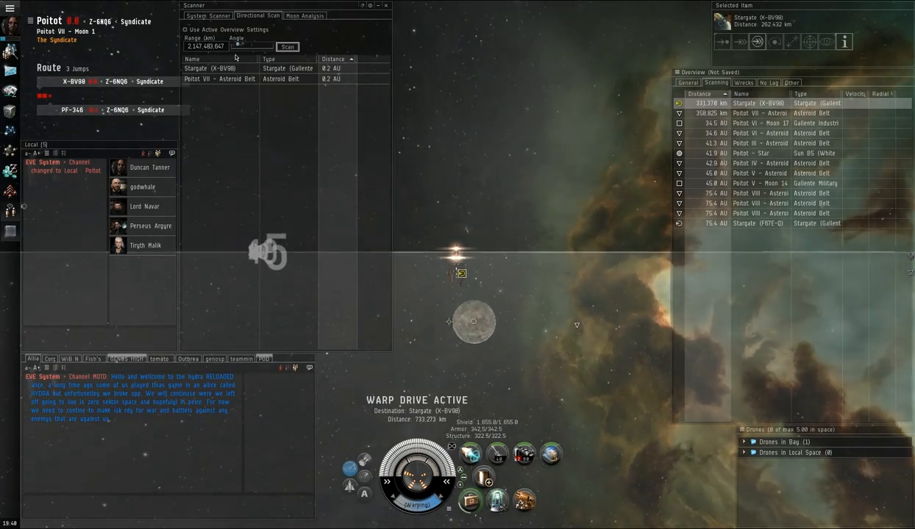
# Refresh the directional scan repeatedly while landing at the X-BV98 stargate
pyautogui.click(287, 47)
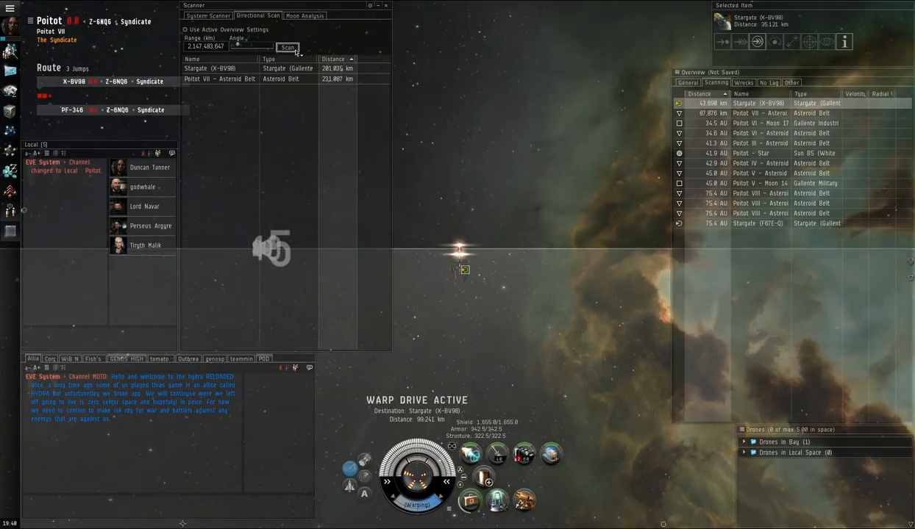
pyautogui.click(287, 46)
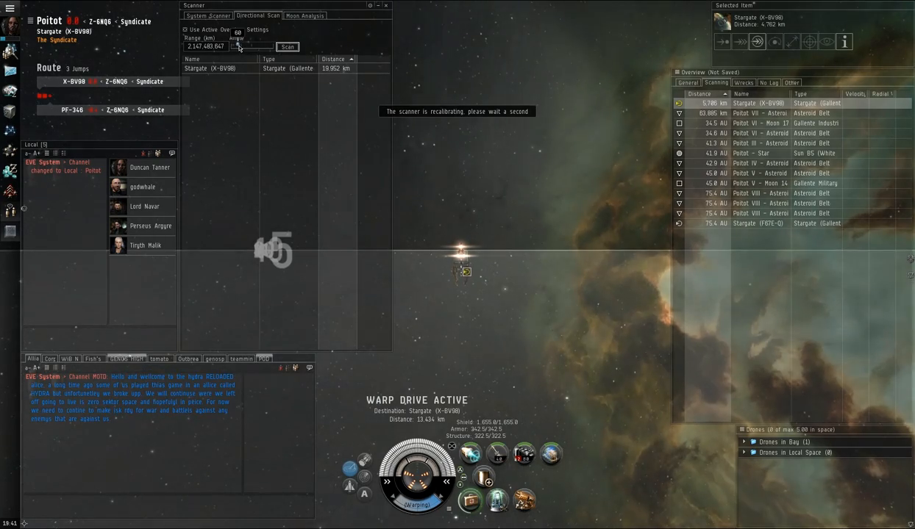
pyautogui.click(287, 46)
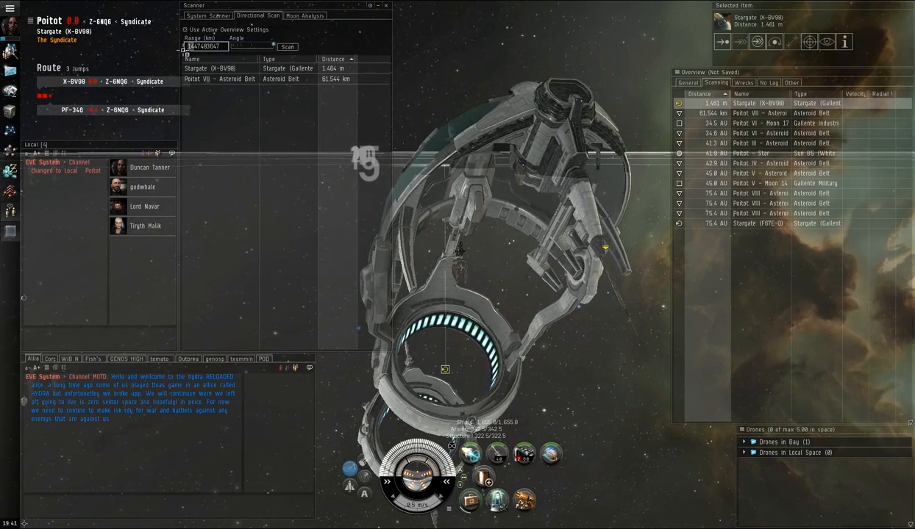
# Jump through the stargate into X-BV98, leaving 2 jumps on the route
pyautogui.click(287, 46)
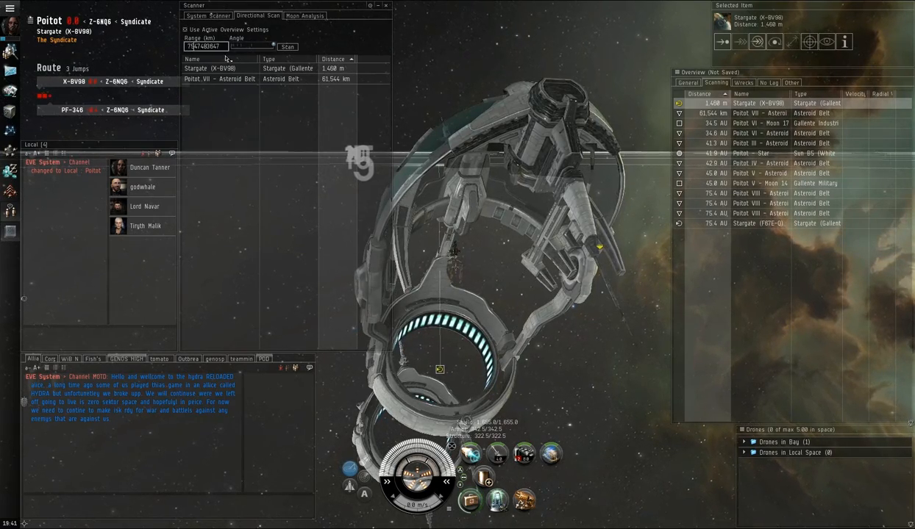
pyautogui.click(286, 46)
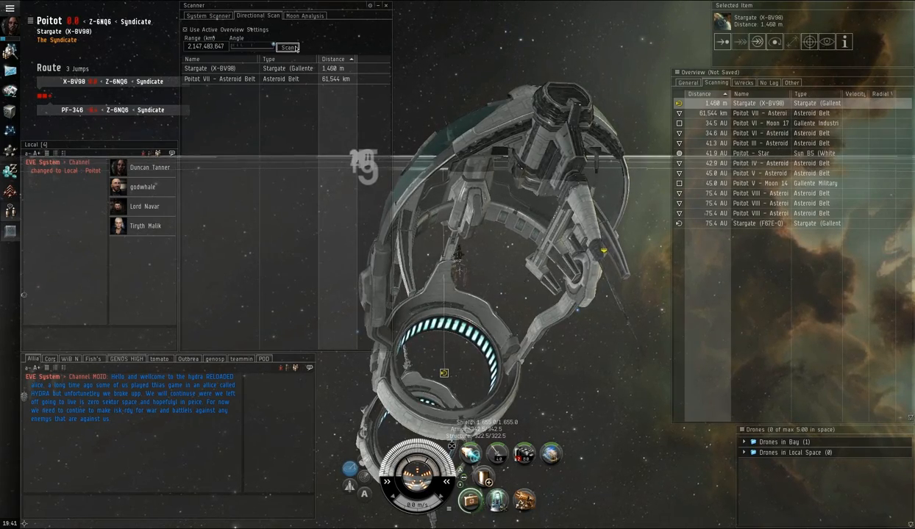
pyautogui.click(287, 46)
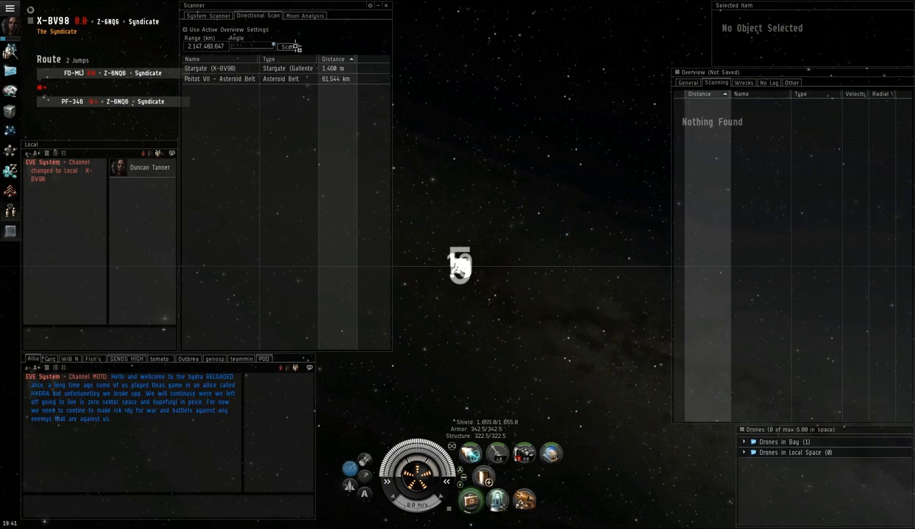
# Scan X-BV98, spotting a mobile warp disruptor, and warp to the FD-MLJ stargate at 0 m
pyautogui.click(288, 46)
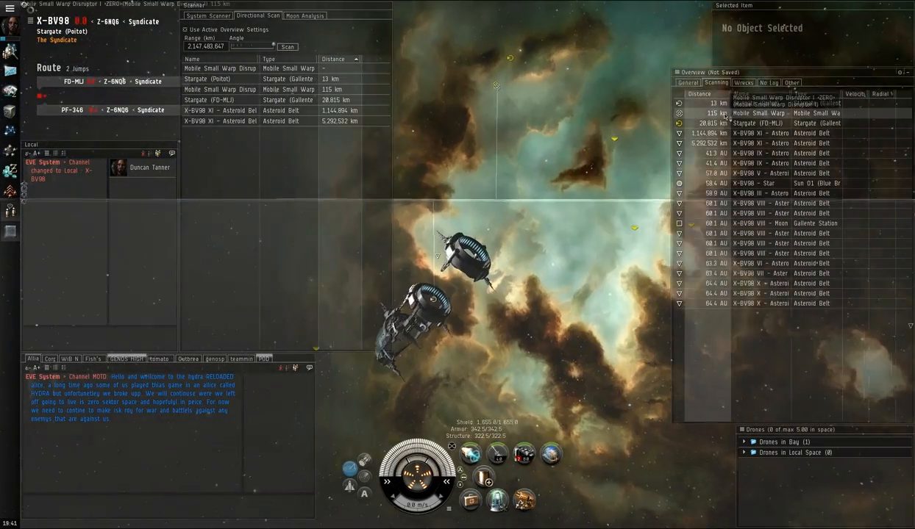
pyautogui.click(757, 112)
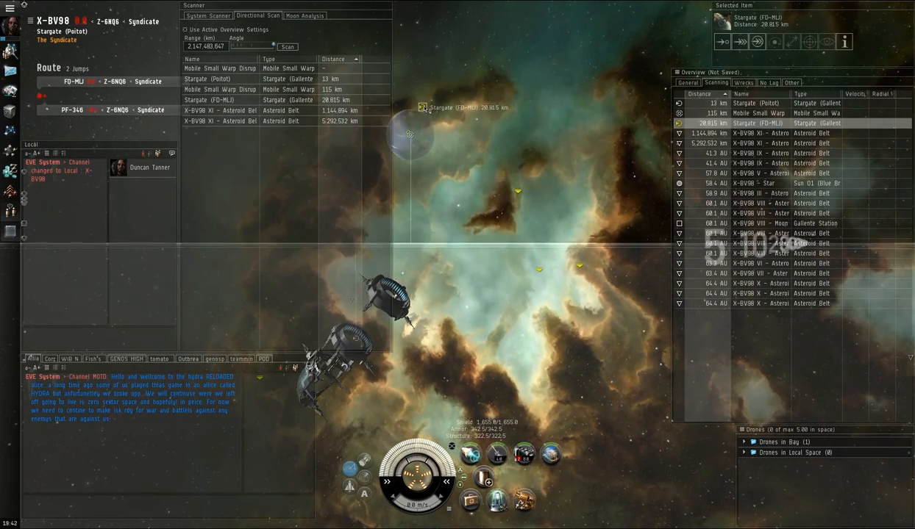
pyautogui.click(739, 41)
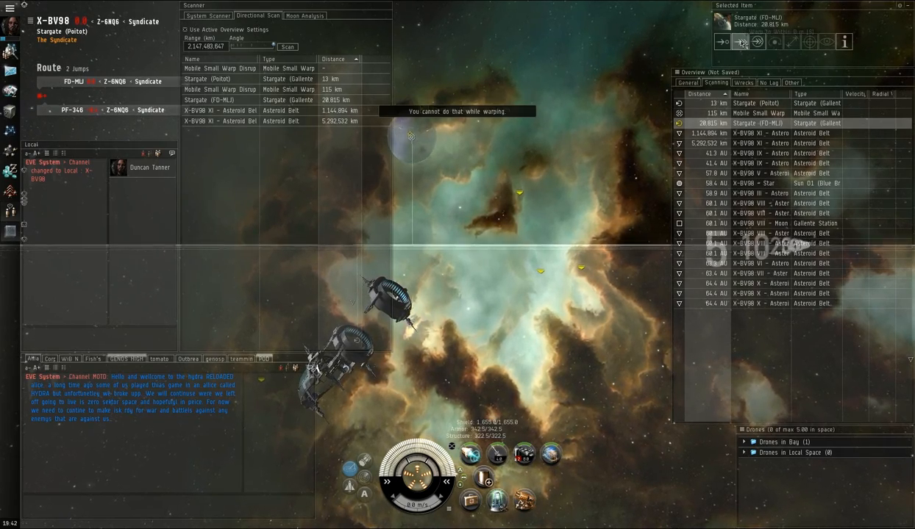
pyautogui.click(738, 41)
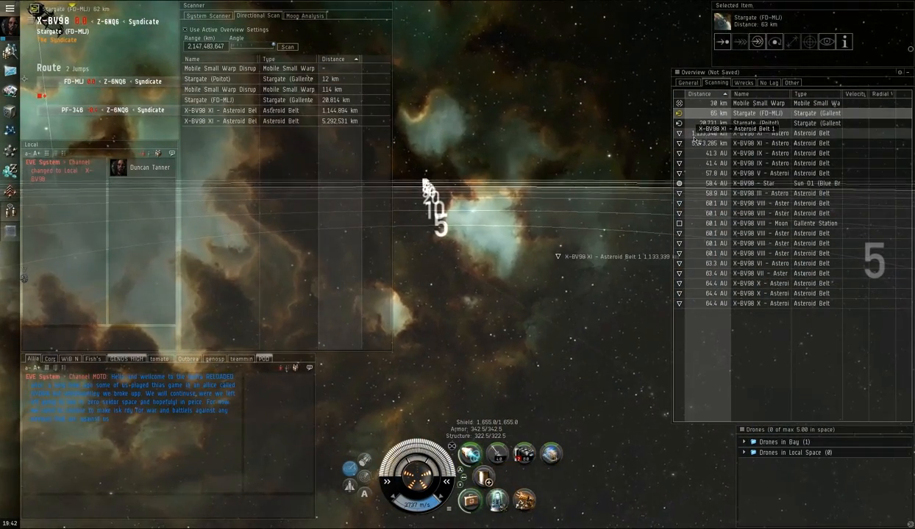
# Jump through the FD-MLJ stargate on arrival
pyautogui.click(761, 132)
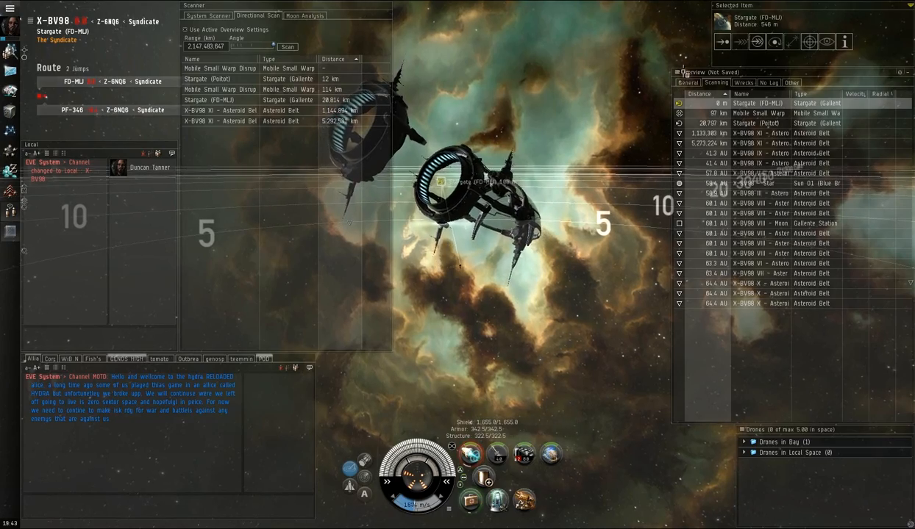
pyautogui.click(756, 41)
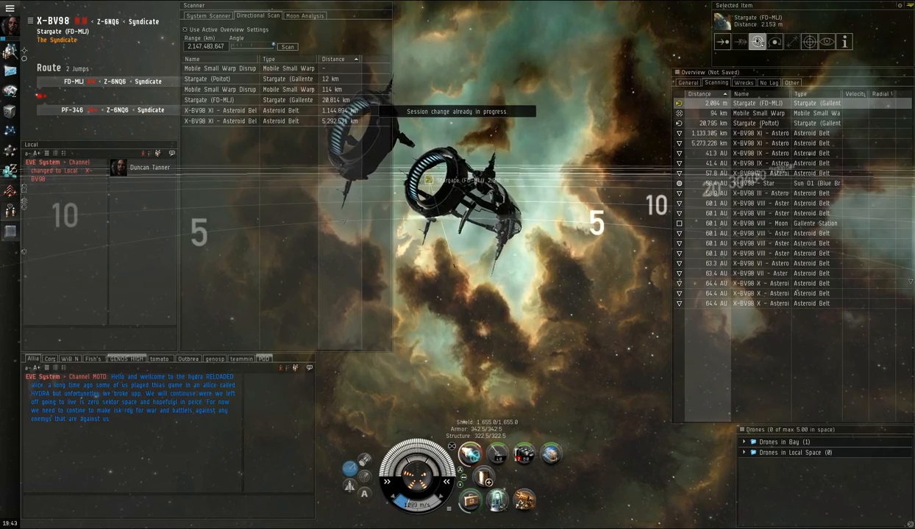
# Directionally scan on arrival in FD-MLJ, finding only a stargate and an asteroid belt nearby
pyautogui.click(739, 41)
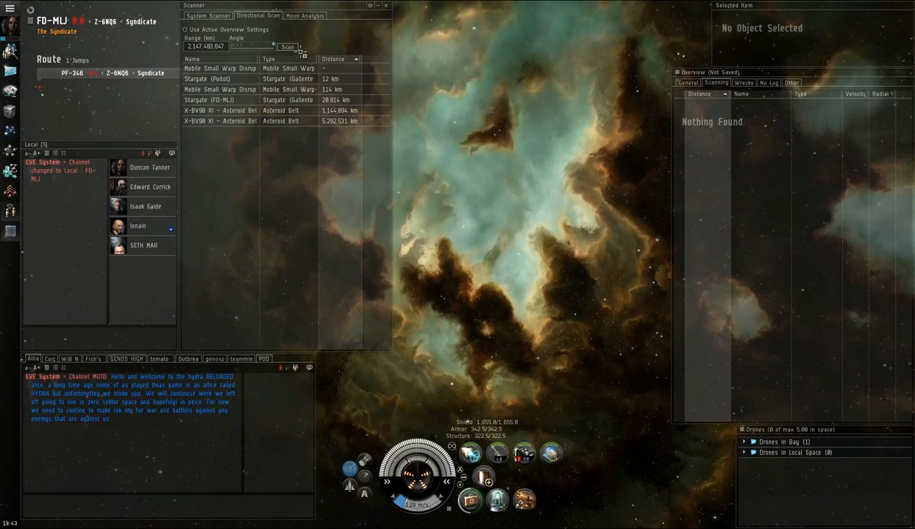
pyautogui.click(287, 47)
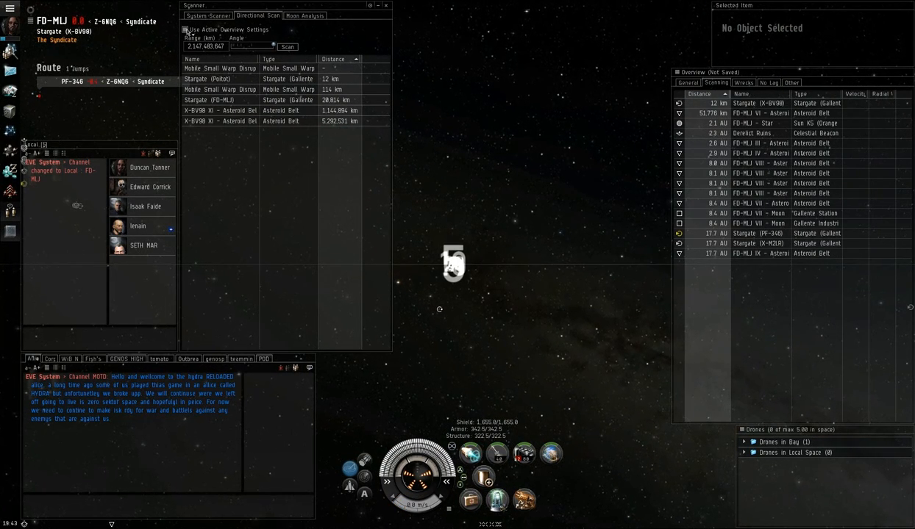
pyautogui.click(288, 45)
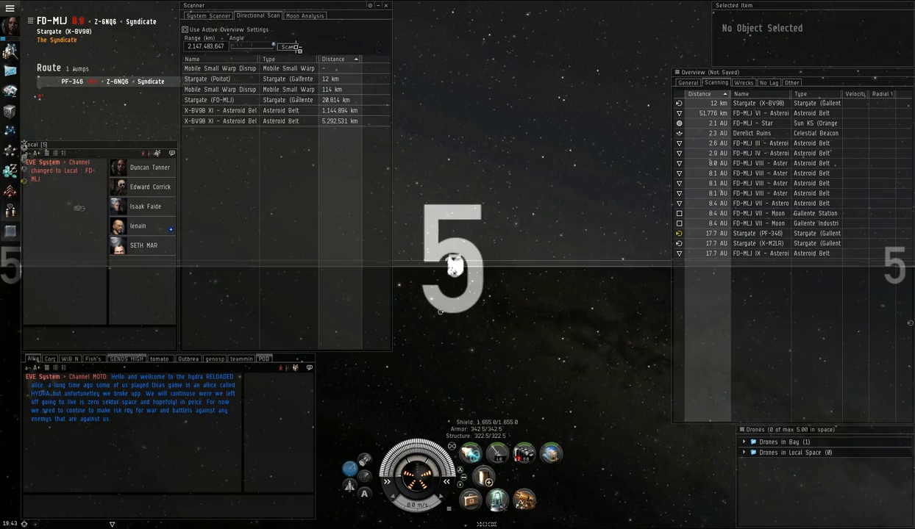
pyautogui.click(288, 45)
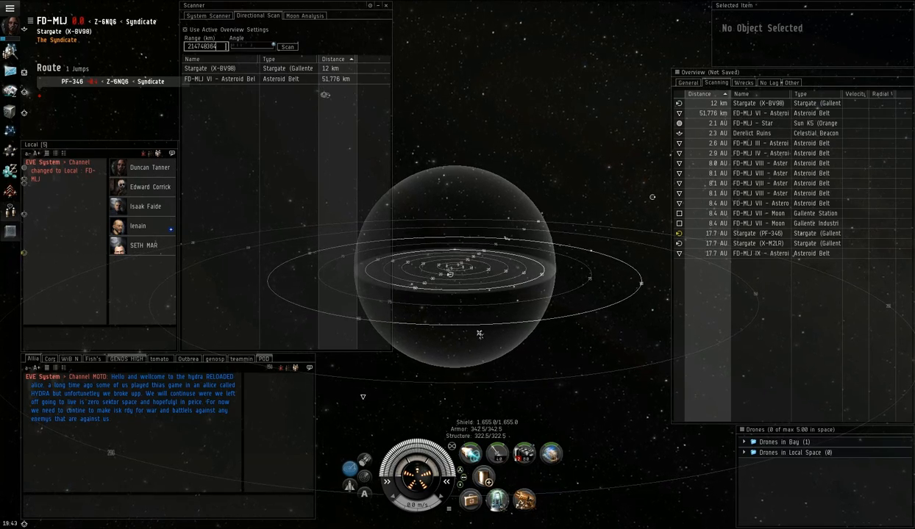
# Scan FD-MLJ at full range and warp toward a FD-MLJ IV celestial
pyautogui.click(287, 46)
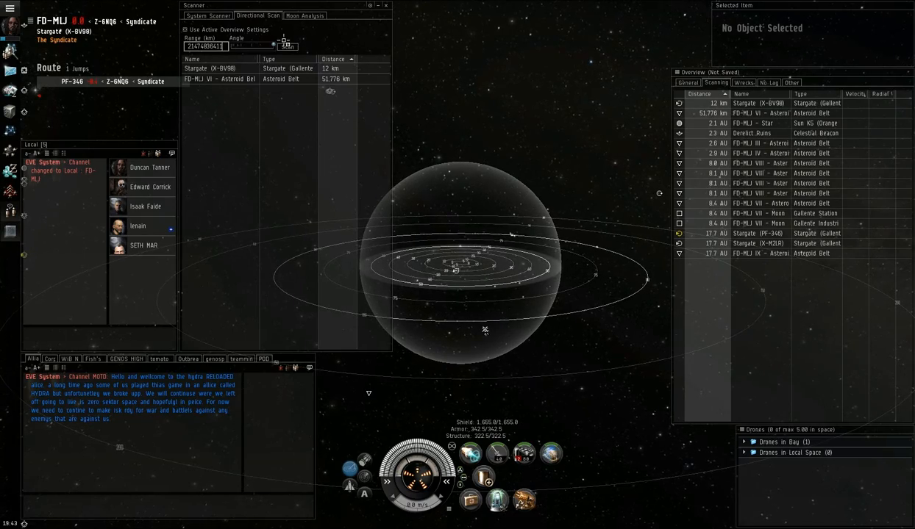
pyautogui.click(287, 46)
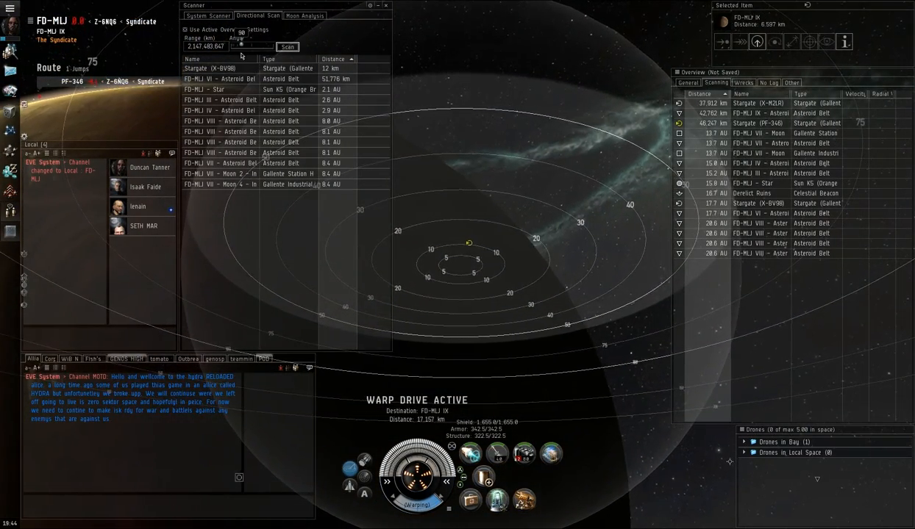
# Rescan, select Stargate (PF-346) and jump through it into PF-346 in Syndicate
pyautogui.click(287, 45)
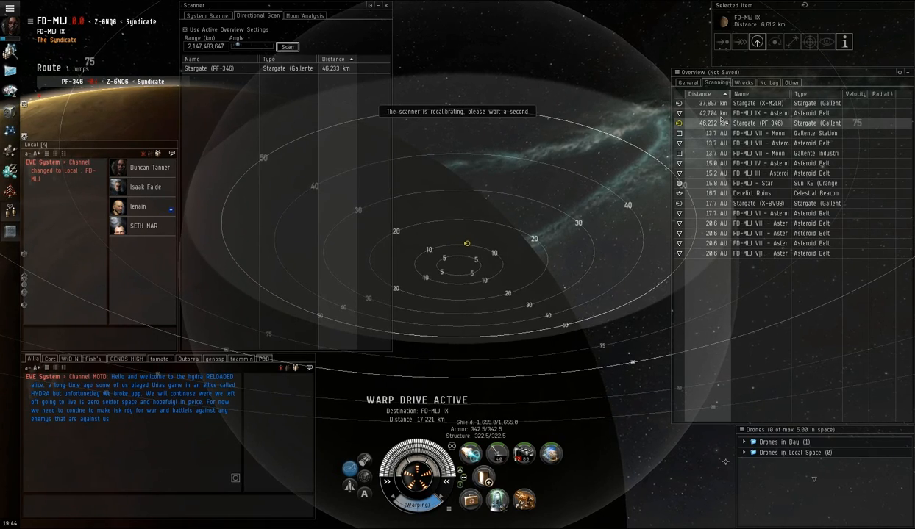
pyautogui.click(757, 123)
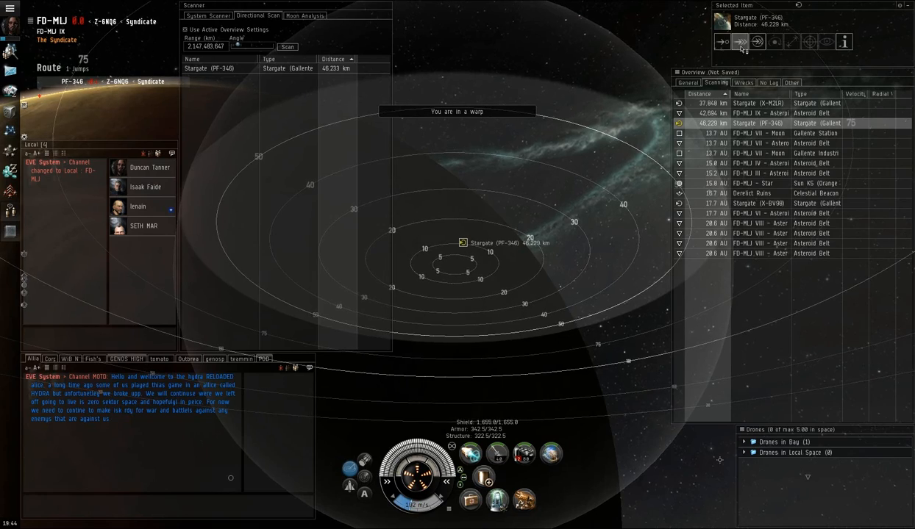
pyautogui.click(756, 41)
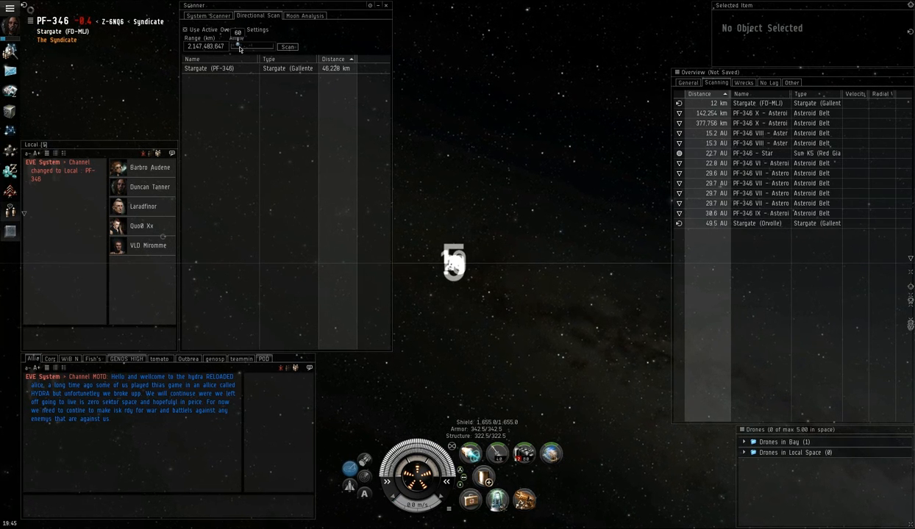
# Scan PF-346, show the solar system map and select the PF-346 X asteroid belt
pyautogui.click(287, 46)
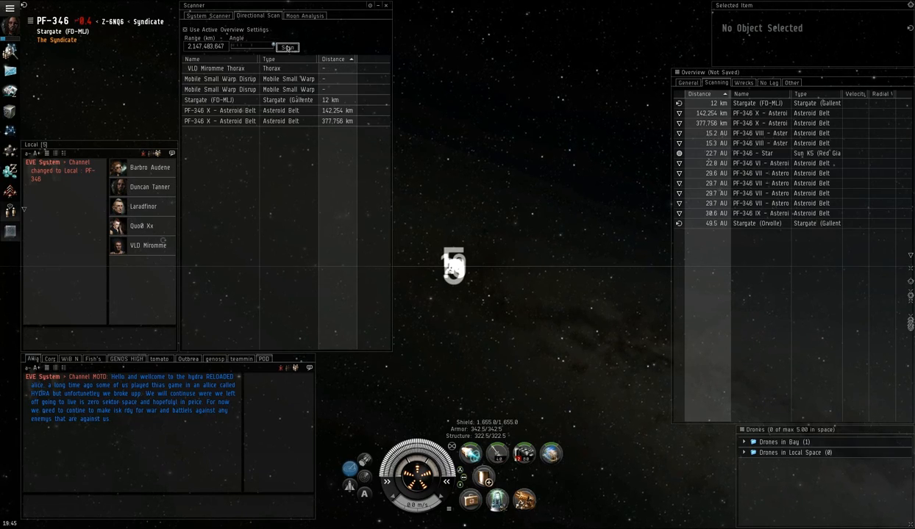
pyautogui.click(288, 45)
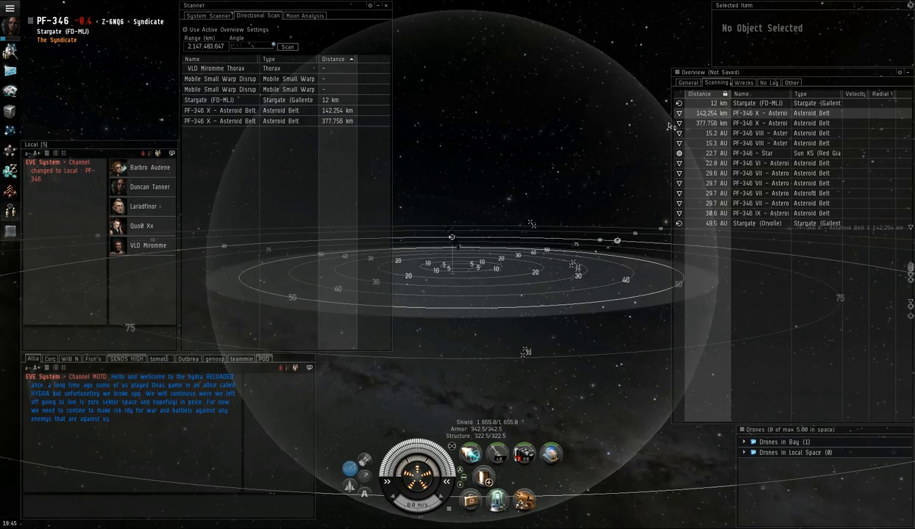
pyautogui.click(762, 113)
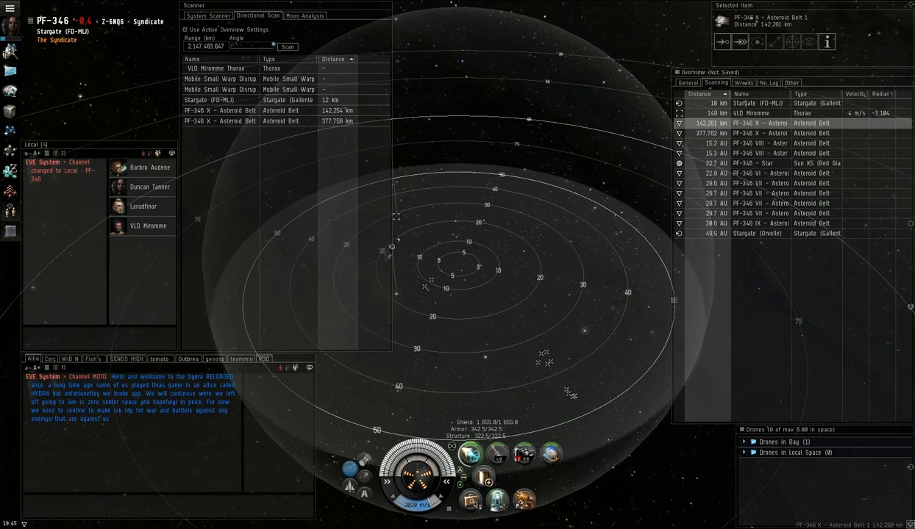
# Rescan repeatedly to track the Thorax and mobile small warp disruptors near the gate
pyautogui.click(287, 46)
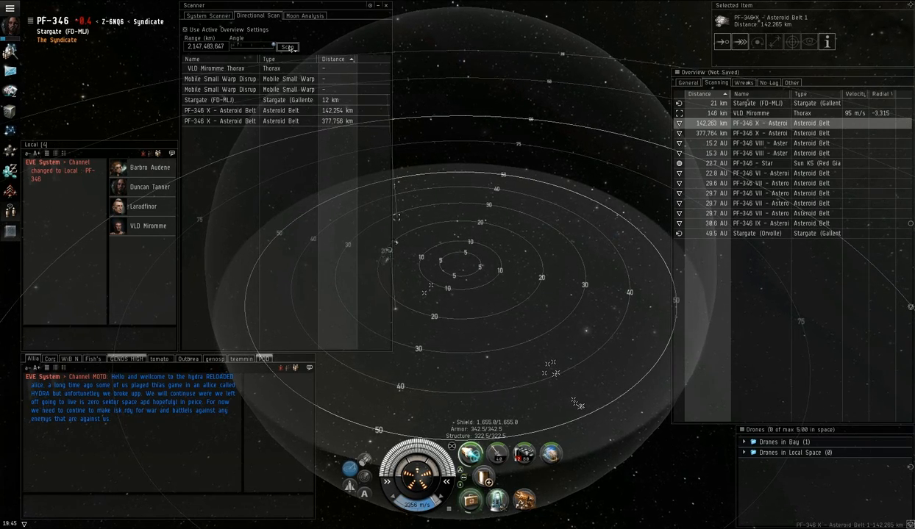
pyautogui.click(289, 47)
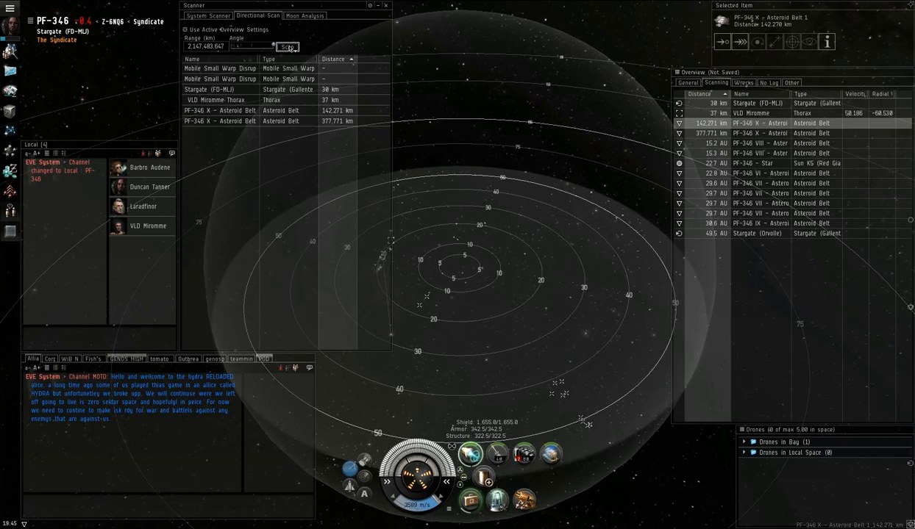
pyautogui.click(287, 46)
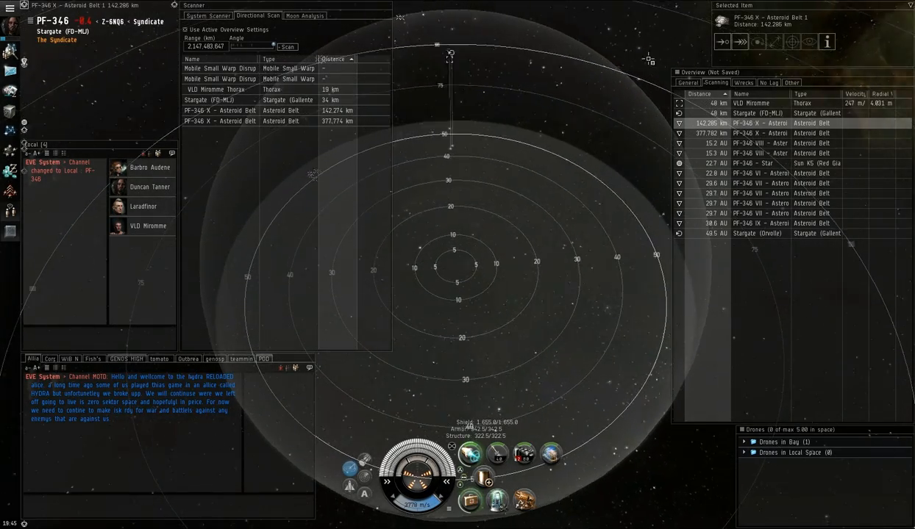
# Approach the FD-MU stargate at a chosen keep-range and watch the Thorax up close
pyautogui.click(765, 103)
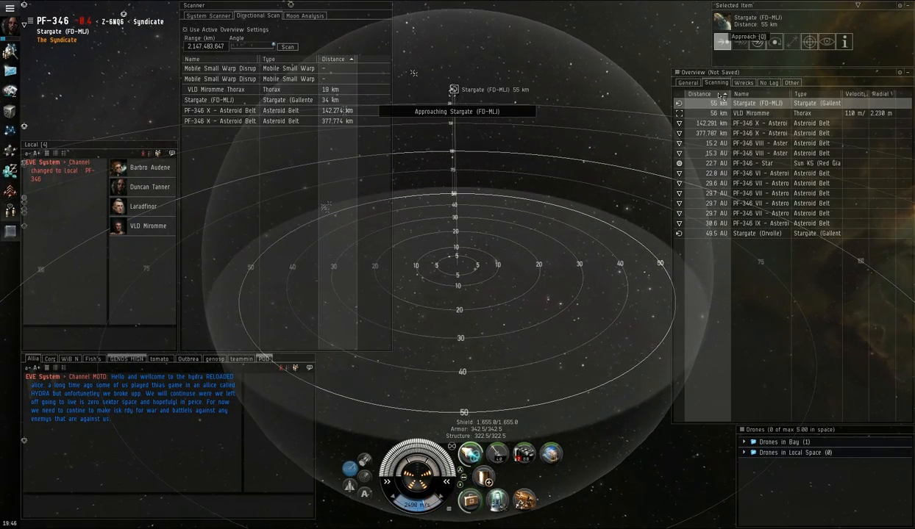
pyautogui.rightClick(761, 103)
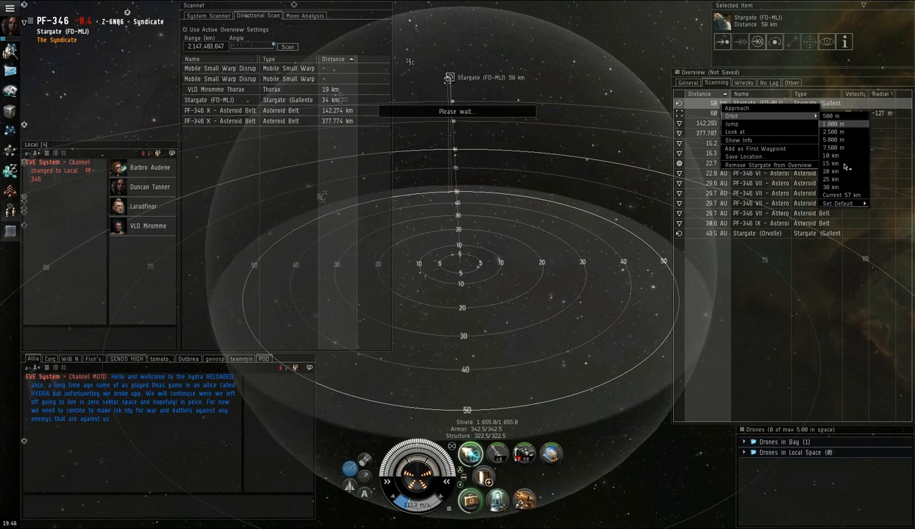
pyautogui.click(831, 115)
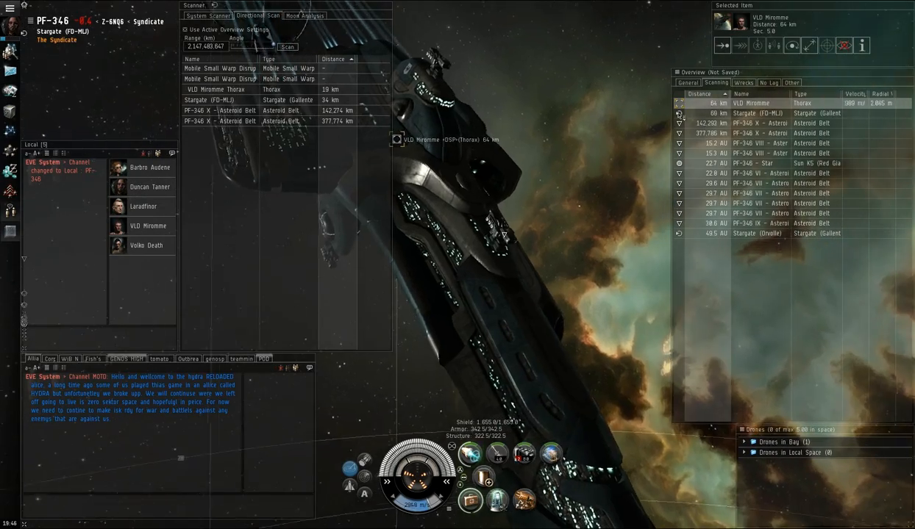
pyautogui.click(809, 45)
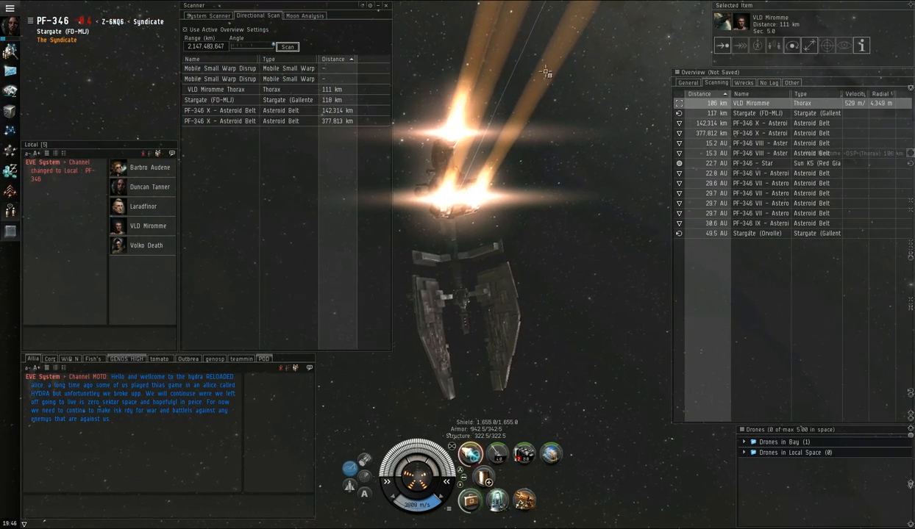
# Rescan PF-346, inspect the stargate 48.5 AU away, and reselect the nearby FD-MU gate
pyautogui.click(287, 46)
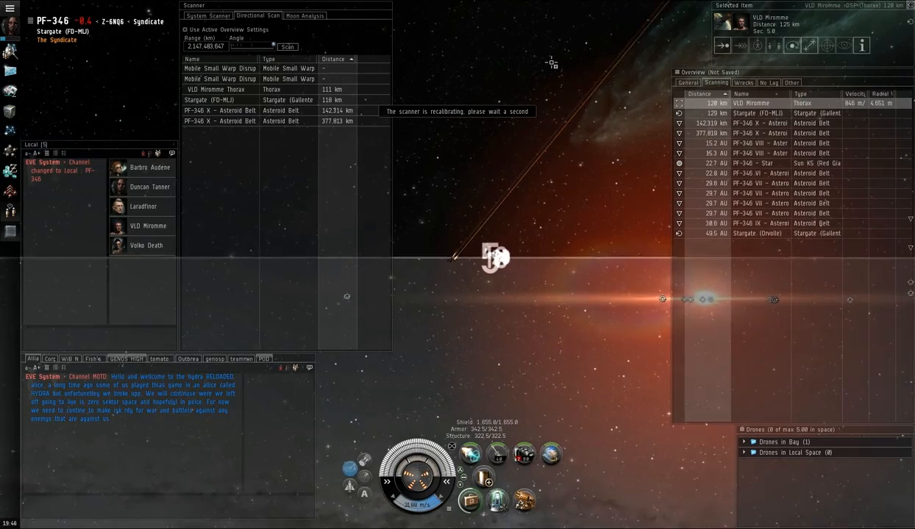
pyautogui.click(743, 232)
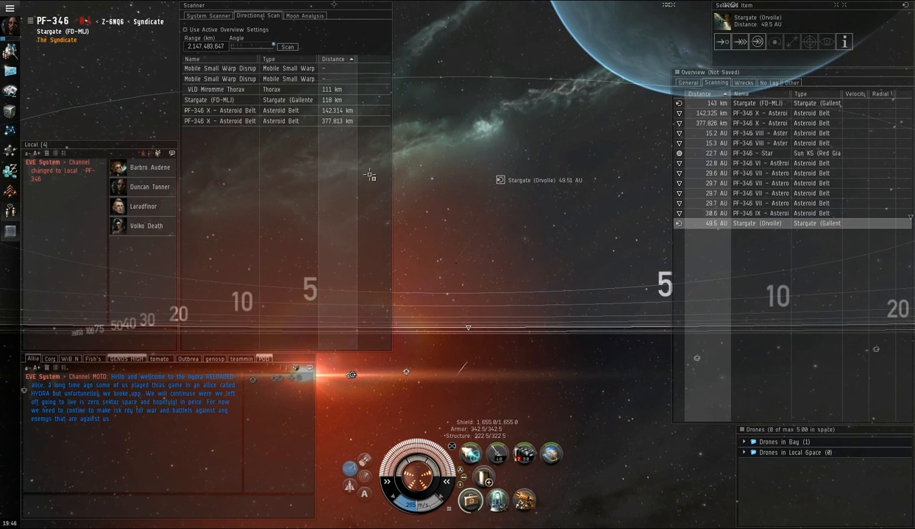
pyautogui.rightClick(371, 177)
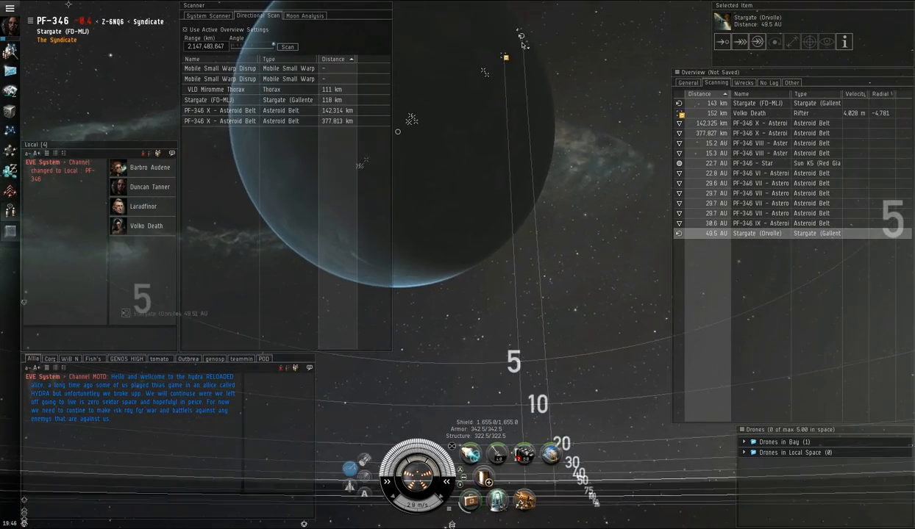
pyautogui.click(758, 103)
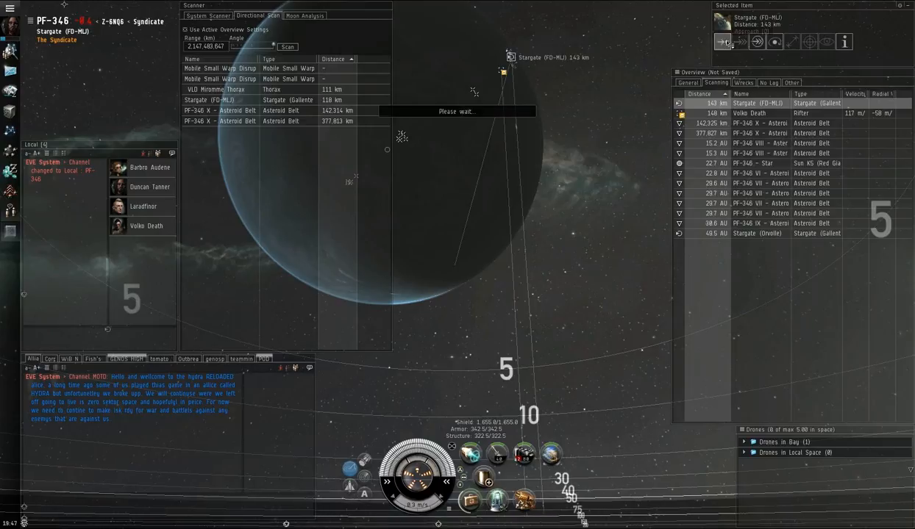
pyautogui.click(720, 41)
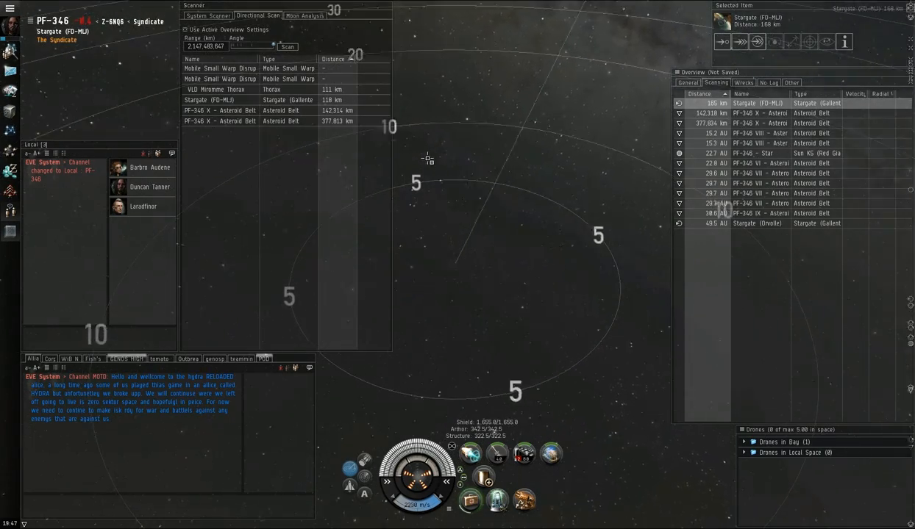
# Warp to the far Orvolle stargate and close the last distance with Warp to Within 0 m
pyautogui.rightClick(426, 159)
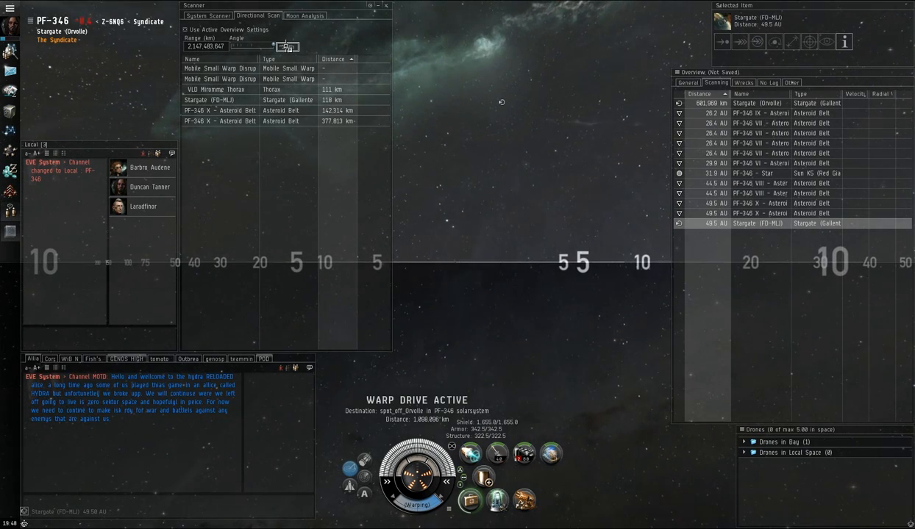
pyautogui.click(286, 46)
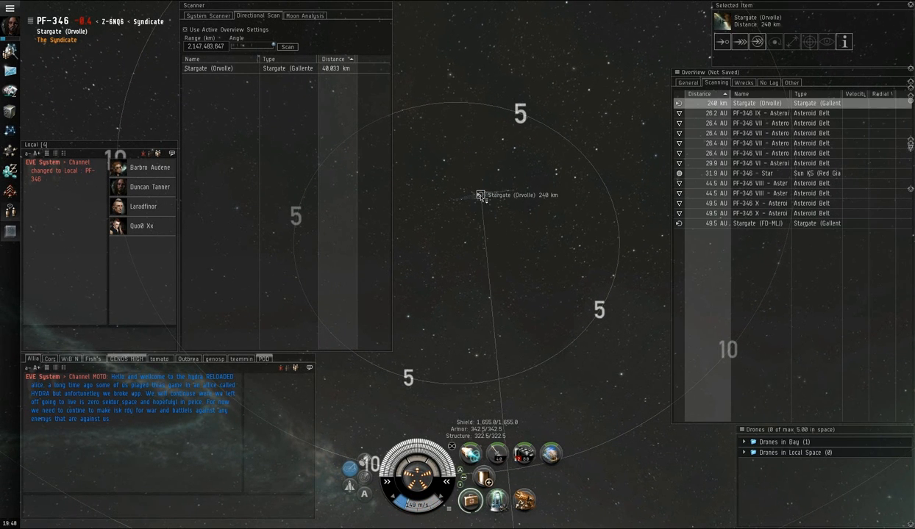
pyautogui.click(738, 42)
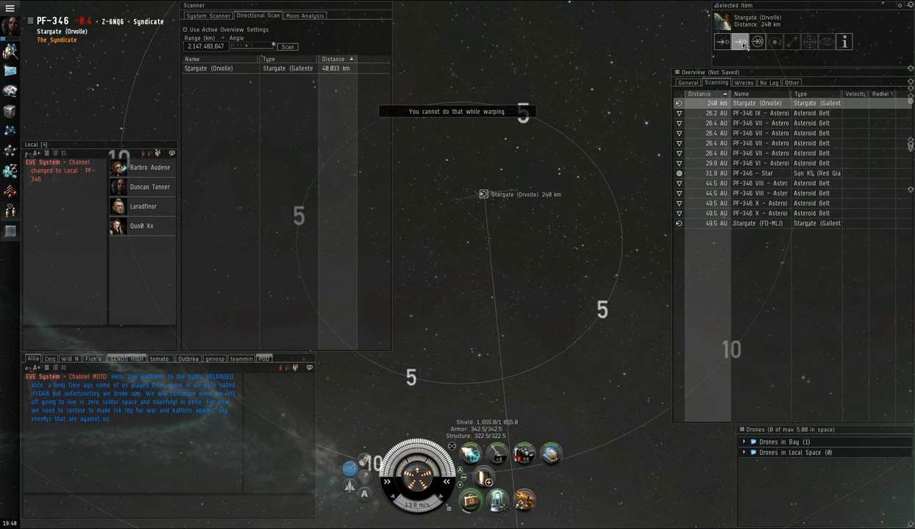
pyautogui.click(741, 42)
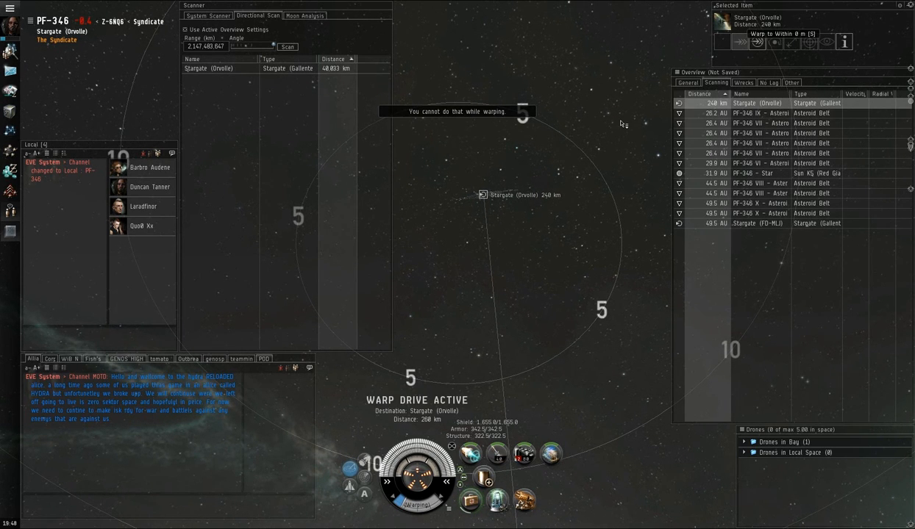